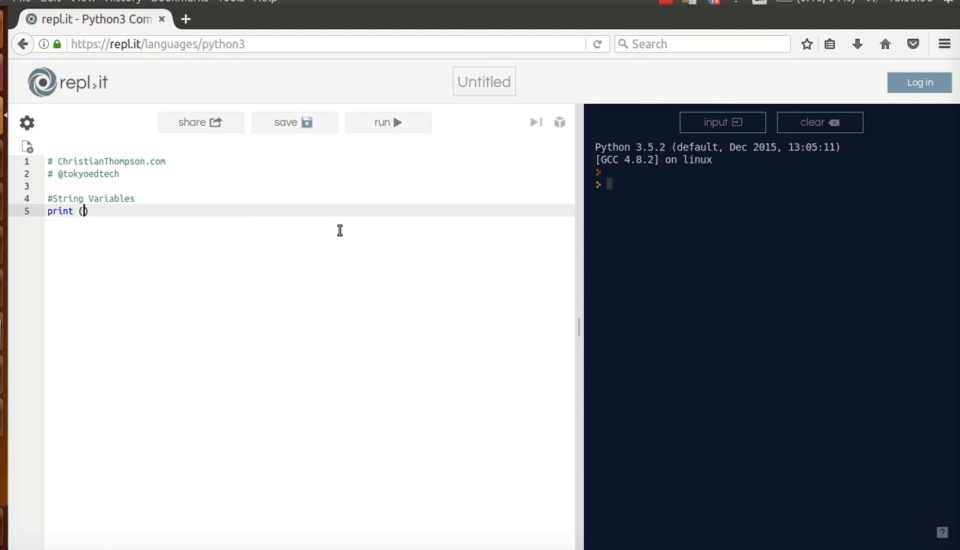
# Add print("Lesson 3: String Variables") and run so the heading shows in the output.
pyautogui.write('""')
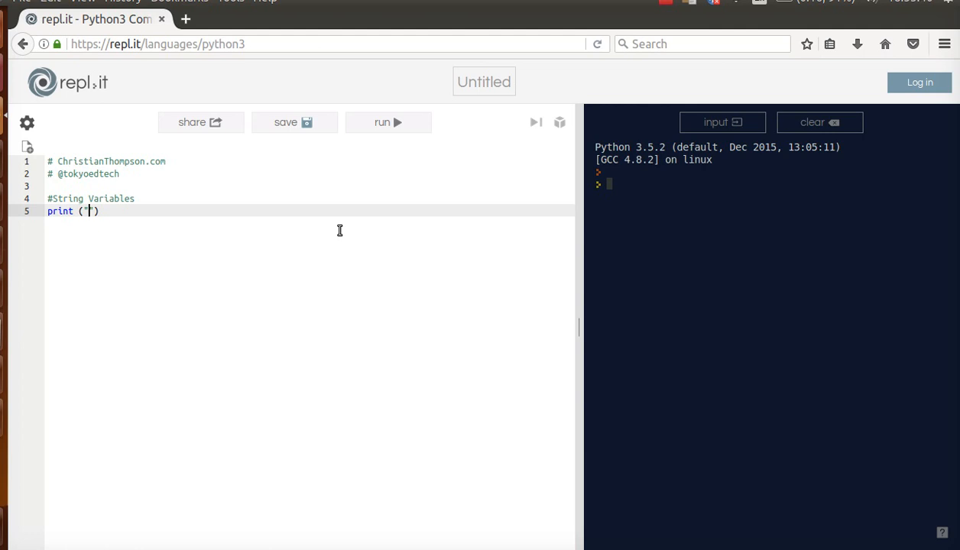
pyautogui.write('L')
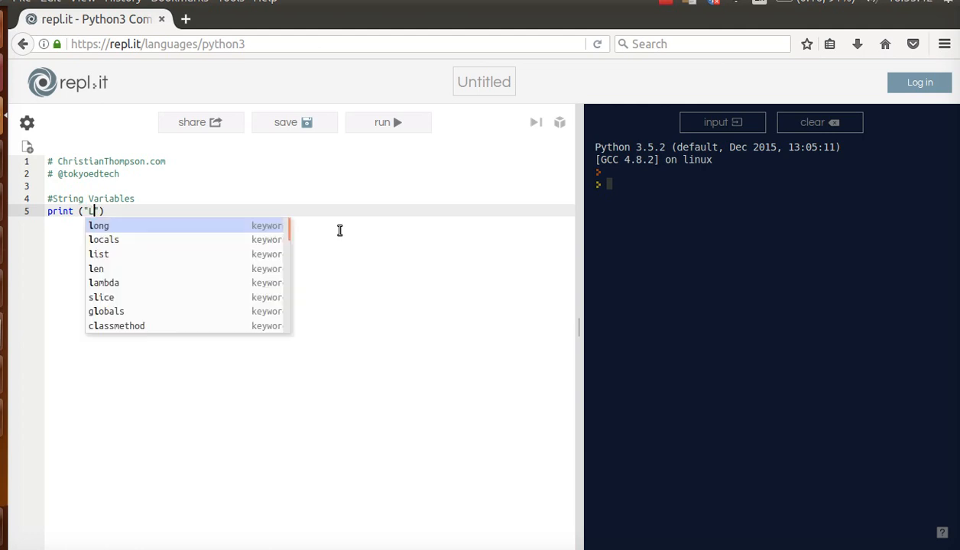
pyautogui.write('esson 3:')
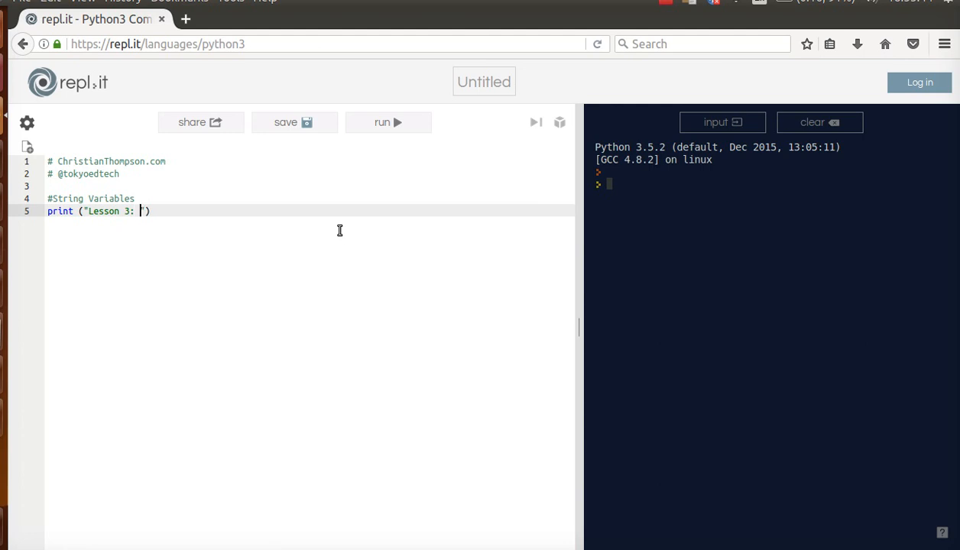
pyautogui.write('Stirng Variables')
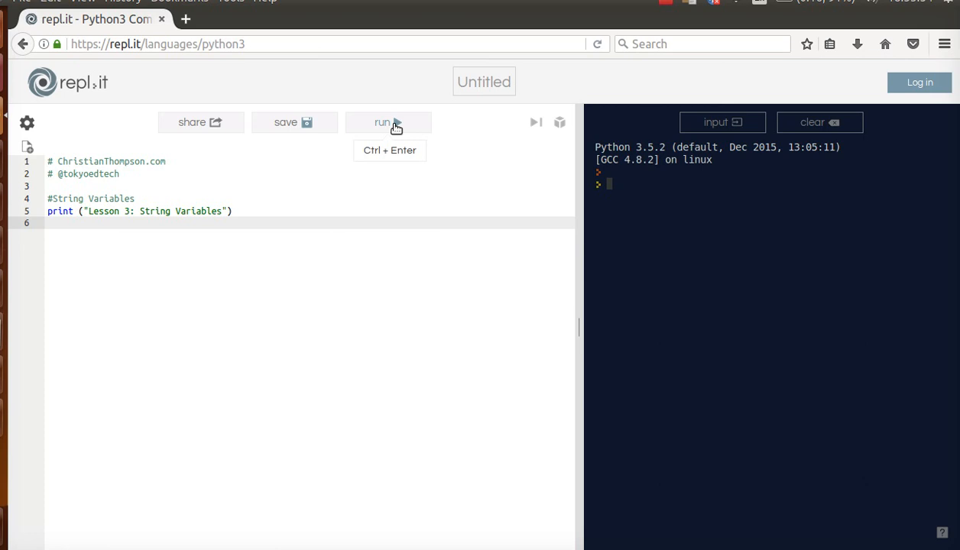
pyautogui.click(389, 122)
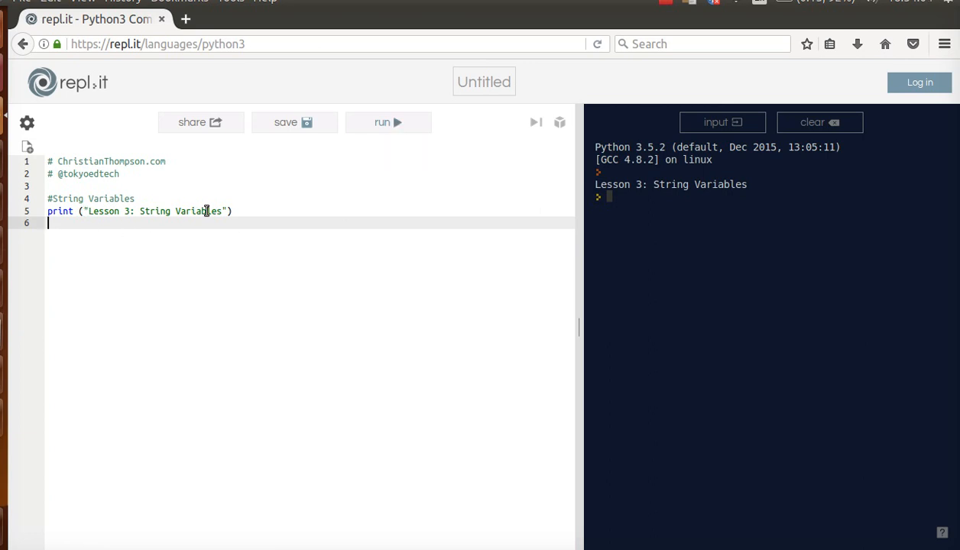
pyautogui.moveTo(654, 205)
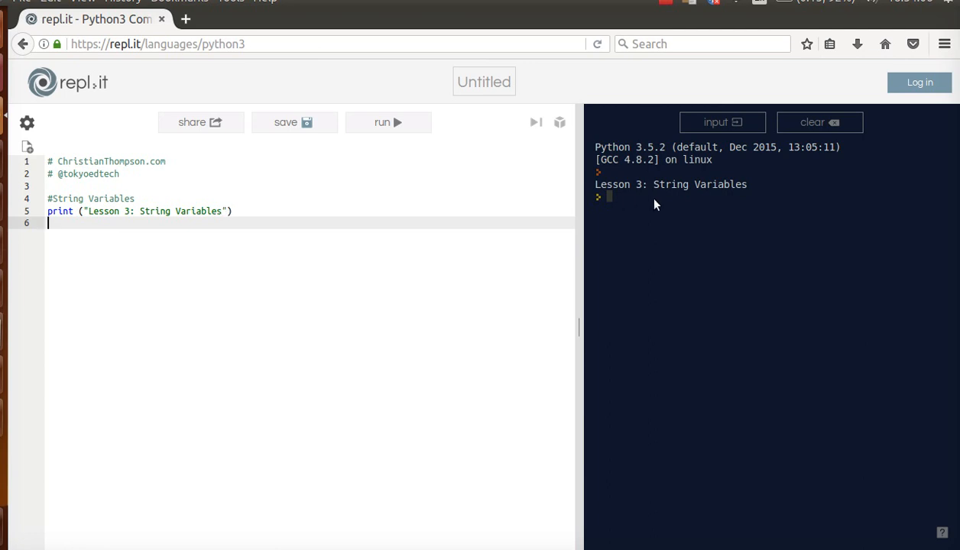
pyautogui.moveTo(700, 205)
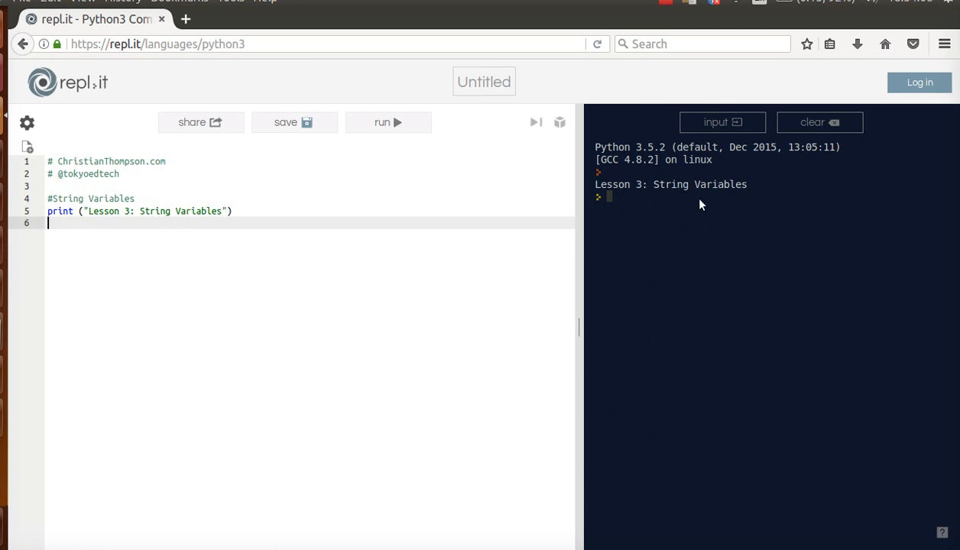
pyautogui.moveTo(338, 206)
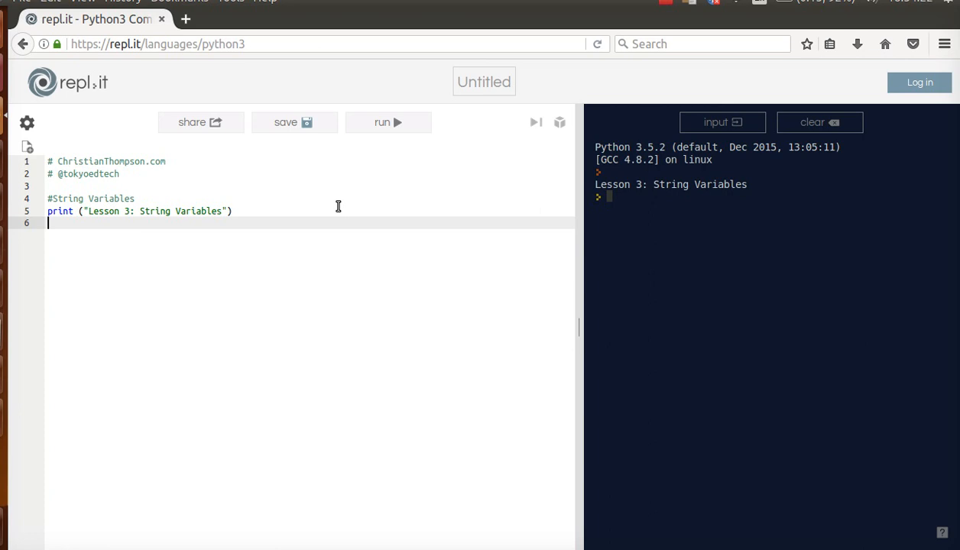
# Assign the string "Robert Smith" to a variable called name, retyping the variable name.
pyautogui.write('name')
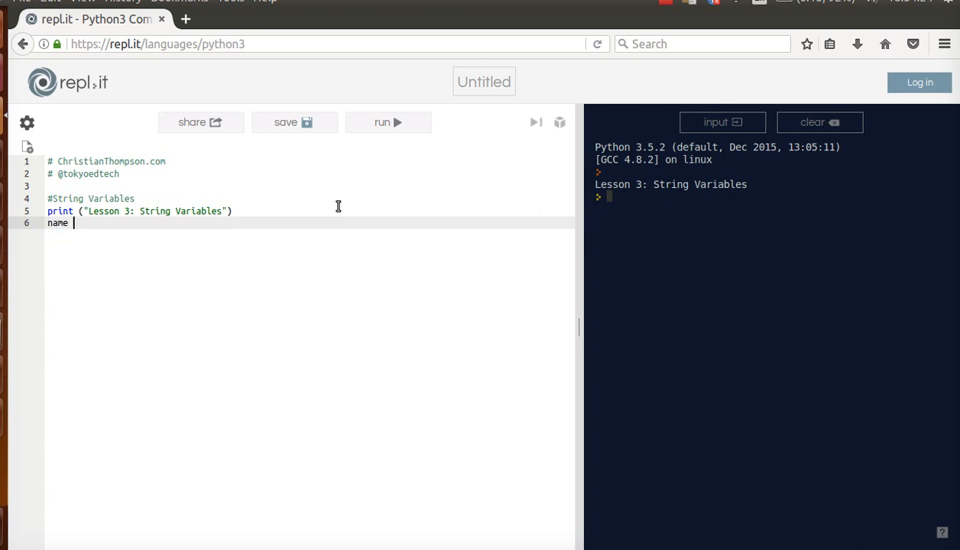
pyautogui.write('=')
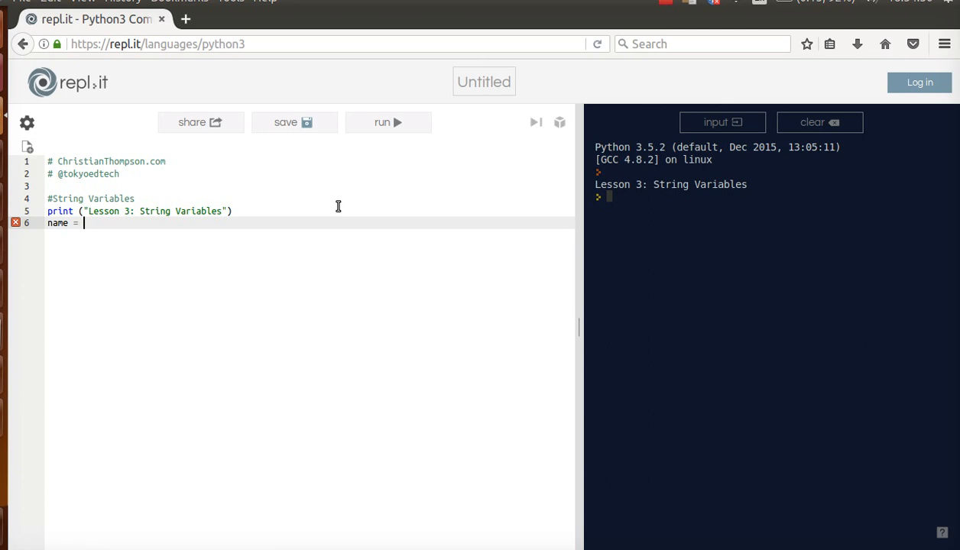
pyautogui.write('"')
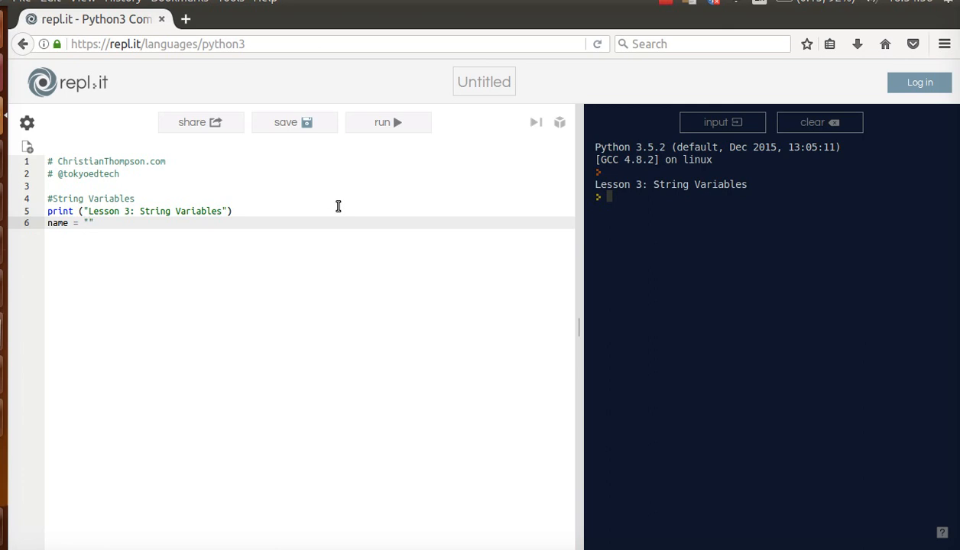
pyautogui.write('Robert')
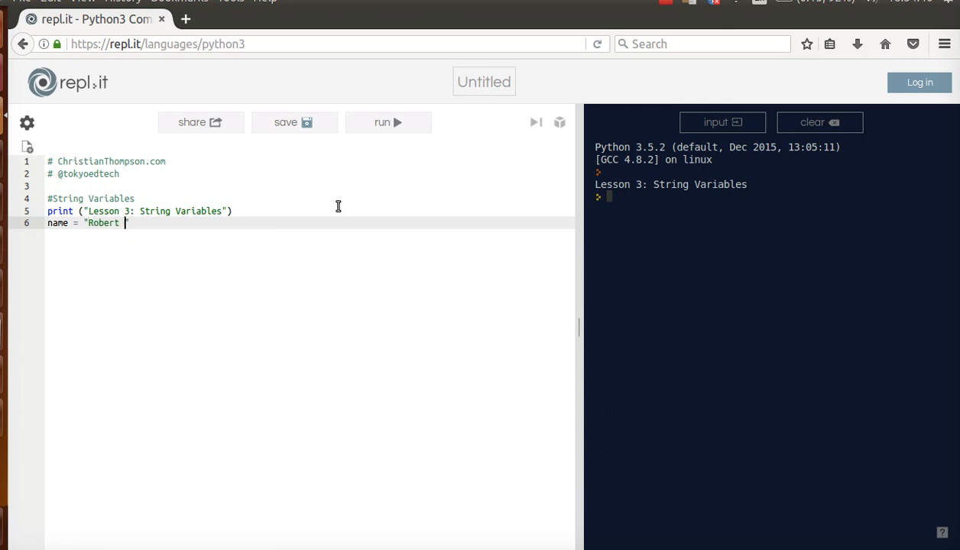
pyautogui.write('Smit')
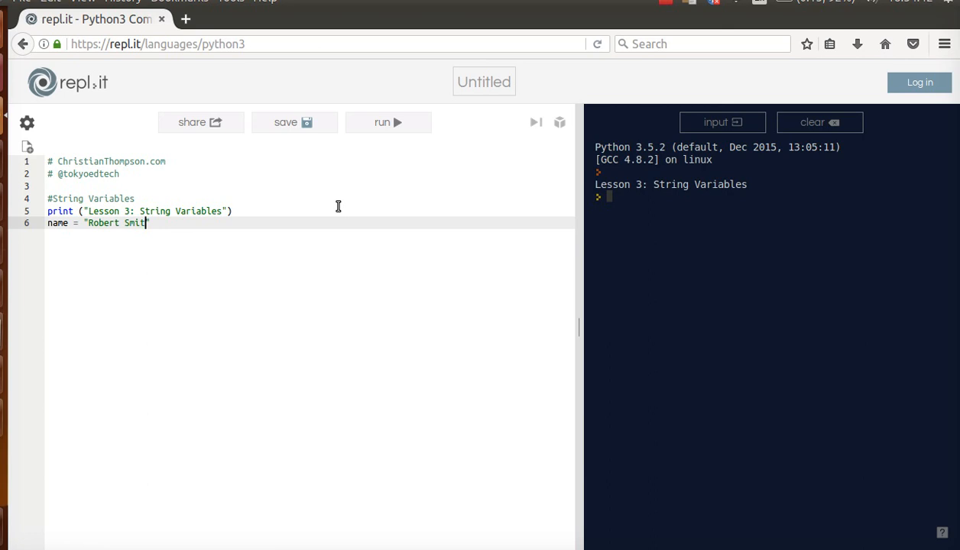
pyautogui.write('"')
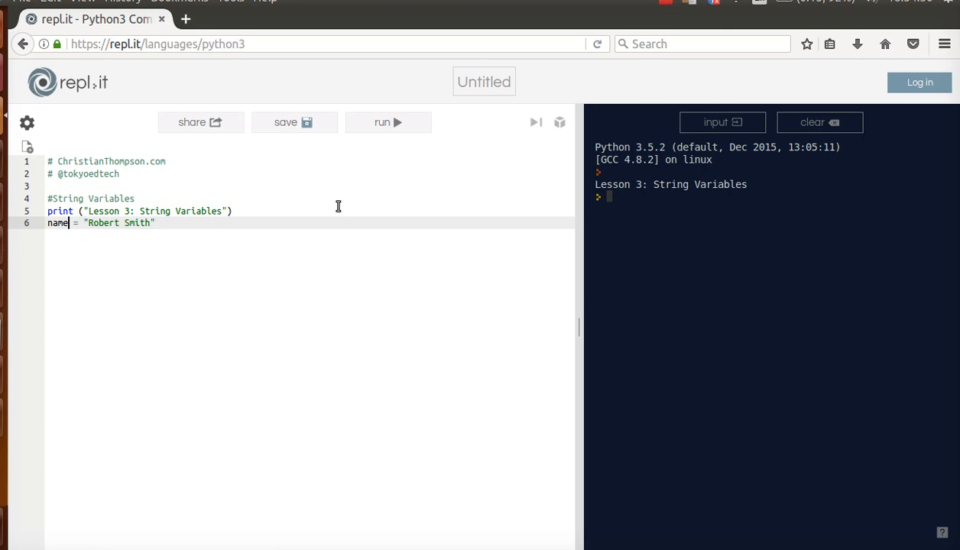
pyautogui.press('BackSpace')
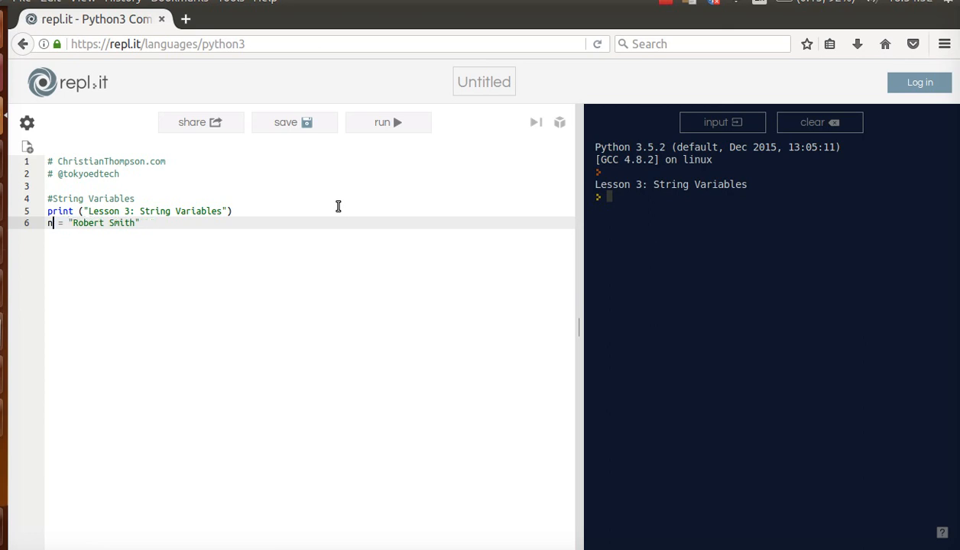
pyautogui.press('BackSpace')
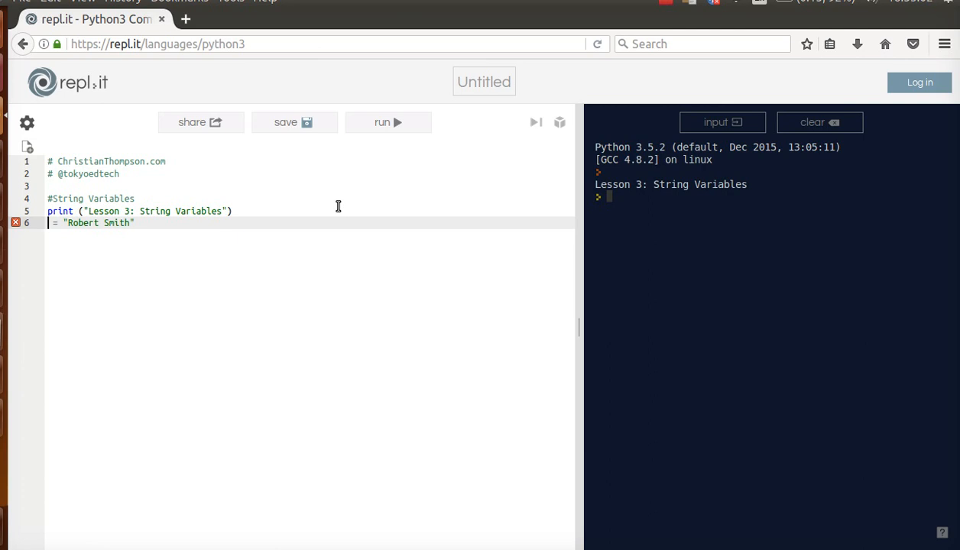
pyautogui.write('name')
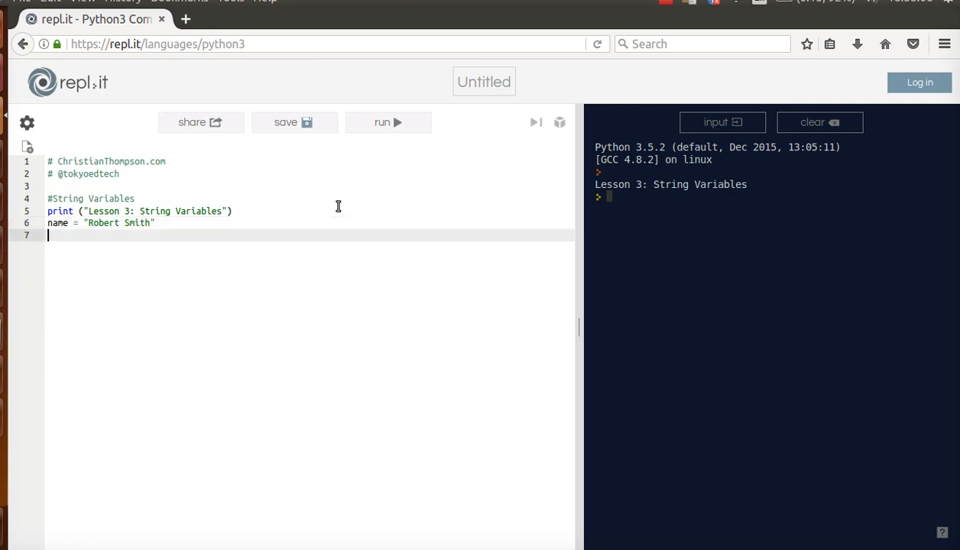
# Add print("name") and run, showing it prints the literal word name.
pyautogui.write('print (')
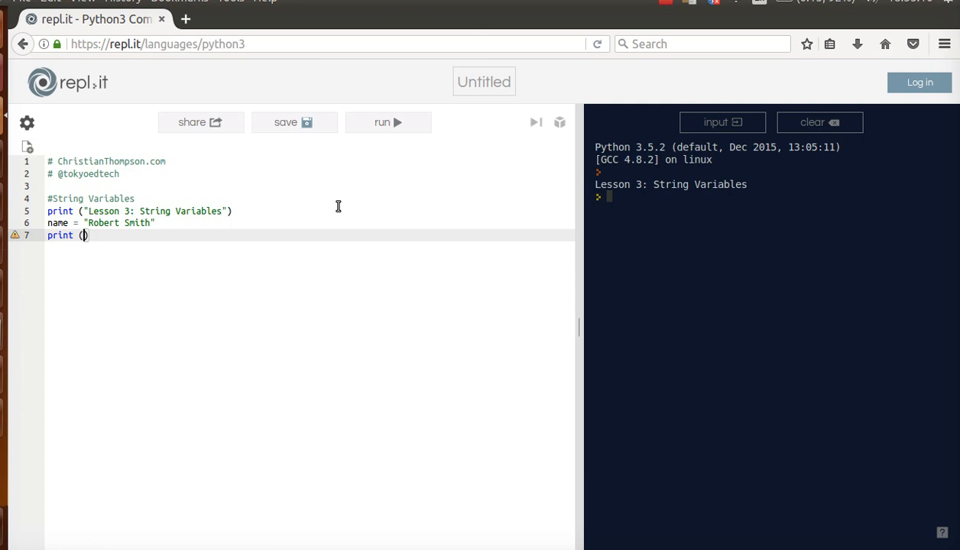
pyautogui.write('name"')
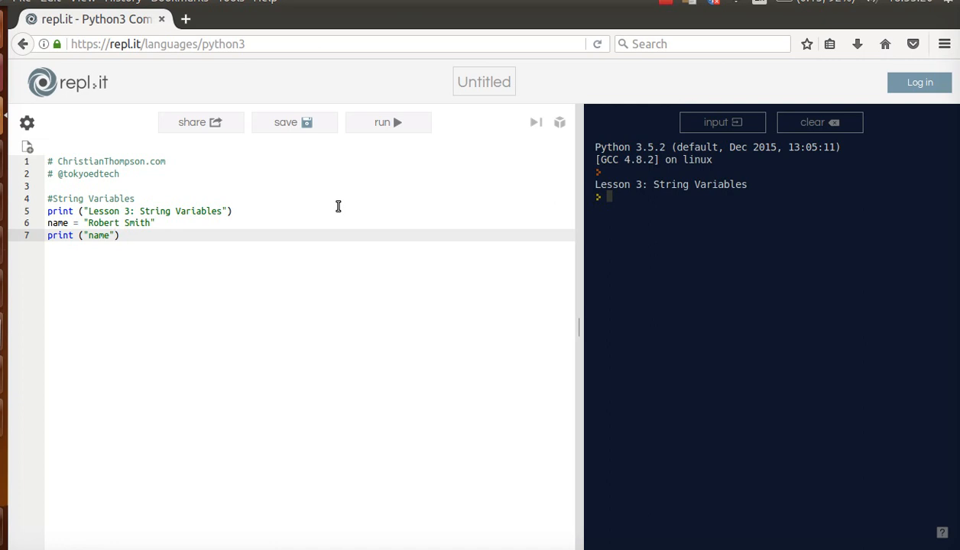
pyautogui.click(388, 123)
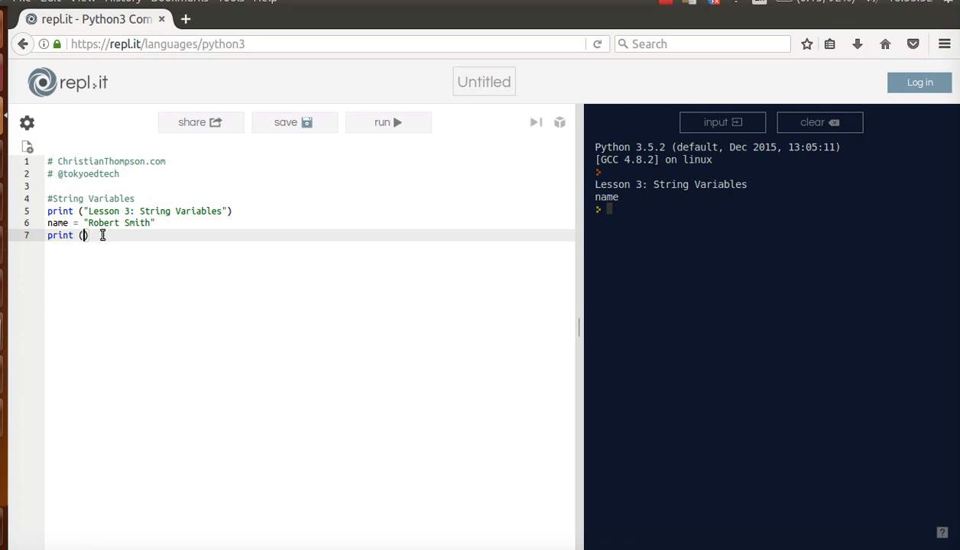
# Change it to print(name) and run so the output shows Robert Smith.
pyautogui.write('name')
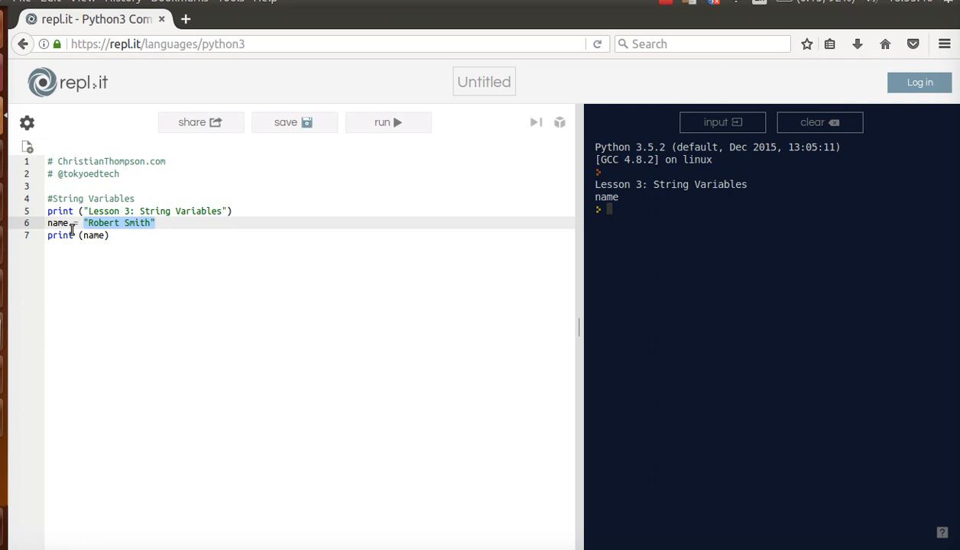
pyautogui.click(388, 122)
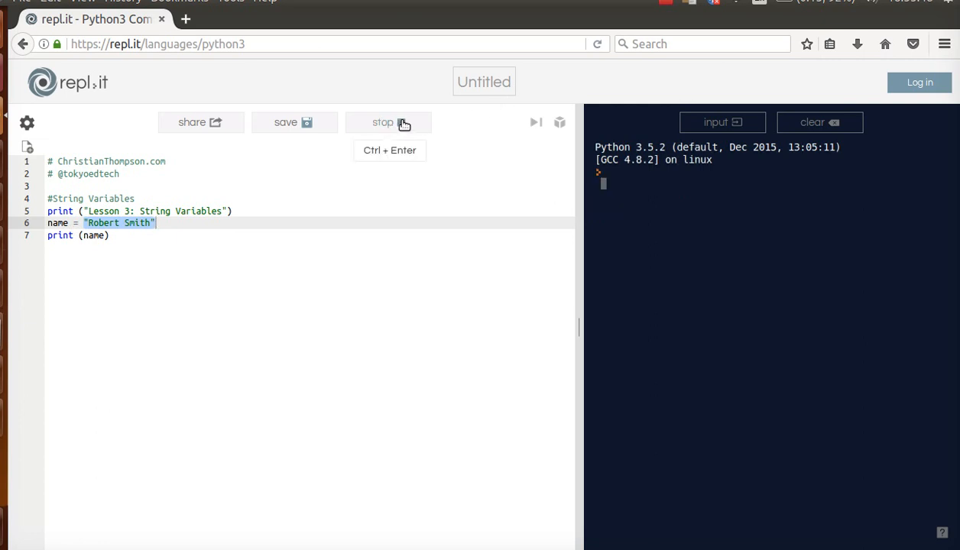
pyautogui.click(388, 122)
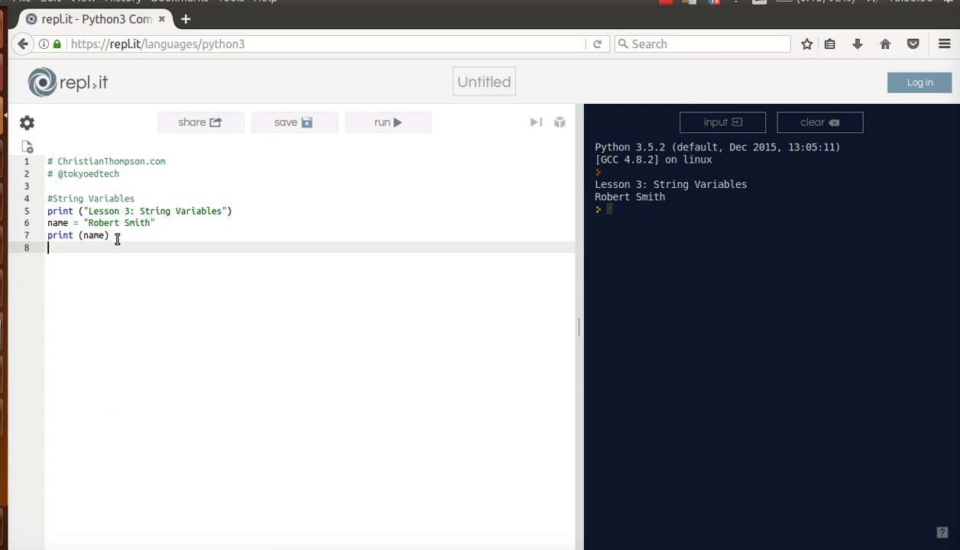
# Add print(len(name)) below print(name).
pyautogui.write('pirnt')
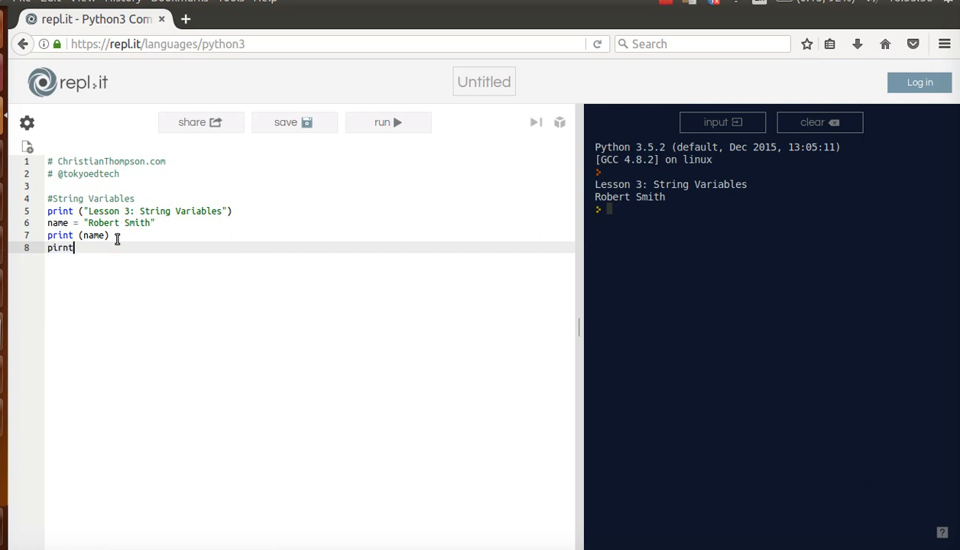
pyautogui.write('print ()')
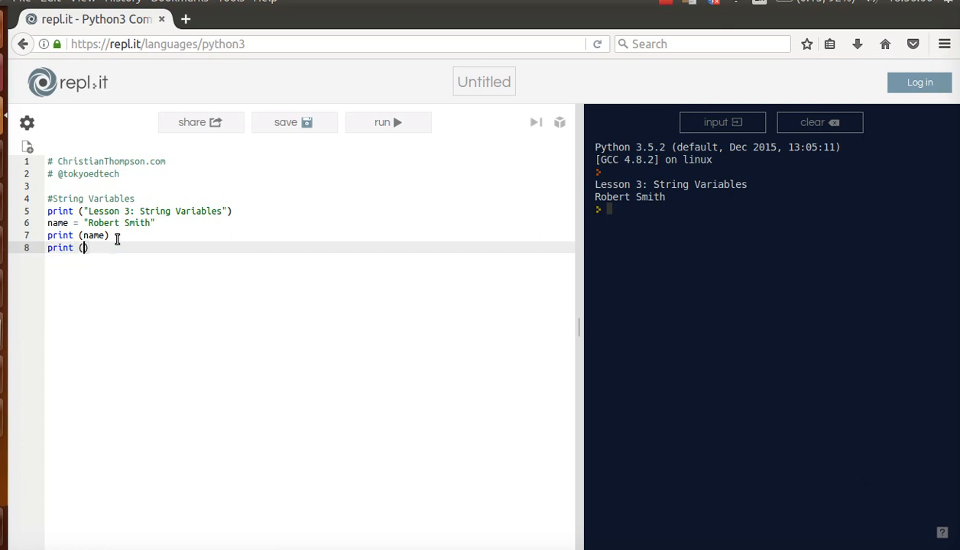
pyautogui.write('len(')
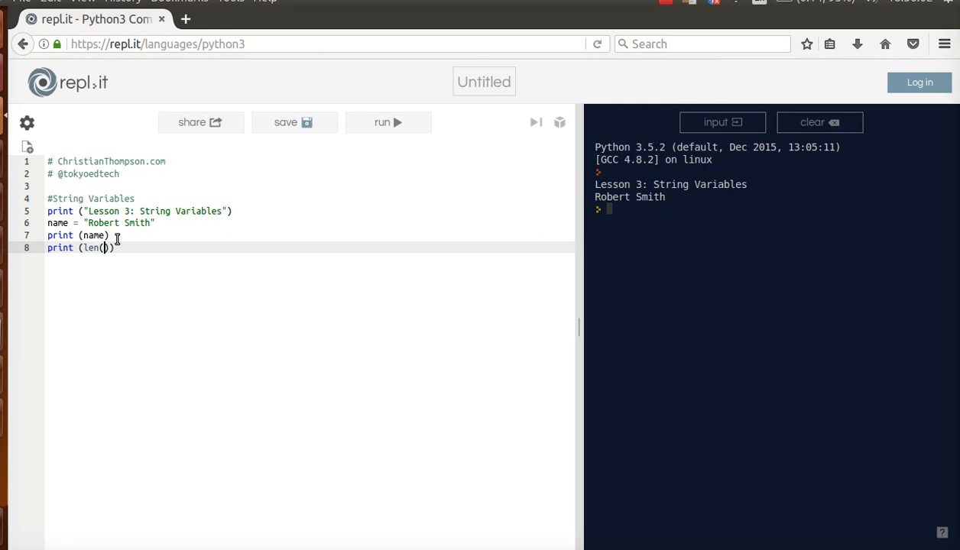
pyautogui.write('name')
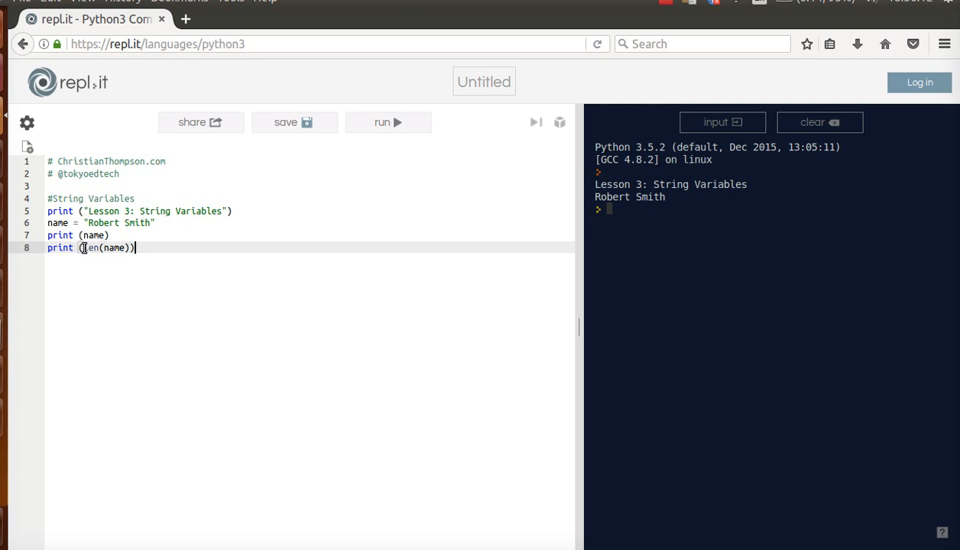
# Highlight the len function to explain it, then run so the output shows 12.
pyautogui.doubleClick(89, 248)
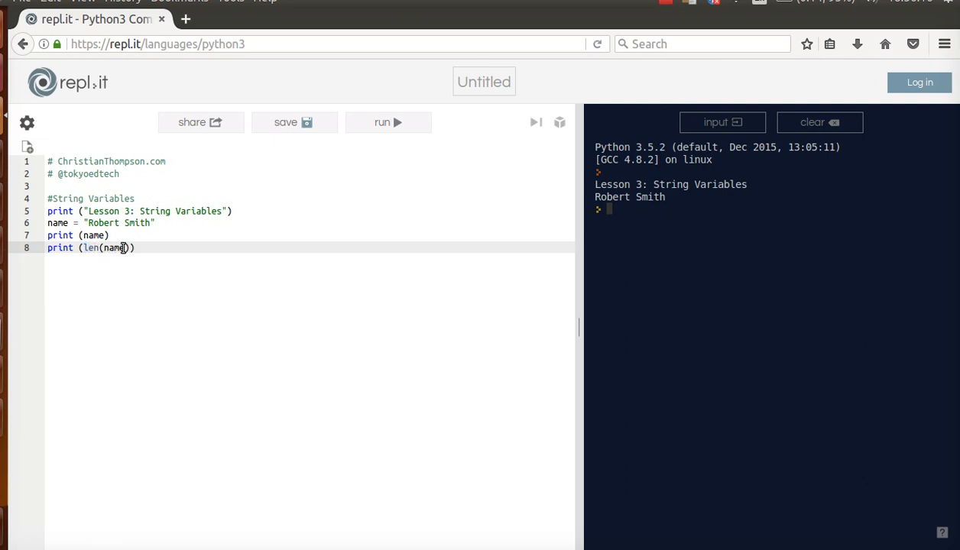
pyautogui.moveTo(90, 247)
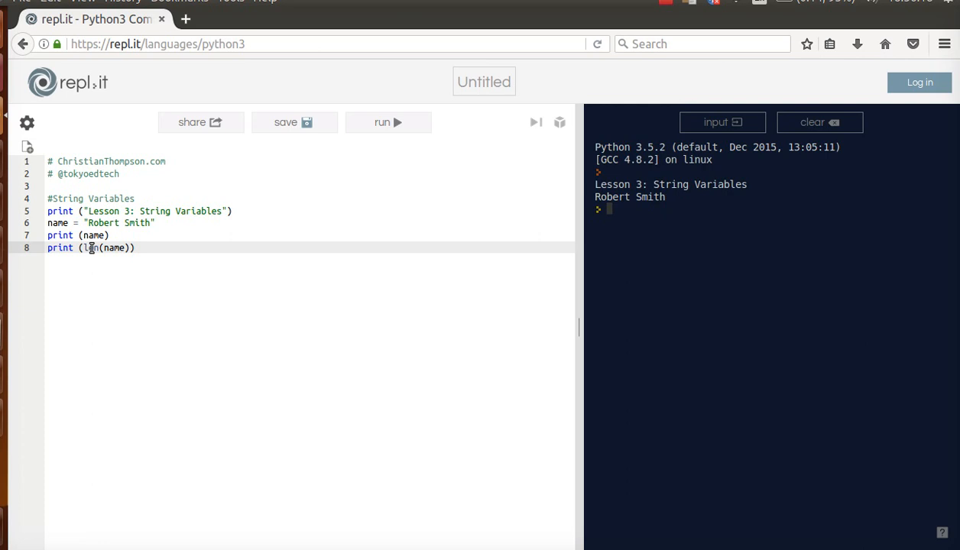
pyautogui.doubleClick(90, 247)
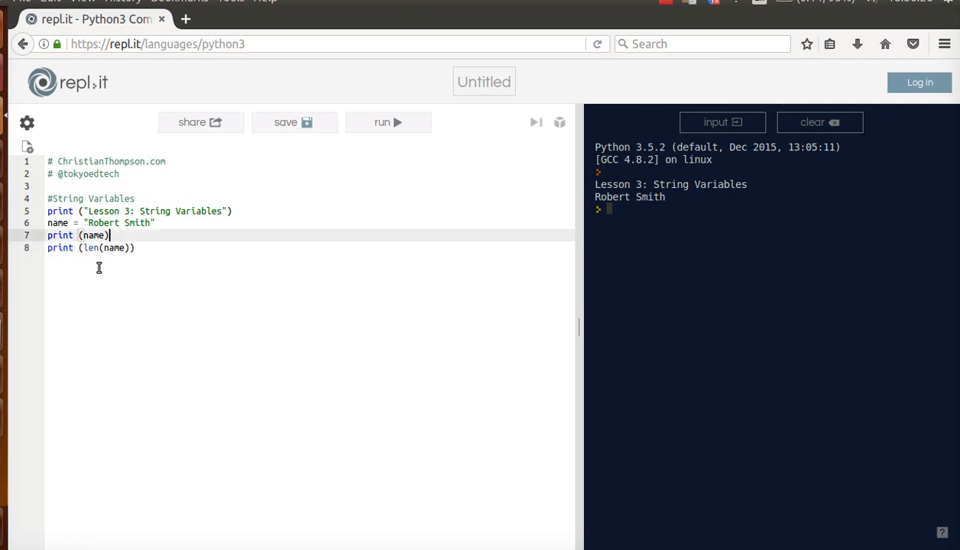
pyautogui.click(93, 223)
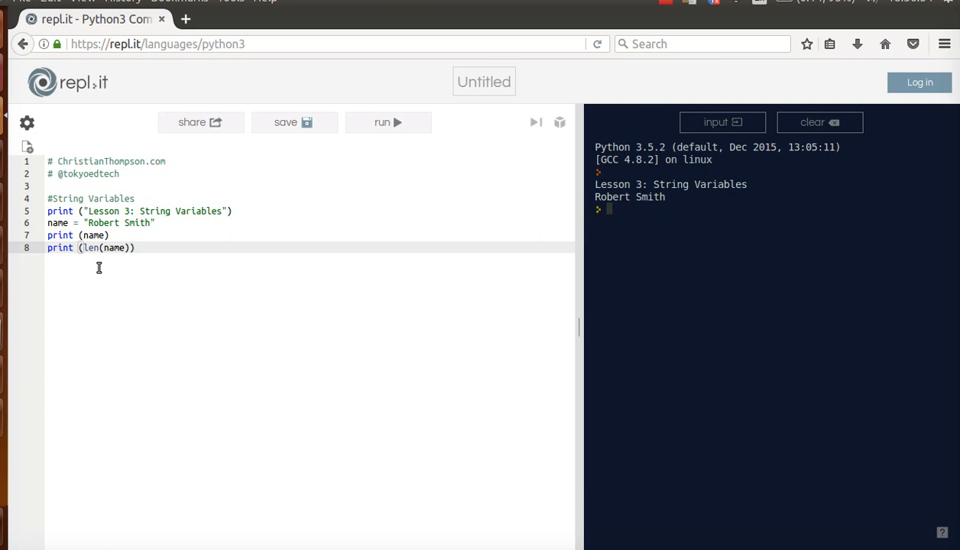
pyautogui.moveTo(388, 122)
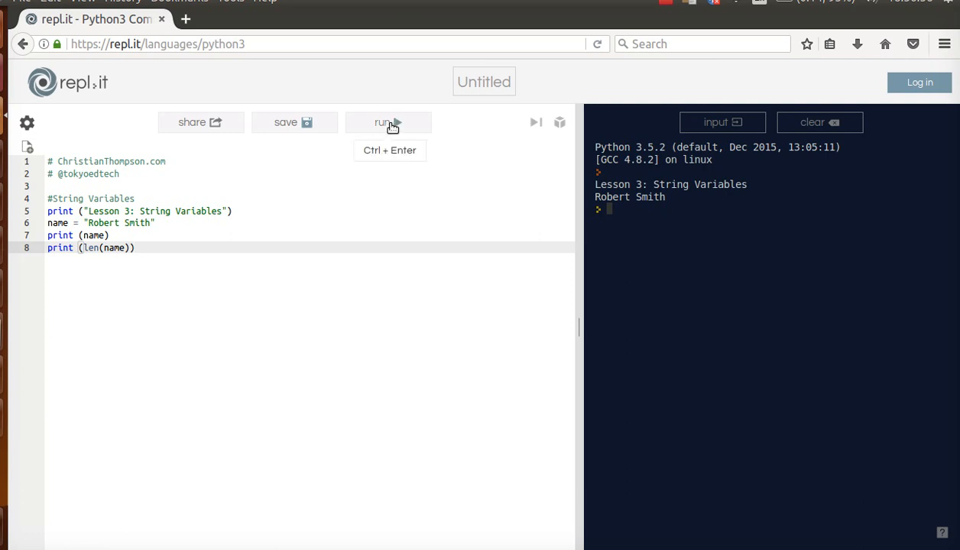
pyautogui.click(388, 122)
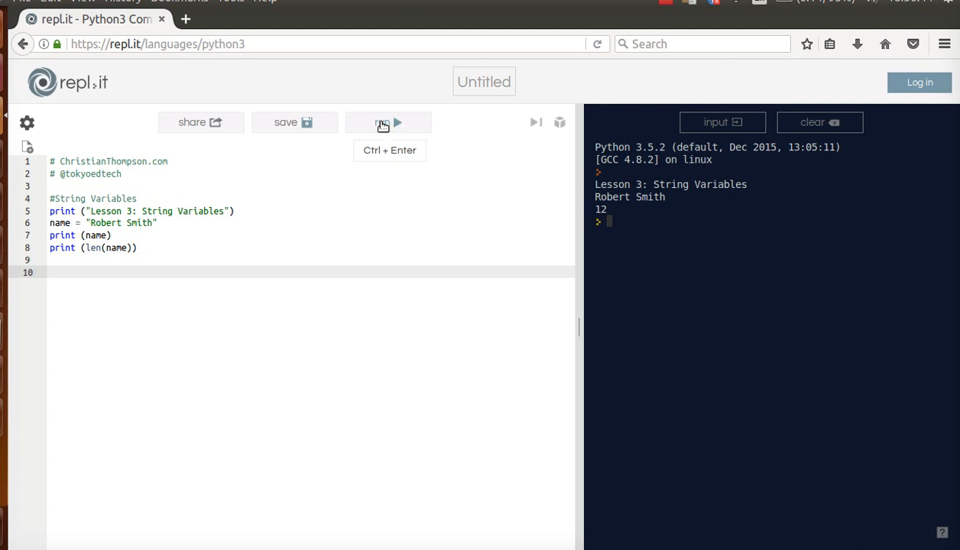
pyautogui.moveTo(287, 171)
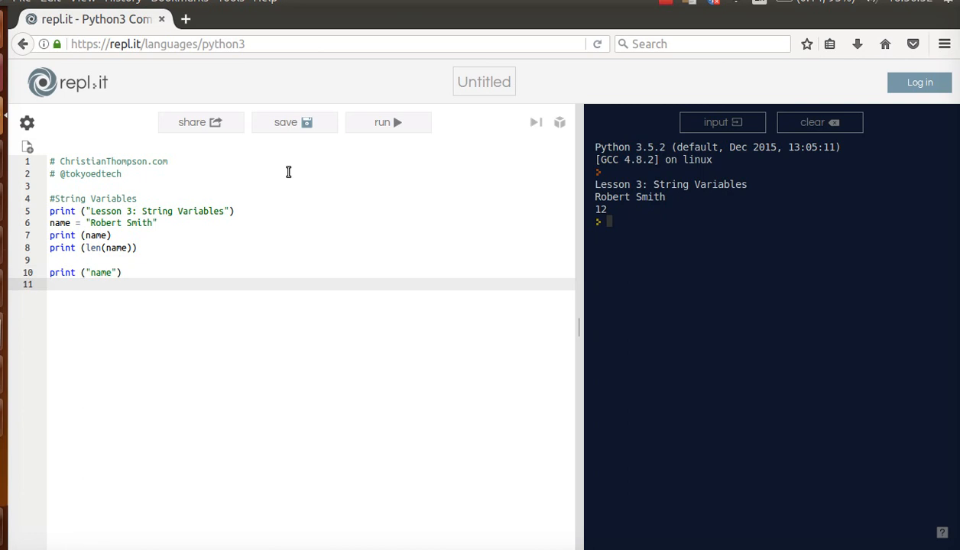
# Add print("Name: " + name) and run so the output shows Name: Robert Smith.
pyautogui.write('print')
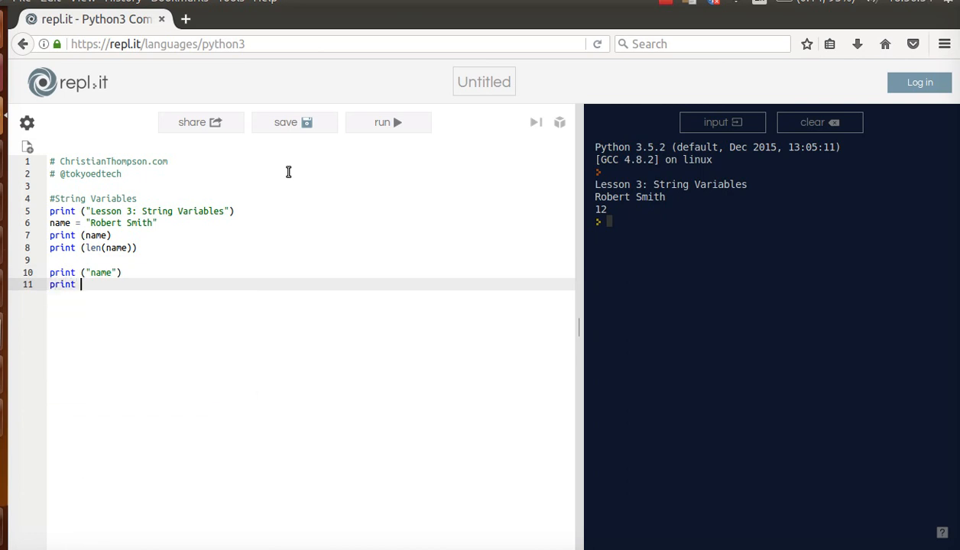
pyautogui.write('("Name:")')
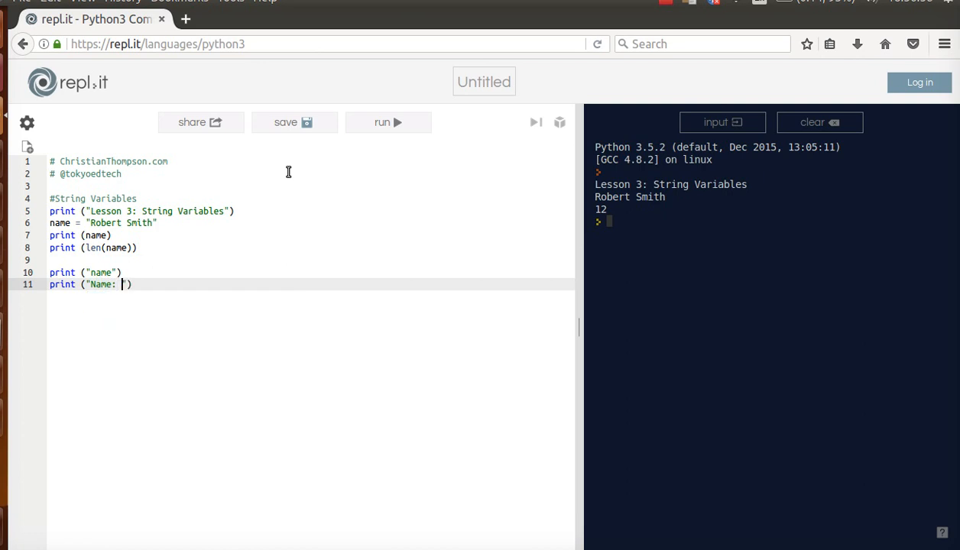
pyautogui.write('+')
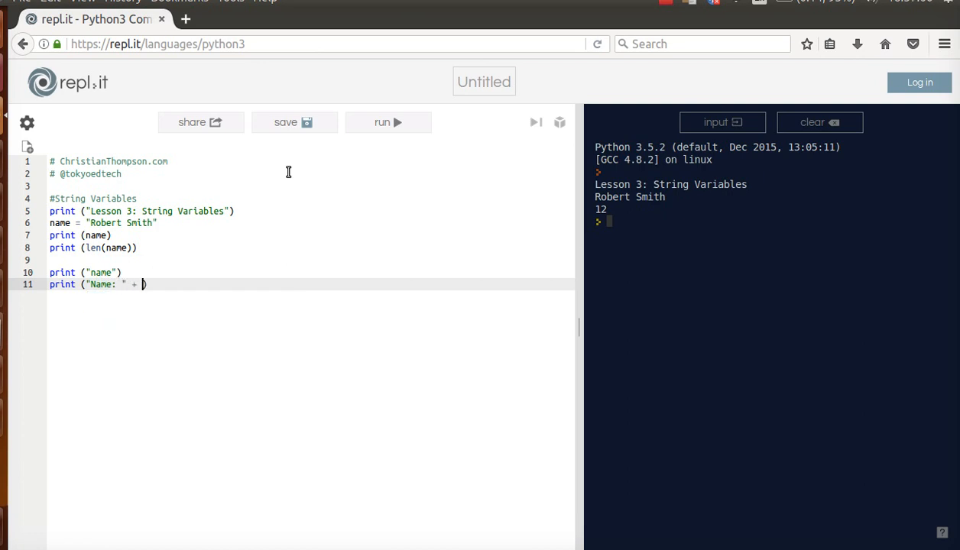
pyautogui.write('name')
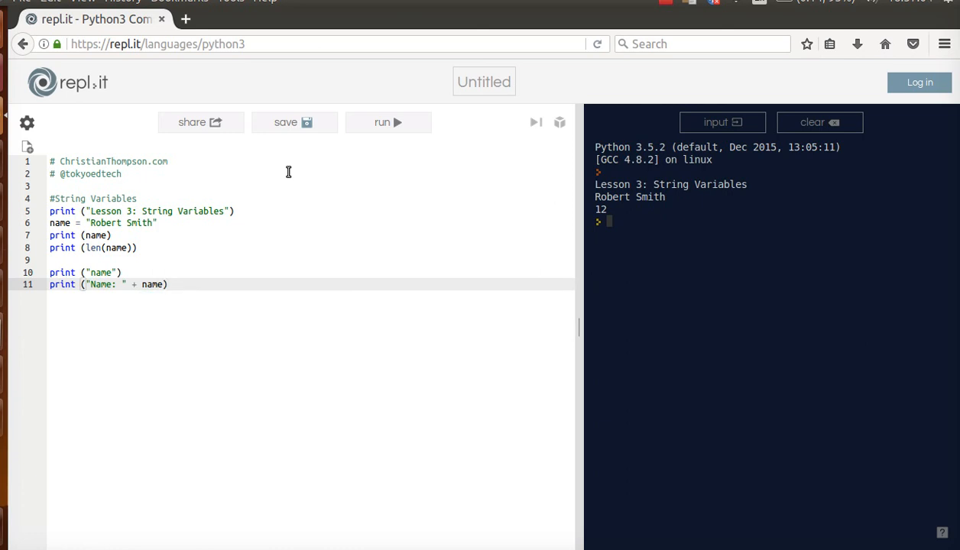
pyautogui.click(388, 123)
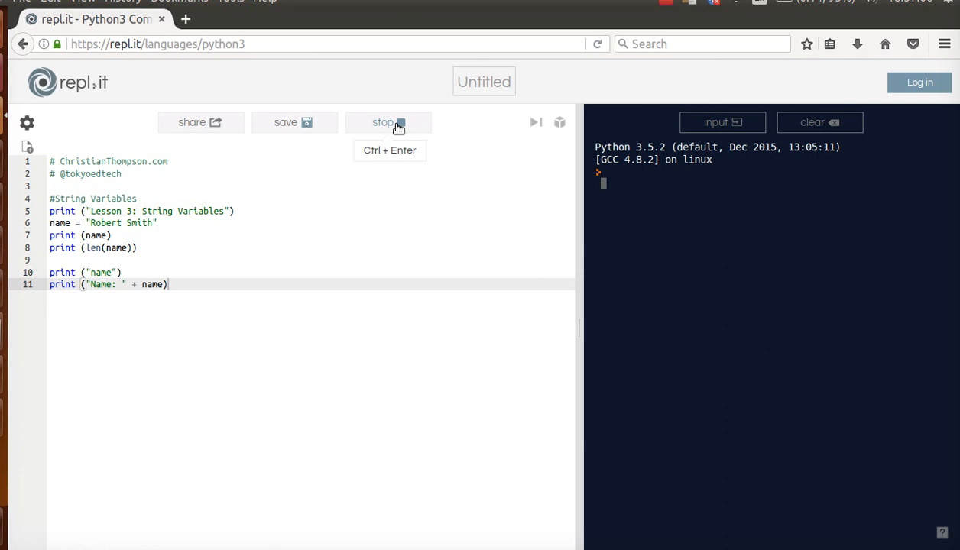
pyautogui.click(388, 122)
pyautogui.write('print')
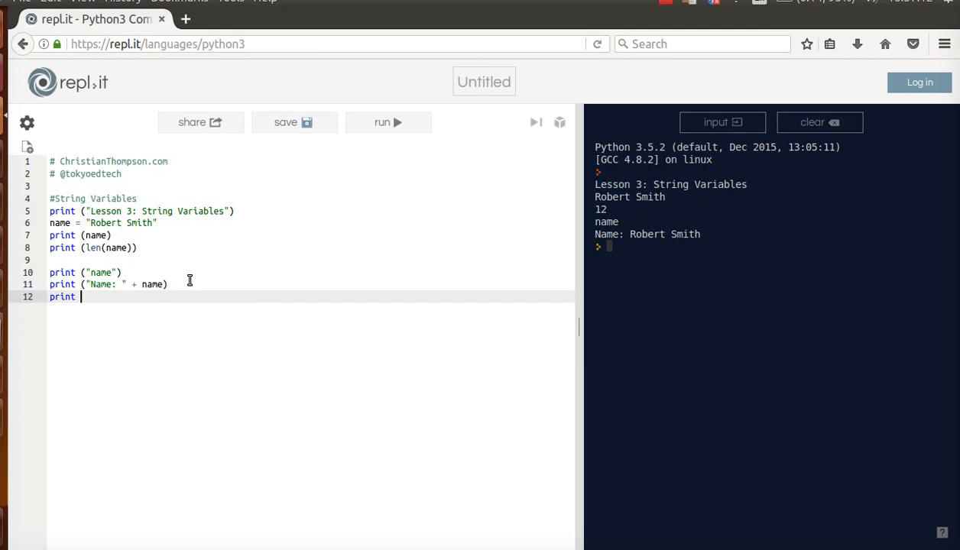
# Add print("Name: %s" %name) and run, giving a second Name: Robert Smith line.
pyautogui.write('("')
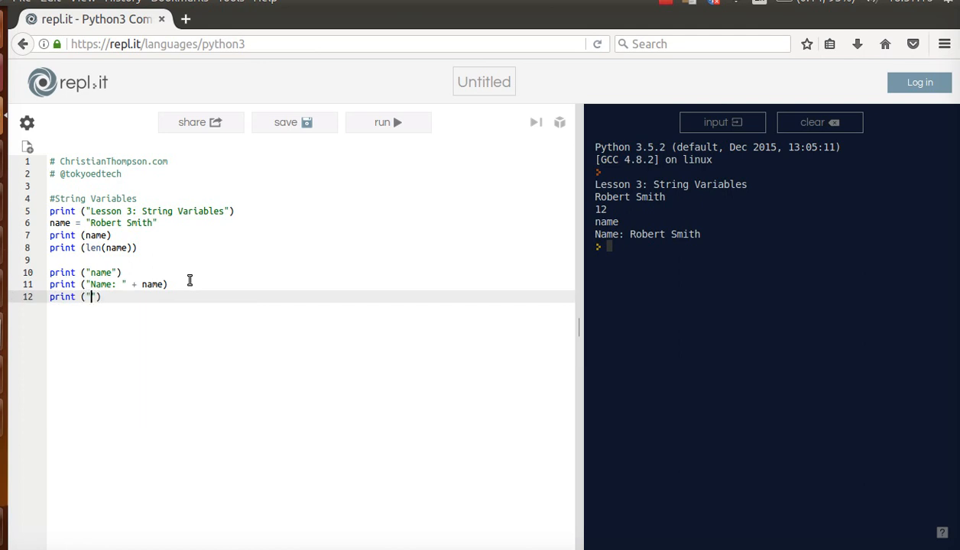
pyautogui.write('Name:')
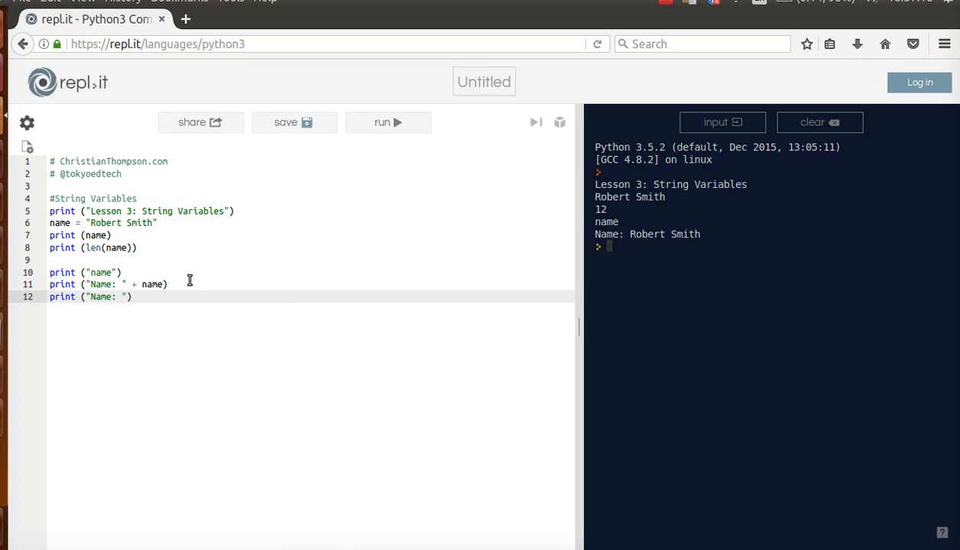
pyautogui.write('%s')
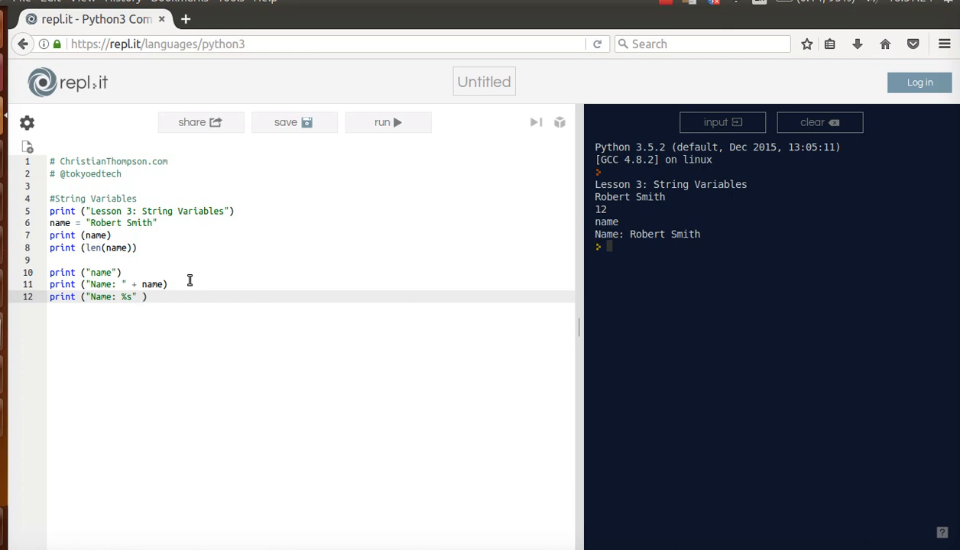
pyautogui.write('%n')
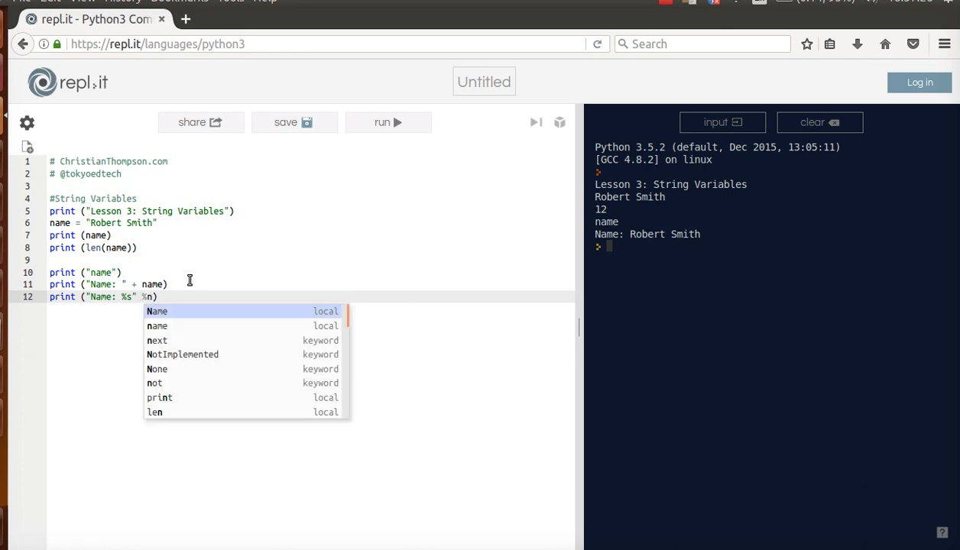
pyautogui.write('ame')
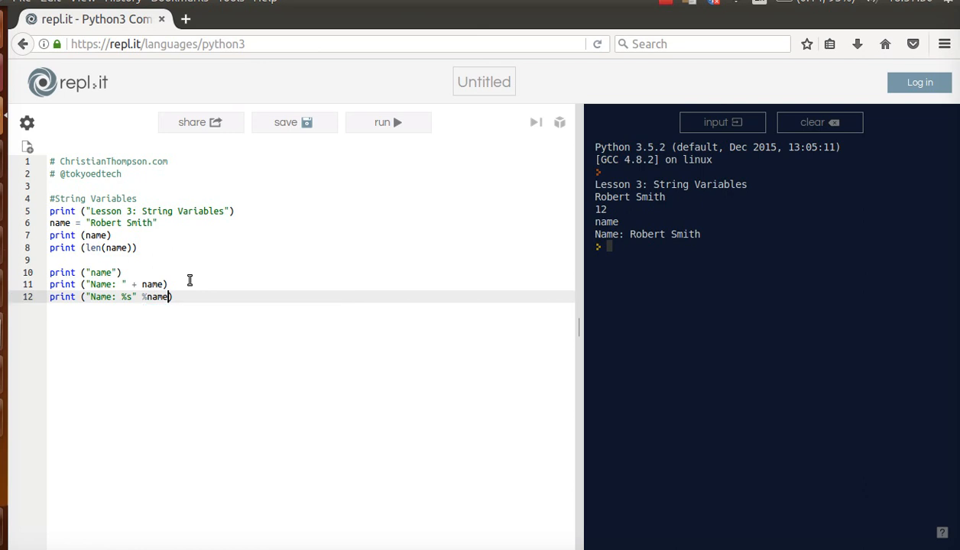
pyautogui.doubleClick(156, 296)
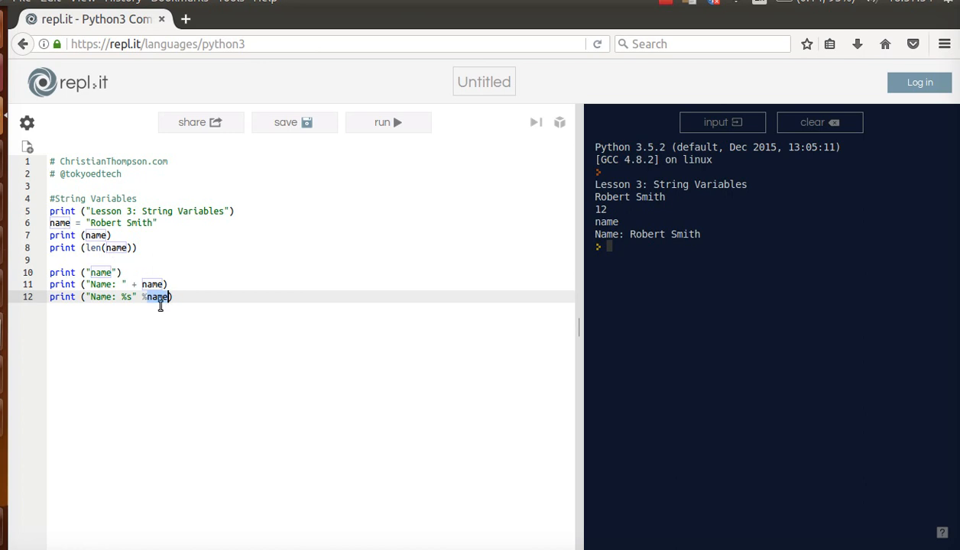
pyautogui.moveTo(124, 293)
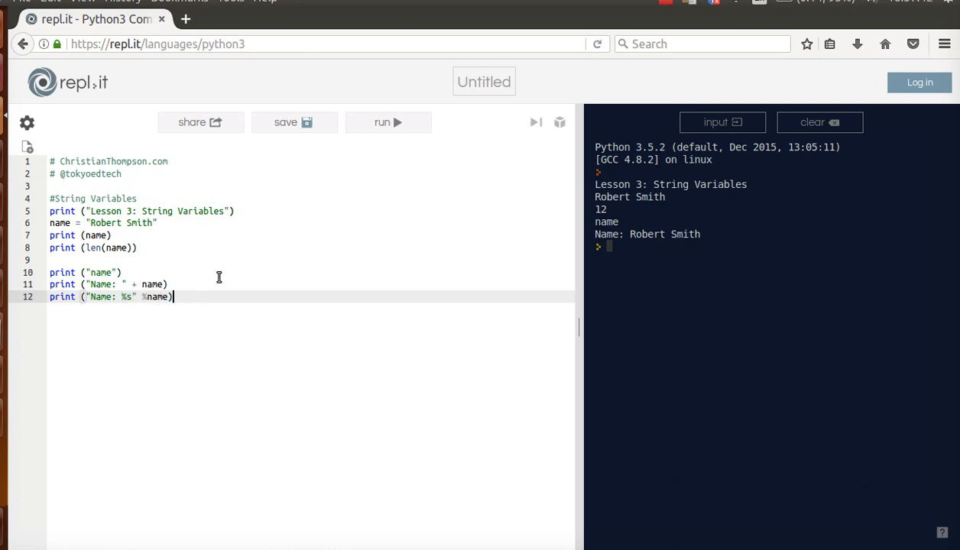
pyautogui.click(385, 123)
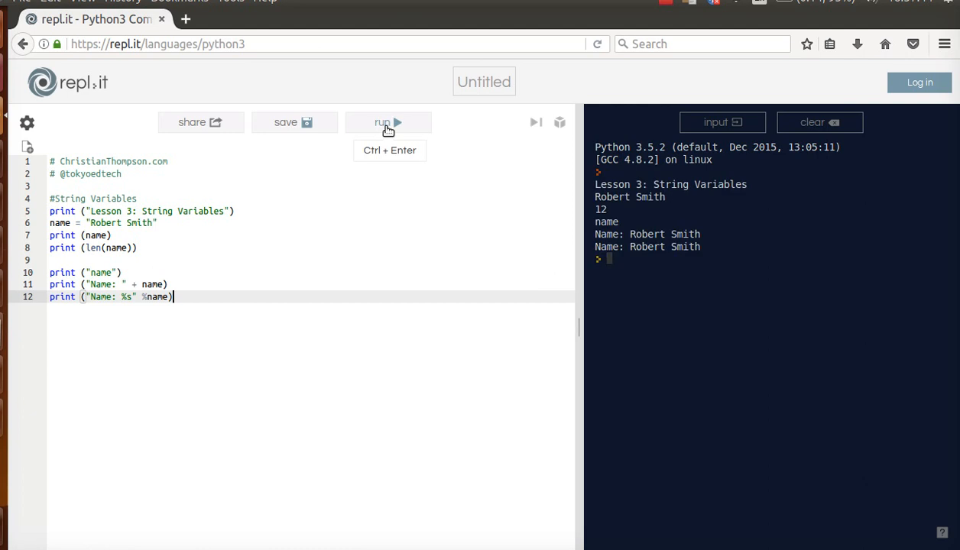
pyautogui.moveTo(101, 287)
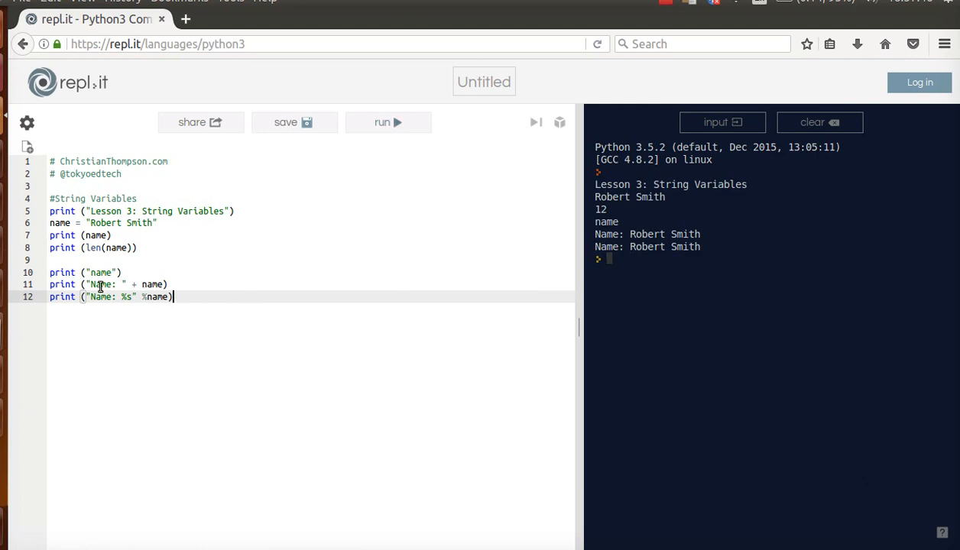
pyautogui.moveTo(153, 312)
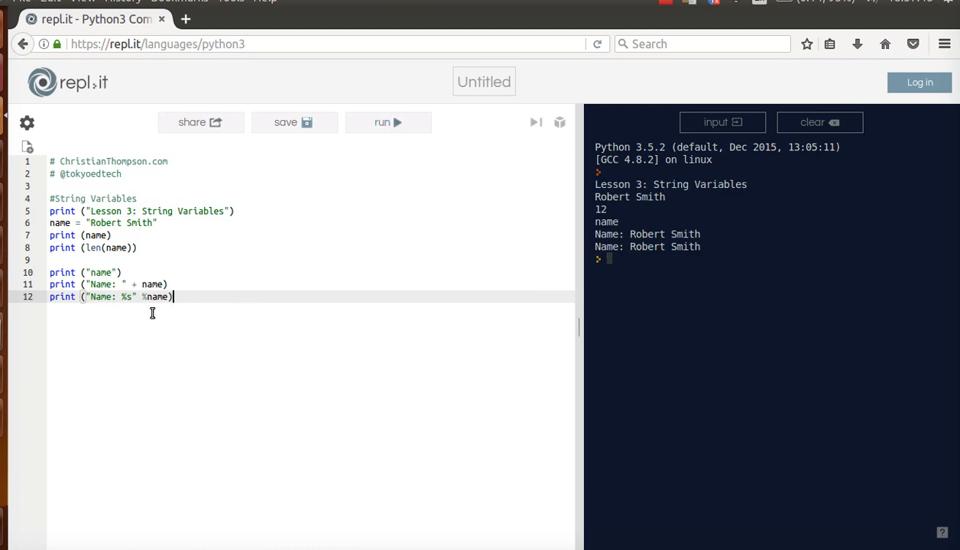
# Add print("Name: {}".format(name)) using the autocomplete suggestion for name.
pyautogui.write('print (')
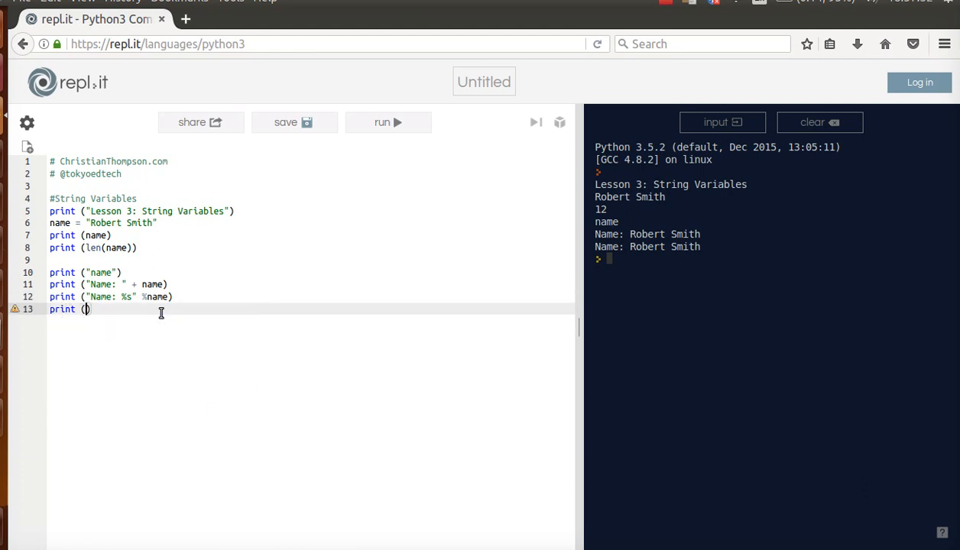
pyautogui.write('"Name: "')
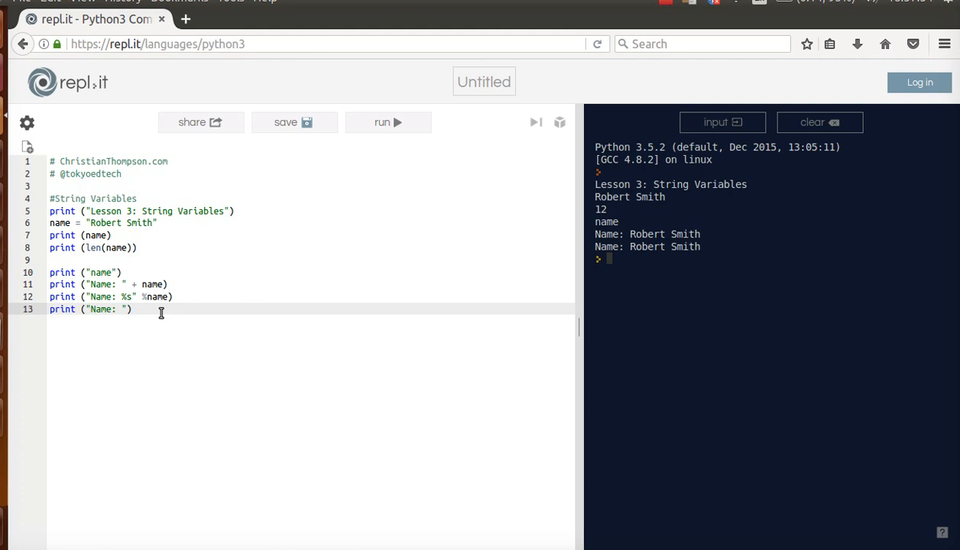
pyautogui.write('{}')
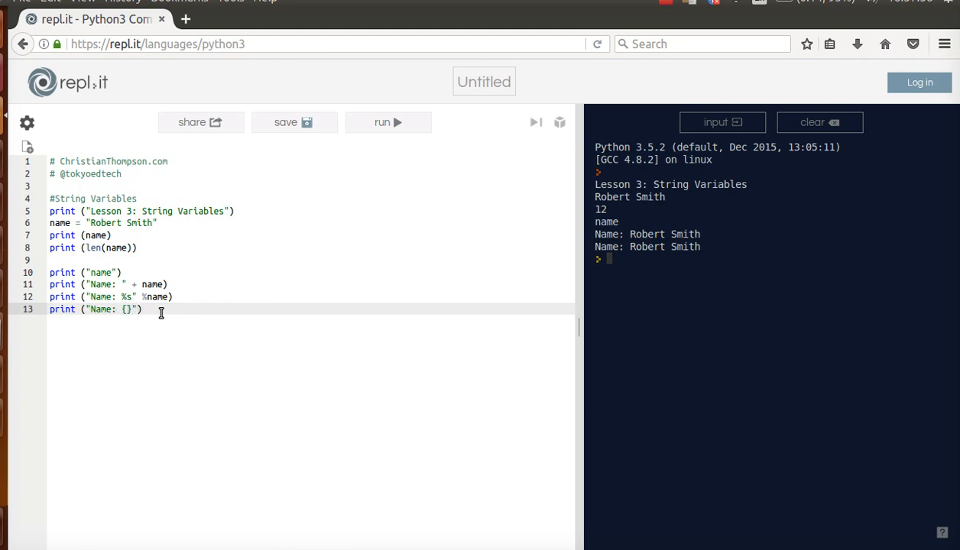
pyautogui.write('.fr')
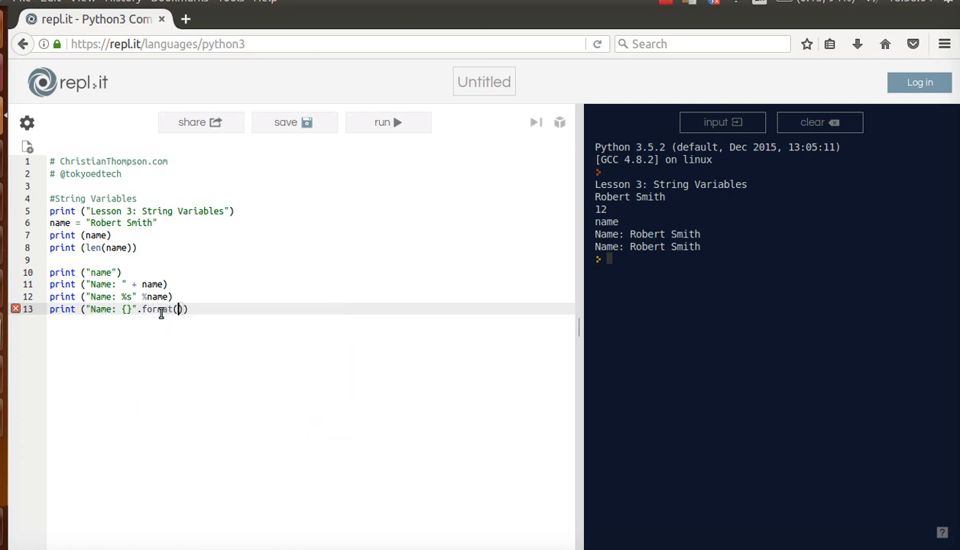
pyautogui.write('name')
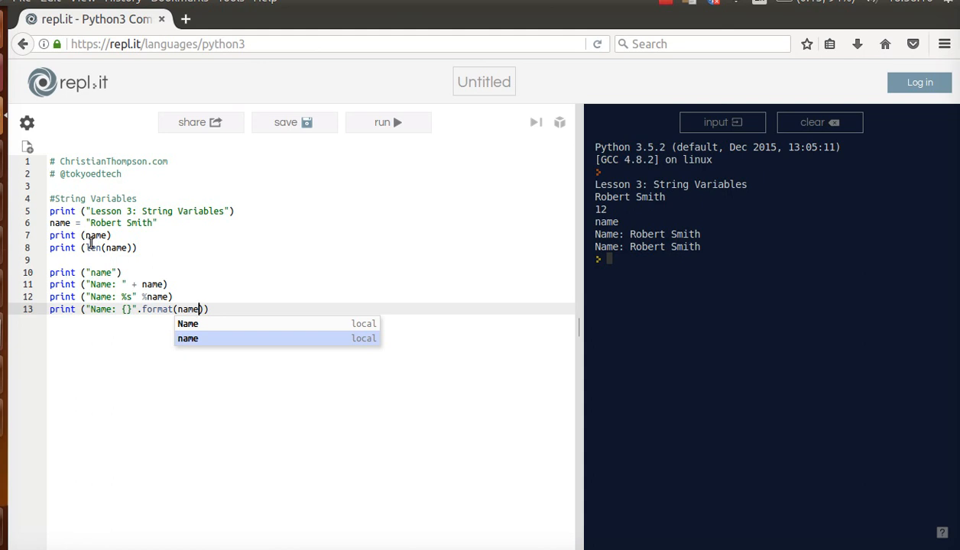
pyautogui.moveTo(188, 339)
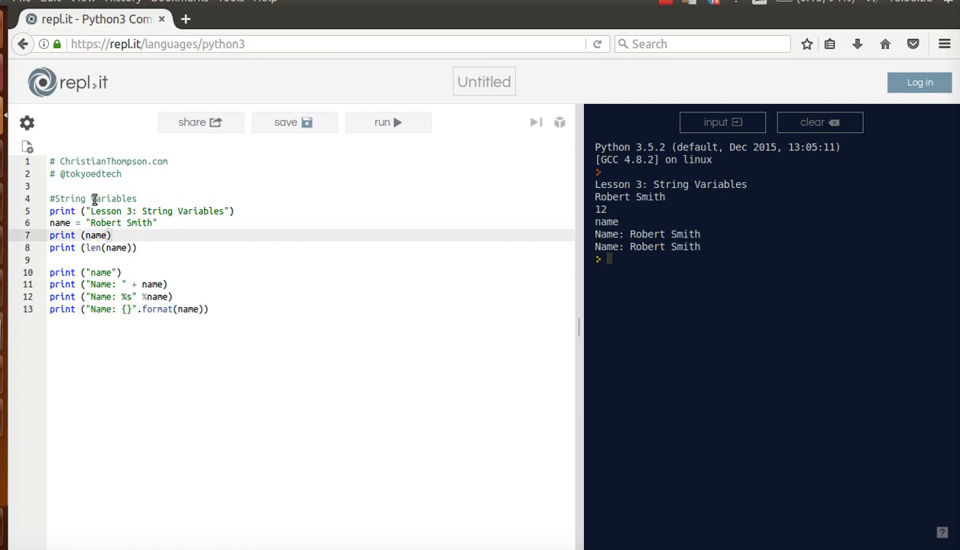
# Change line 7 to print(Name) and run to get the NameError for 'Name'.
pyautogui.write('N')
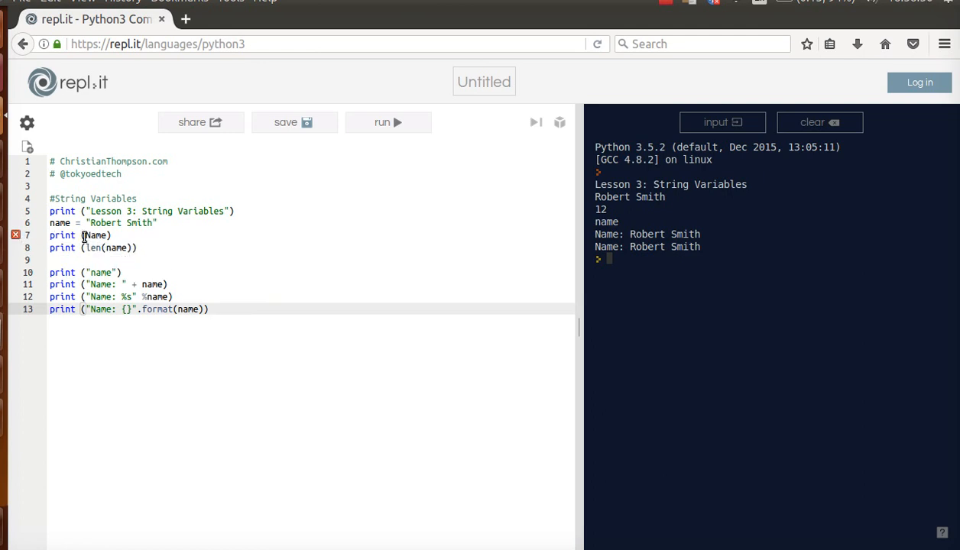
pyautogui.moveTo(388, 122)
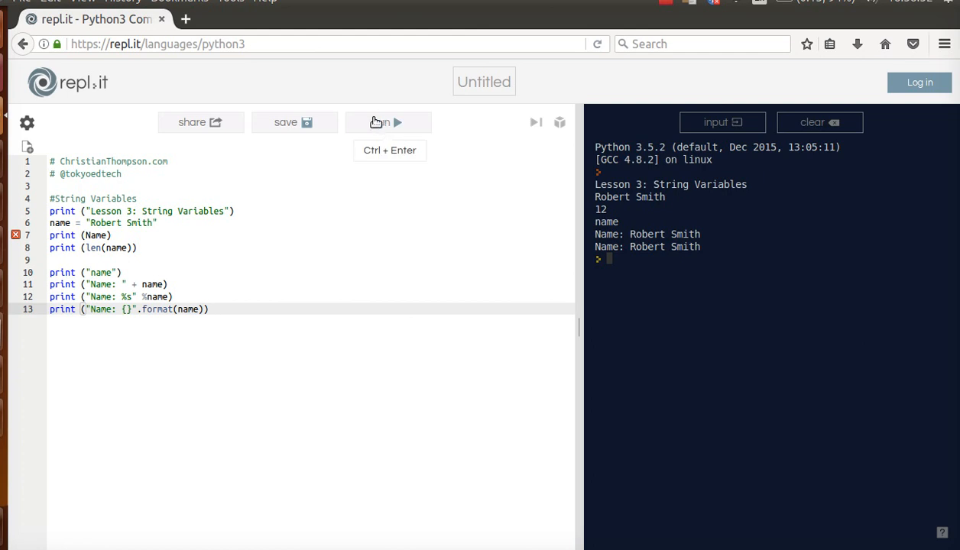
pyautogui.click(382, 123)
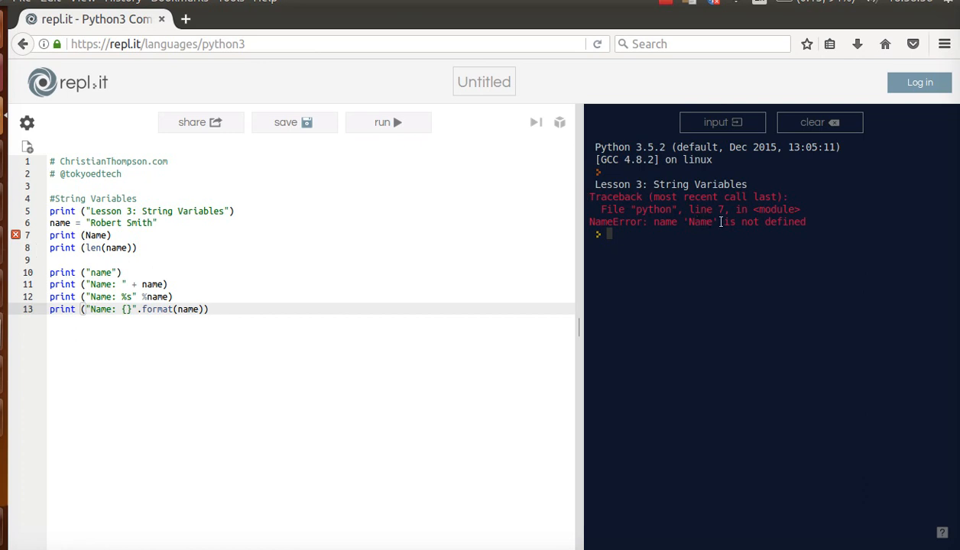
pyautogui.moveTo(168, 155)
pyautogui.write('n')
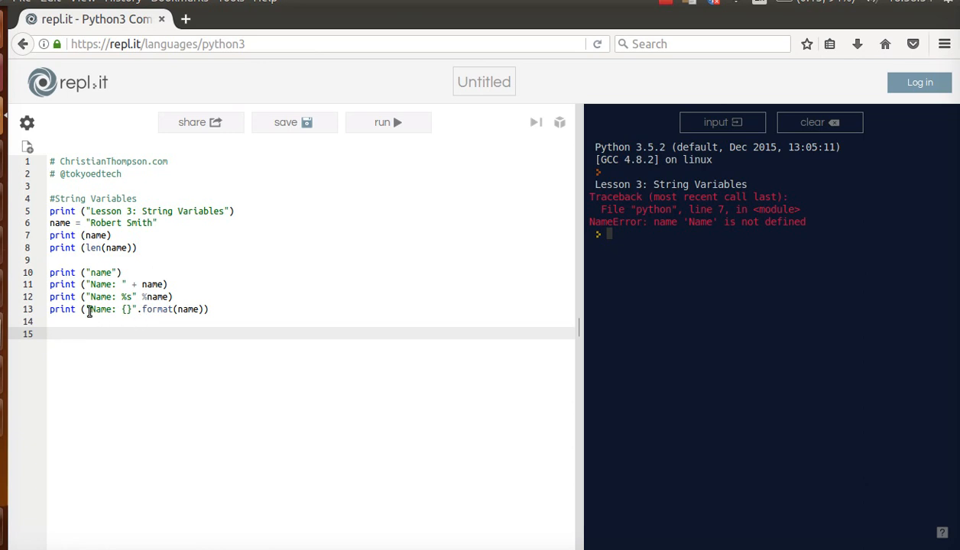
pyautogui.moveTo(139, 308)
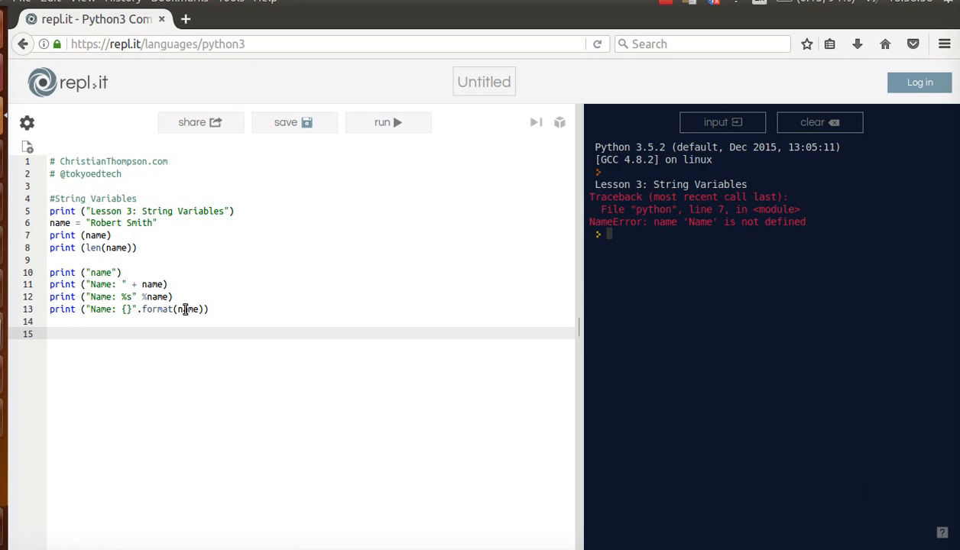
pyautogui.moveTo(333, 179)
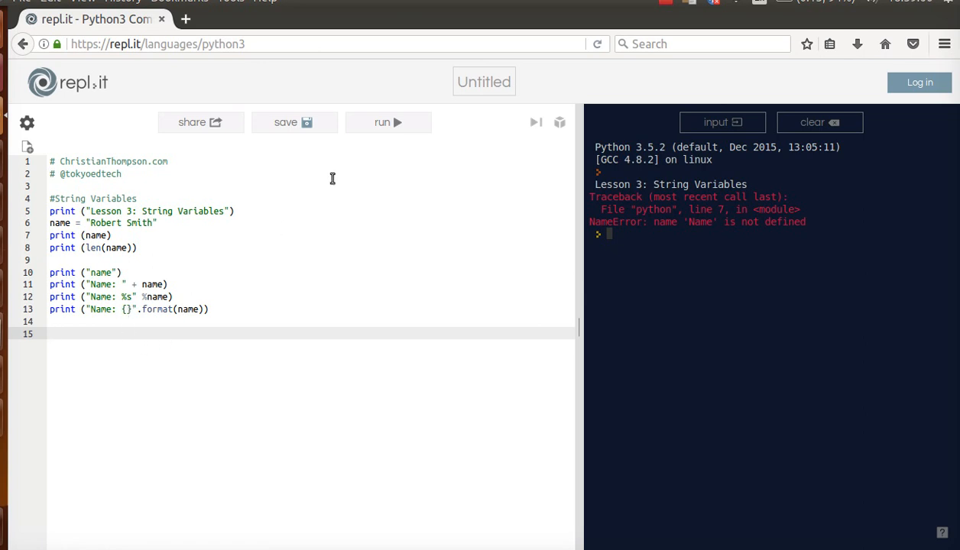
# Rerun with line 7 restored to print(name) so the three Name lines print cleanly.
pyautogui.click(388, 123)
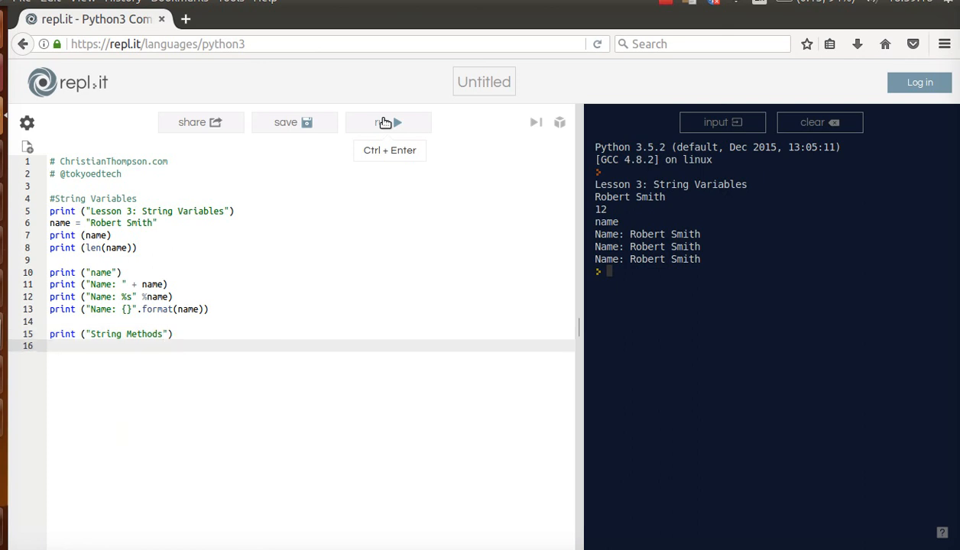
# Add print("hElLo".upper()) and run so HELLO appears under String Methods.
pyautogui.write('print')
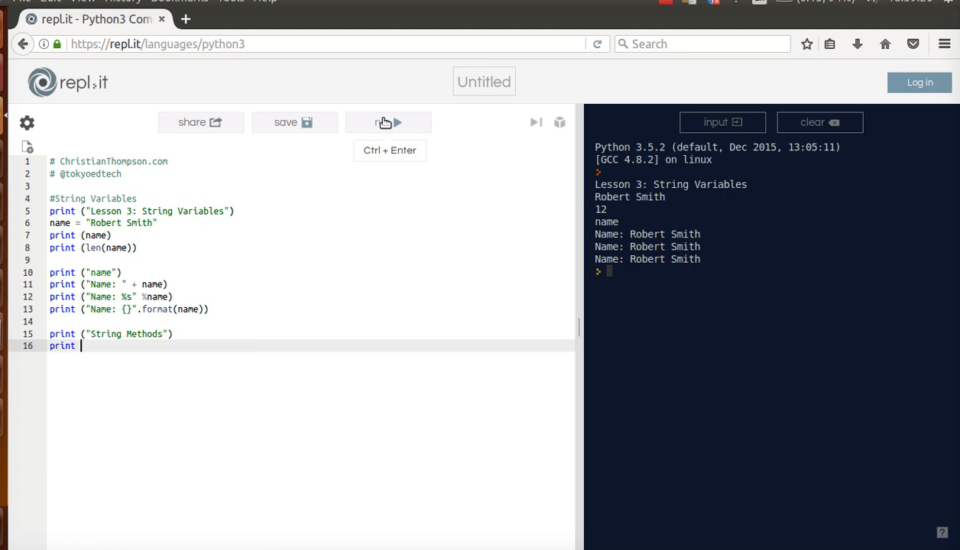
pyautogui.write('()')
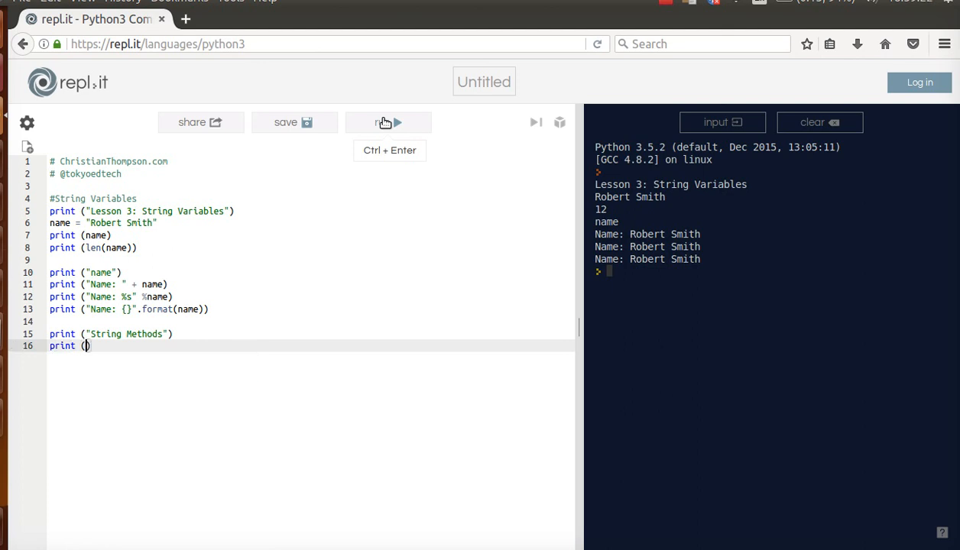
pyautogui.write('hEllo"')
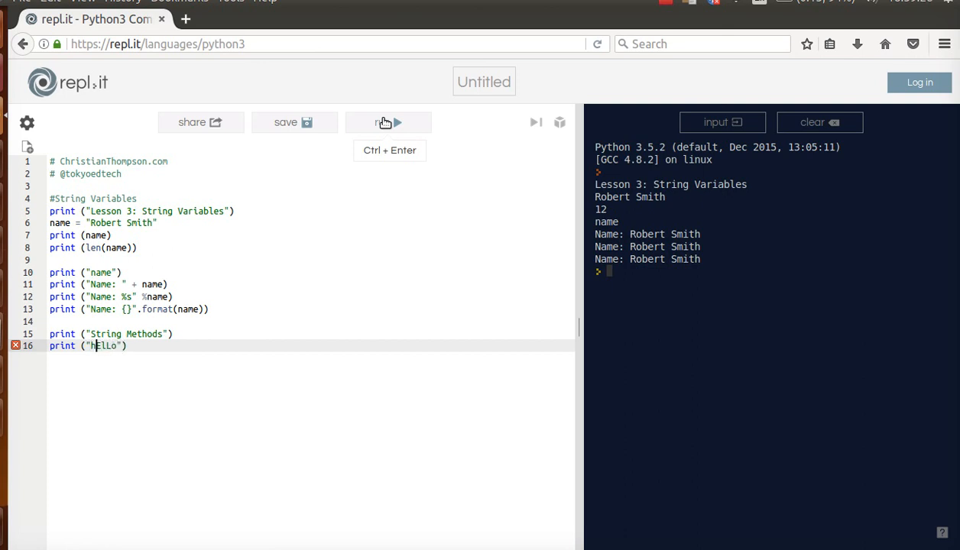
pyautogui.write('.')
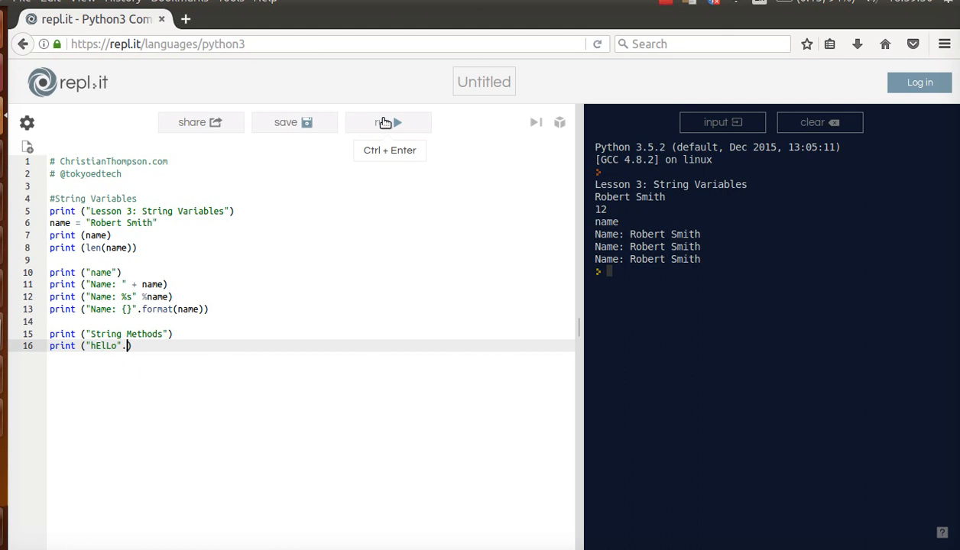
pyautogui.write('upper()')
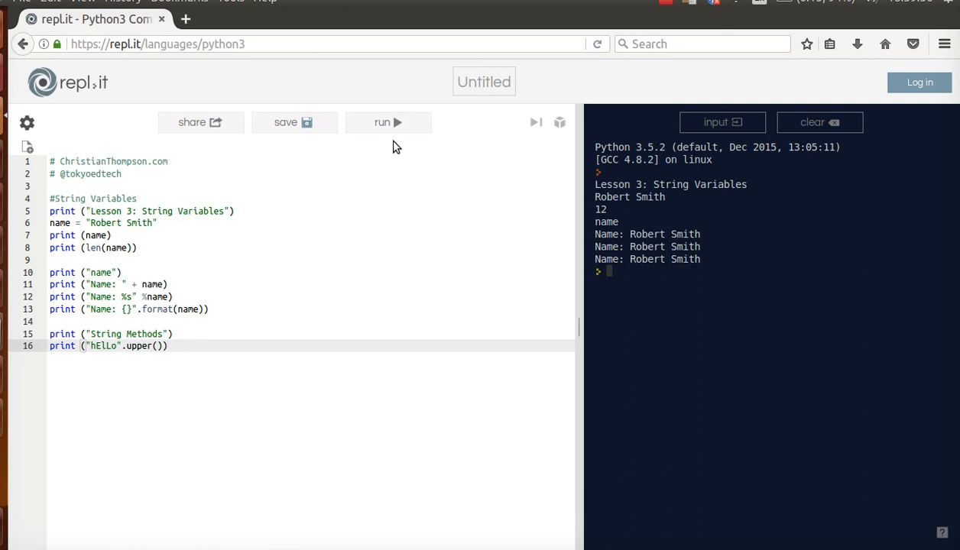
pyautogui.click(388, 122)
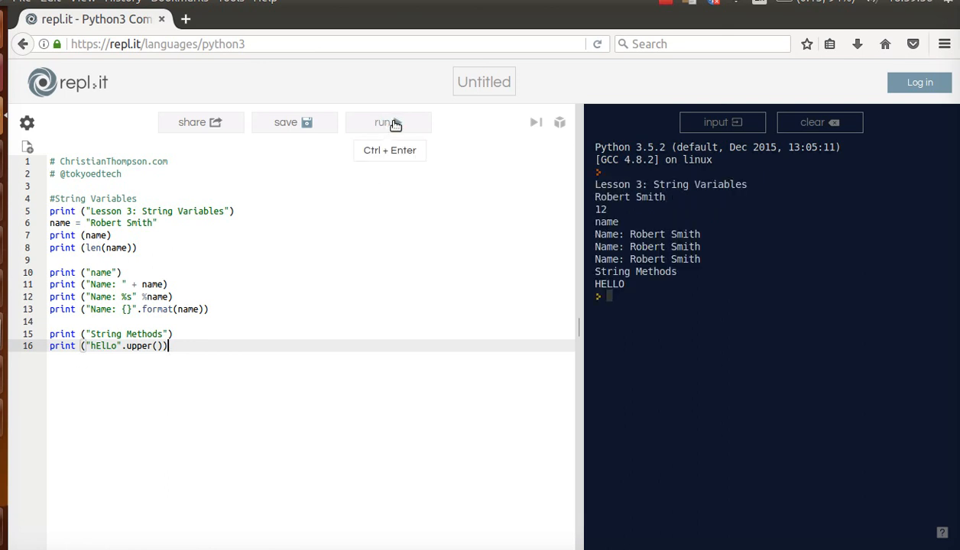
pyautogui.moveTo(617, 282)
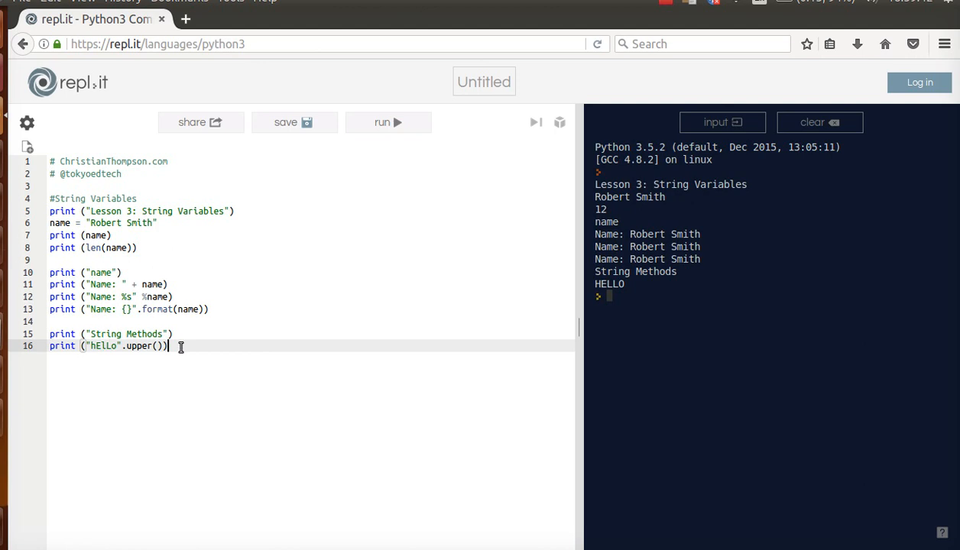
# Add print("HeLlo".lower()) and run so hello appears in the output.
pyautogui.write('print ("')
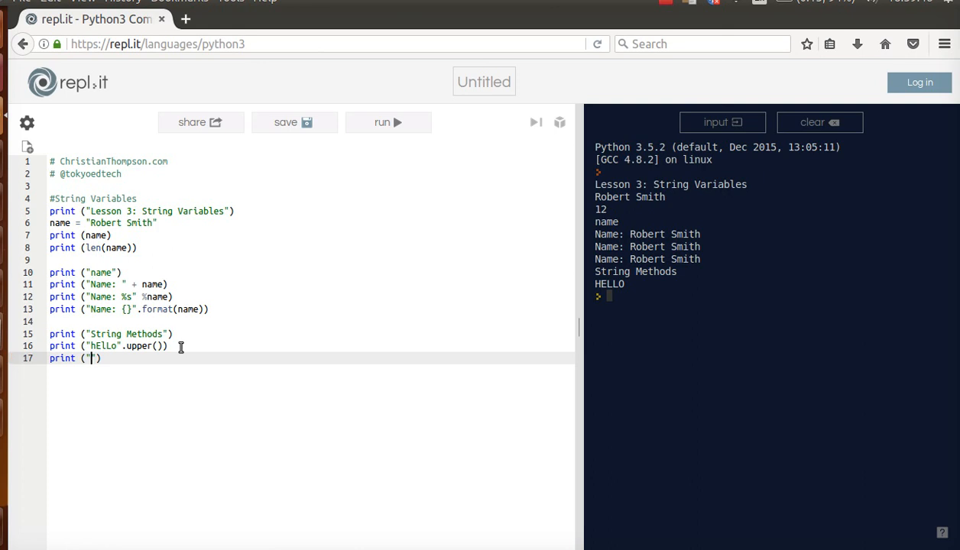
pyautogui.write('hELLo')
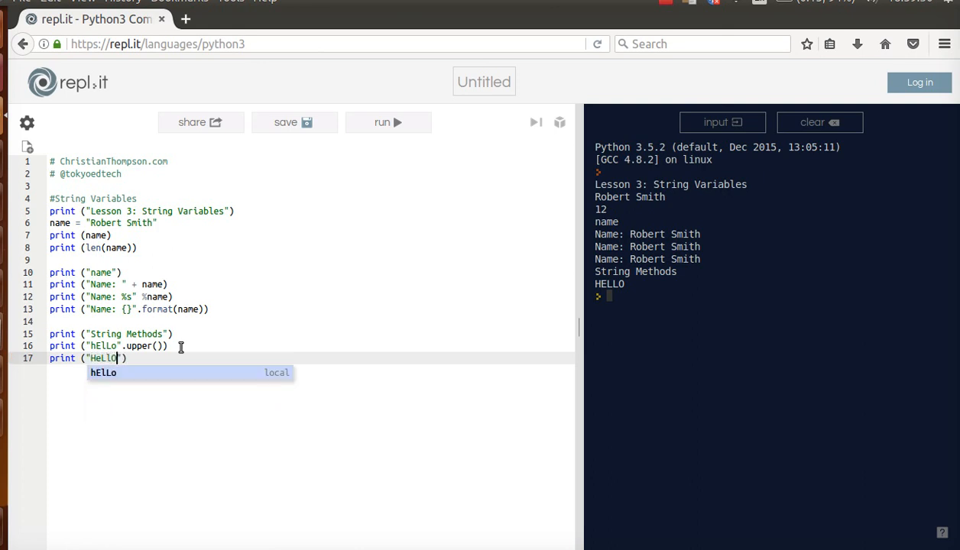
pyautogui.write('"')
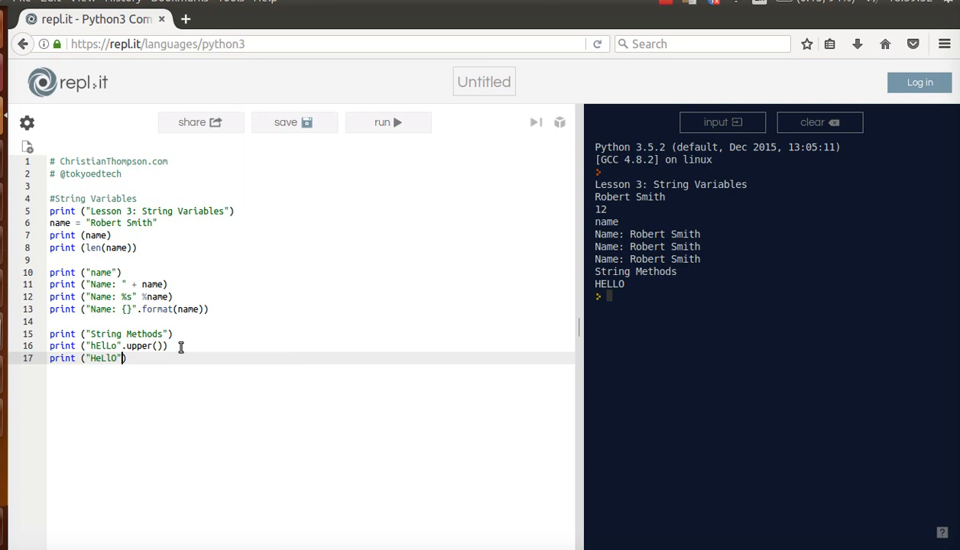
pyautogui.write('.lower()')
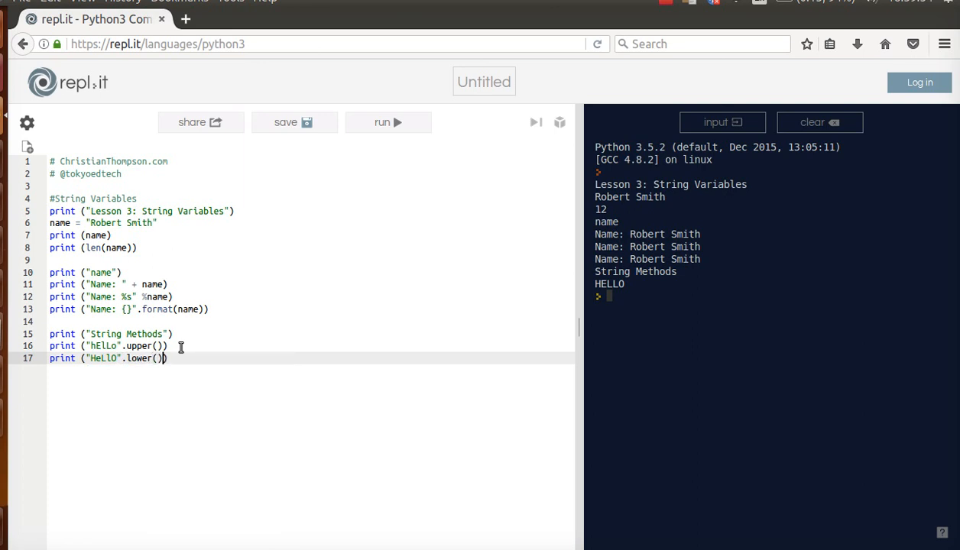
pyautogui.moveTo(388, 122)
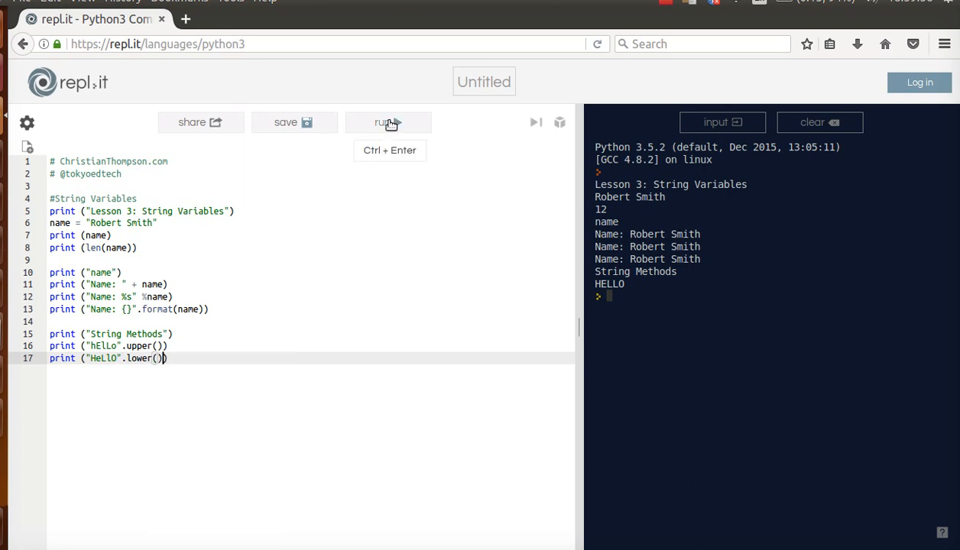
pyautogui.click(388, 122)
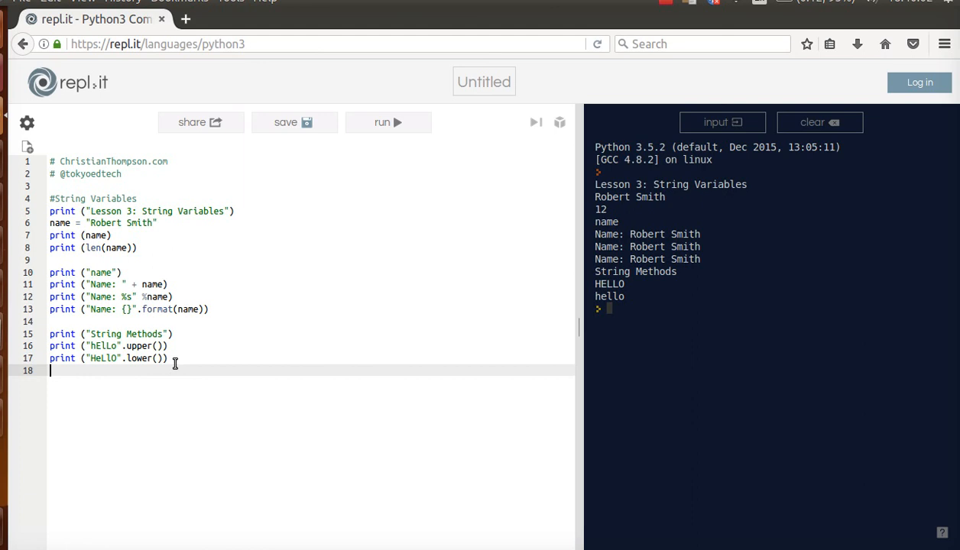
# Define a title variable holding the string "sound of silence".
pyautogui.write('ti')
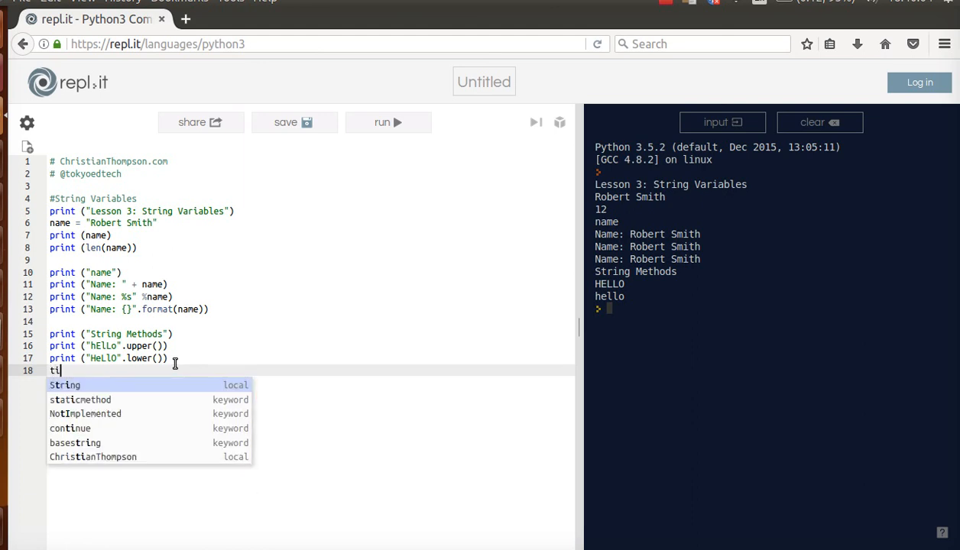
pyautogui.write('tle')
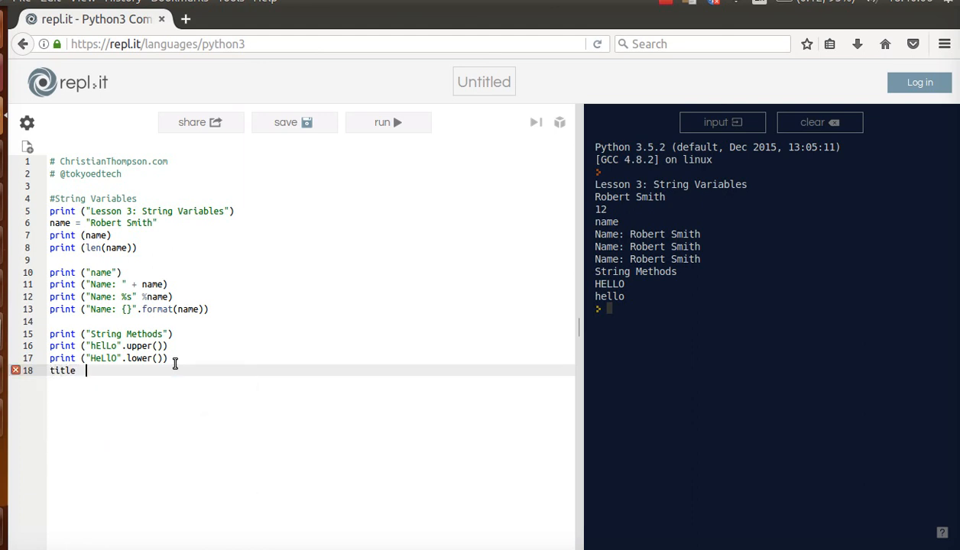
pyautogui.write('= "')
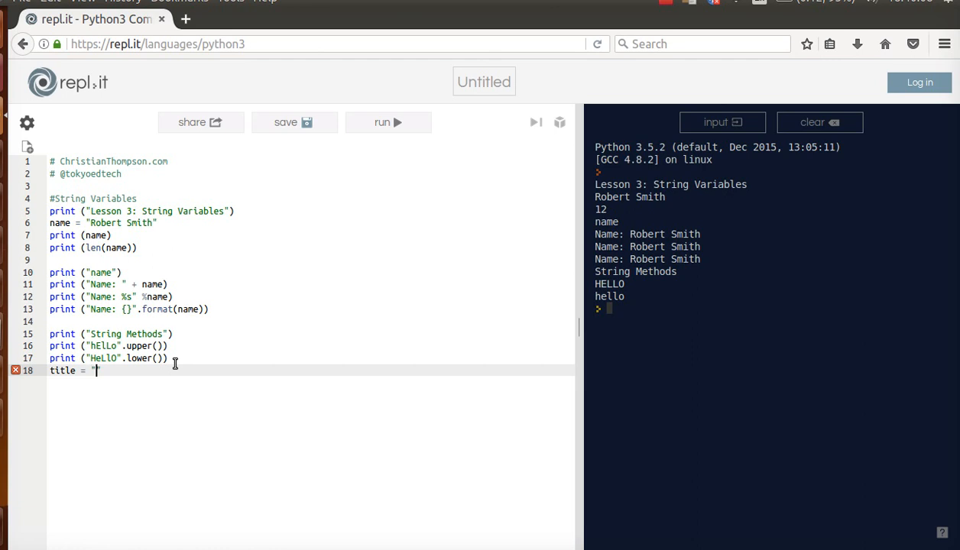
pyautogui.write('sound of silence')
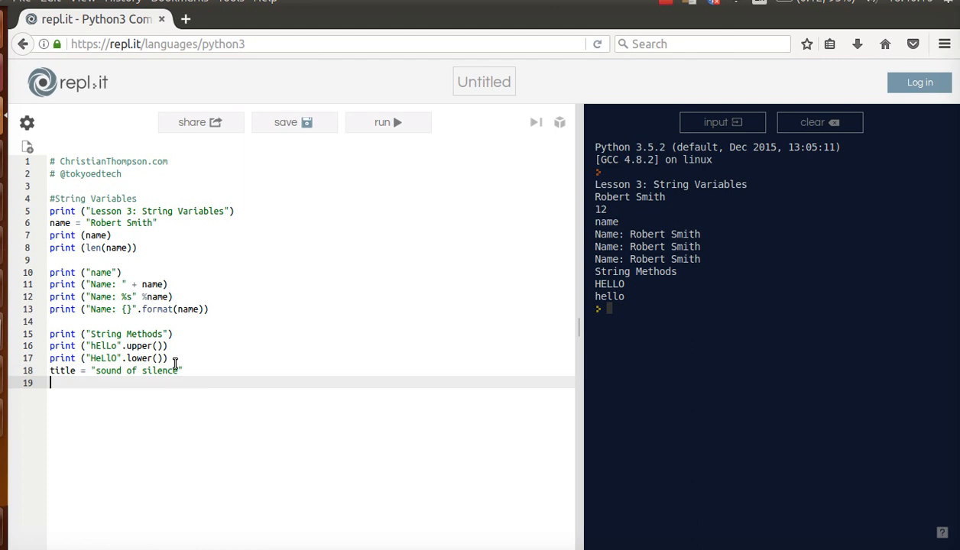
# Add print(title.capitalize()) and print(title.title()) lines.
pyautogui.write('print')
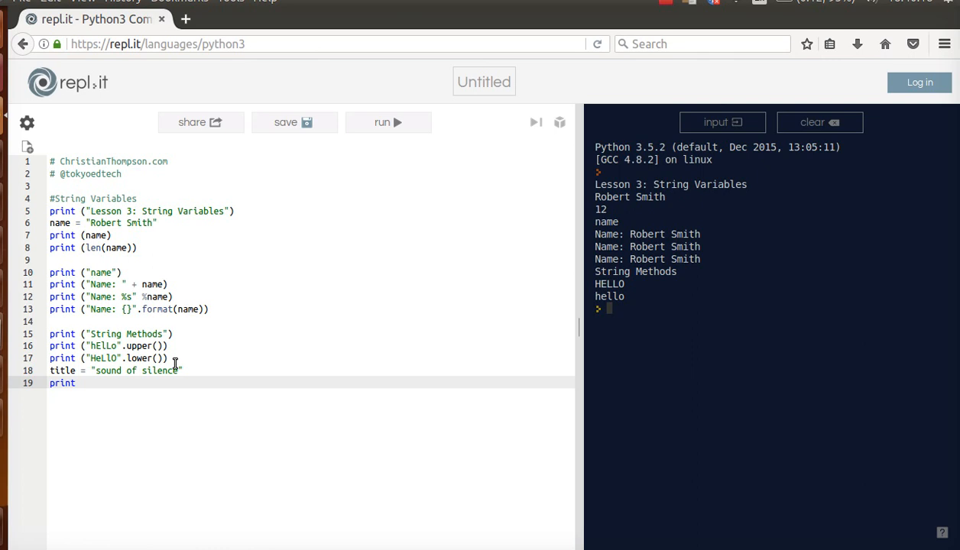
pyautogui.write('(title)')
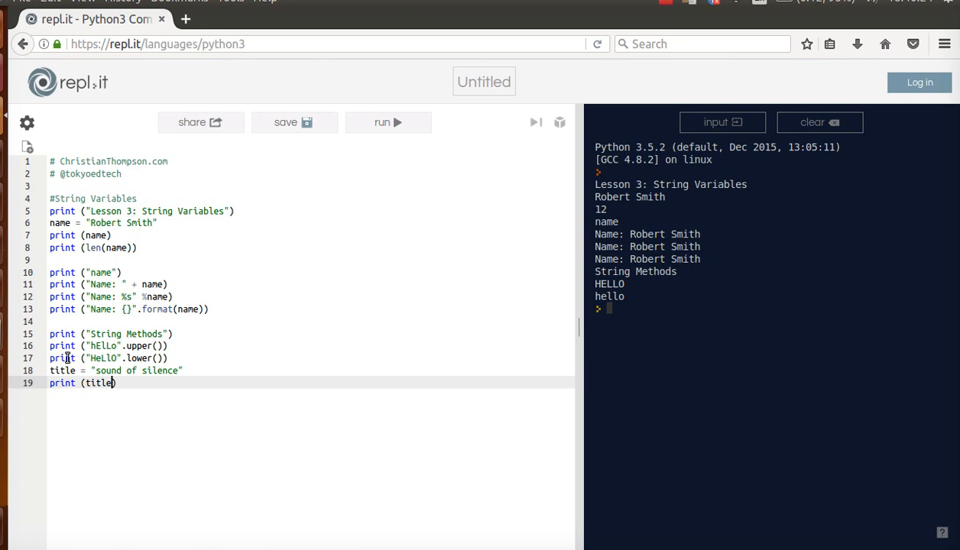
pyautogui.moveTo(143, 325)
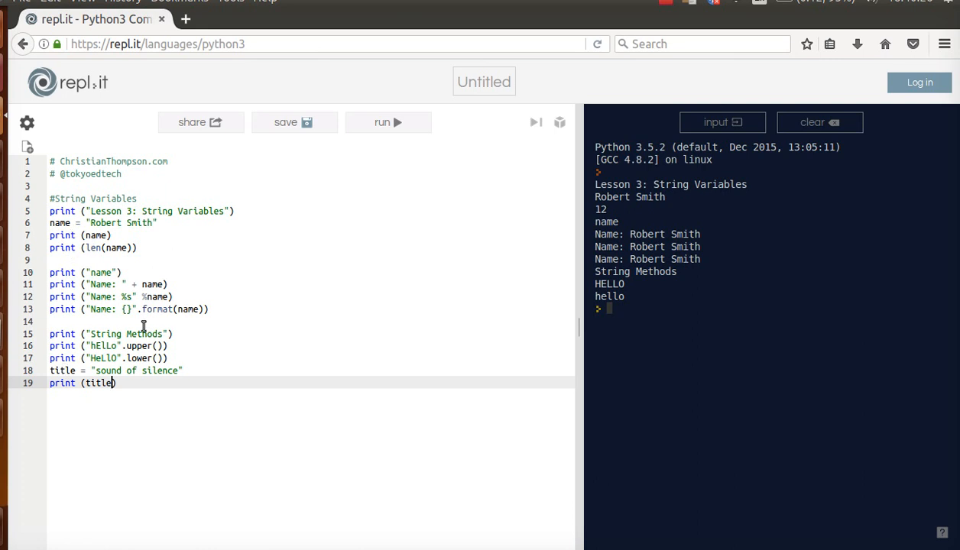
pyautogui.write('.capi')
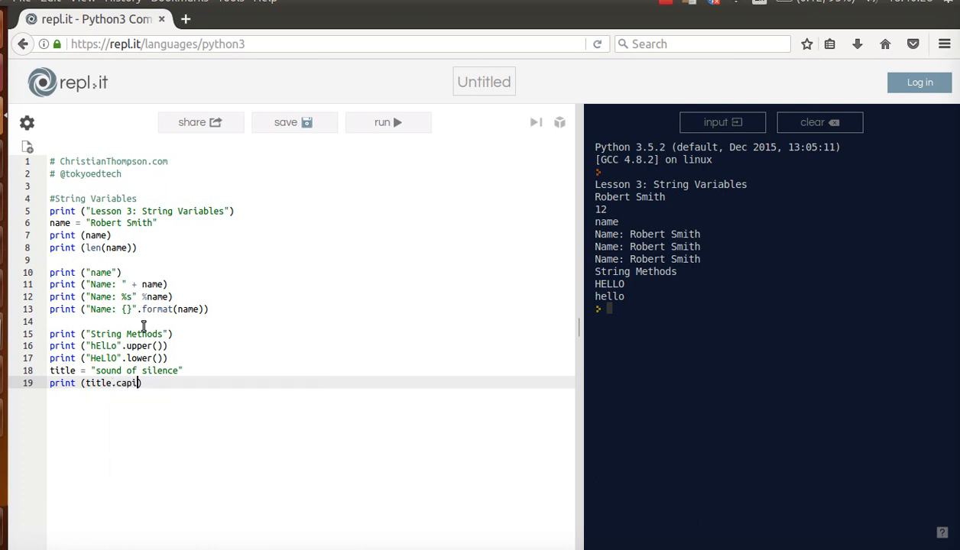
pyautogui.write('talize())')
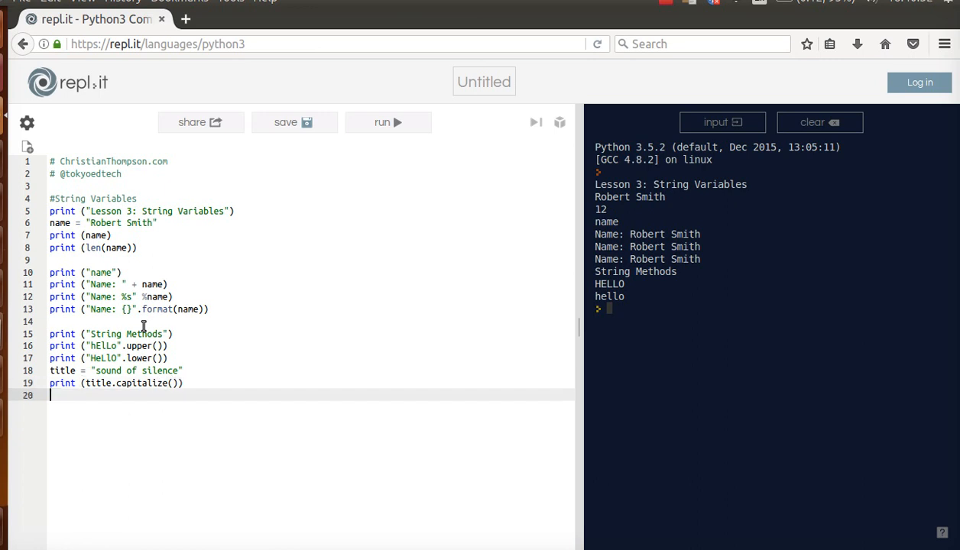
pyautogui.write('print (title)')
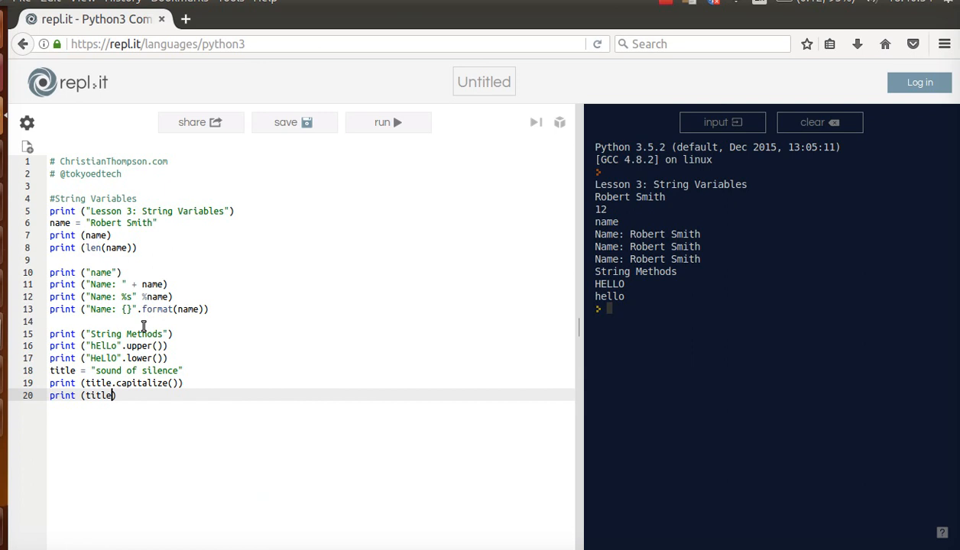
pyautogui.write('t')
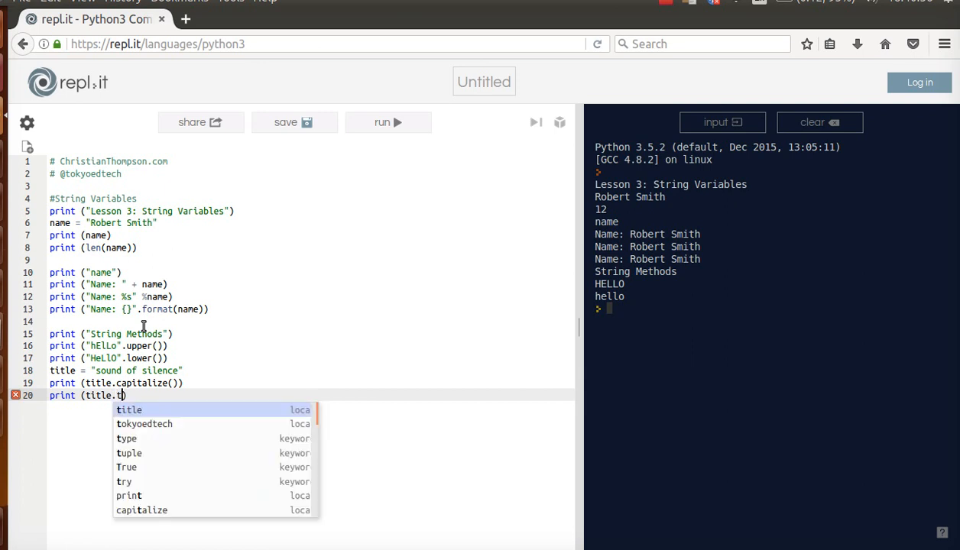
pyautogui.write('itl')
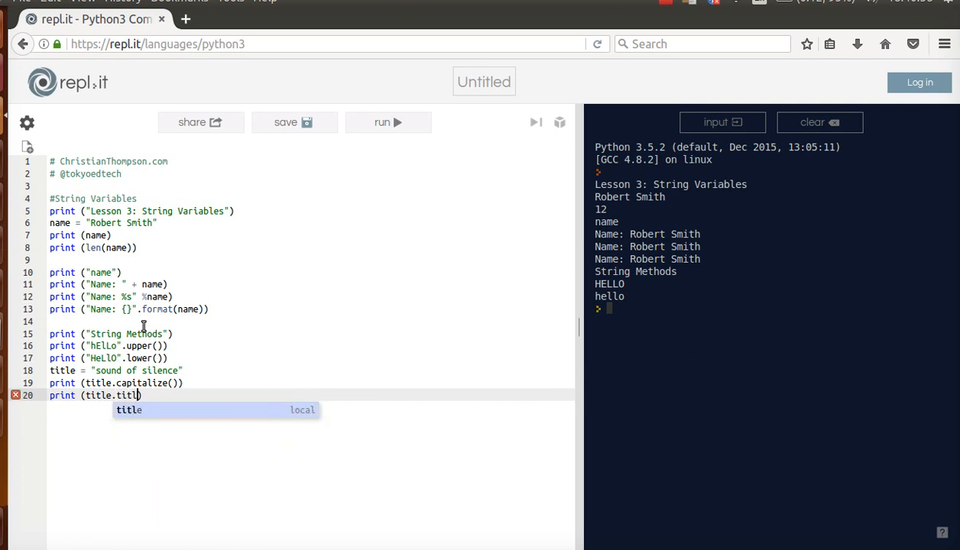
pyautogui.write('()')
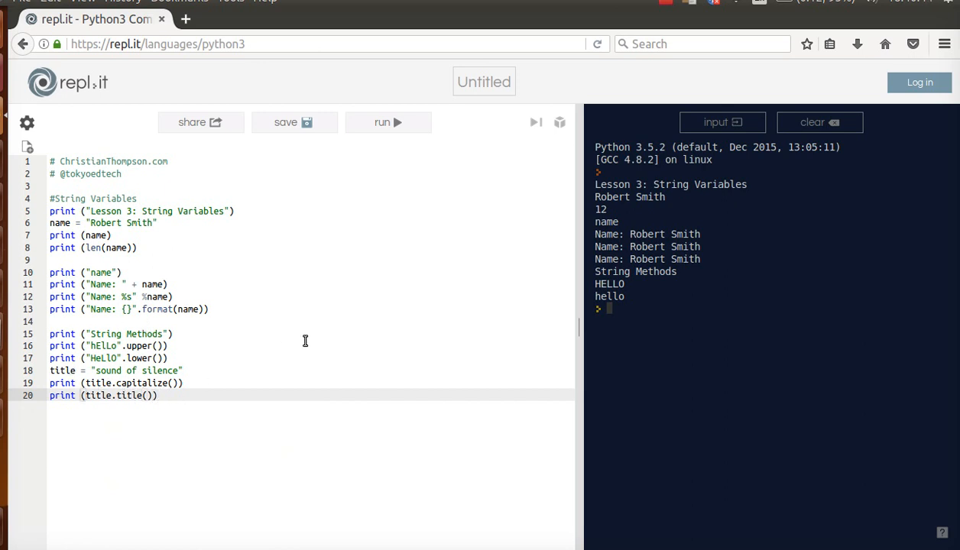
pyautogui.moveTo(388, 122)
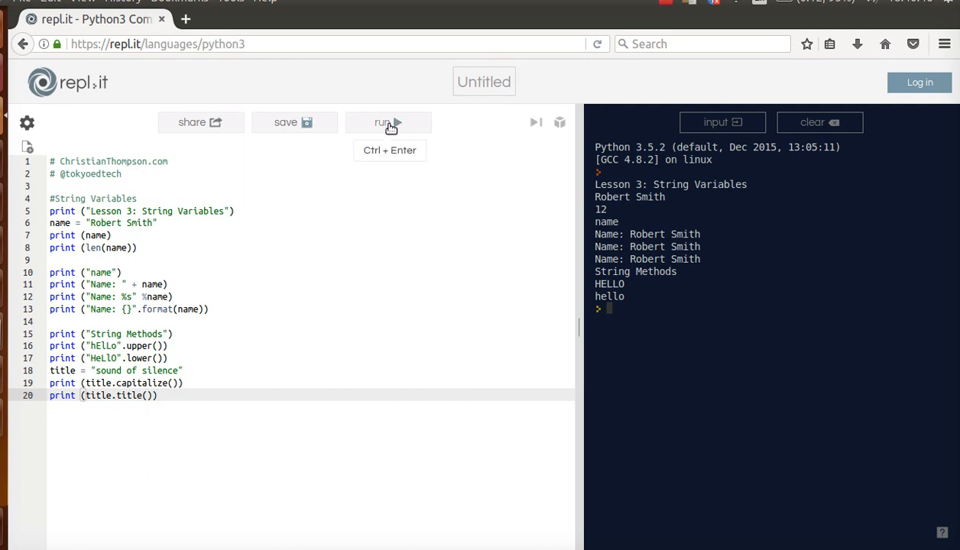
# Run the script to output Sound of silence and Sound Of Silence.
pyautogui.click(382, 122)
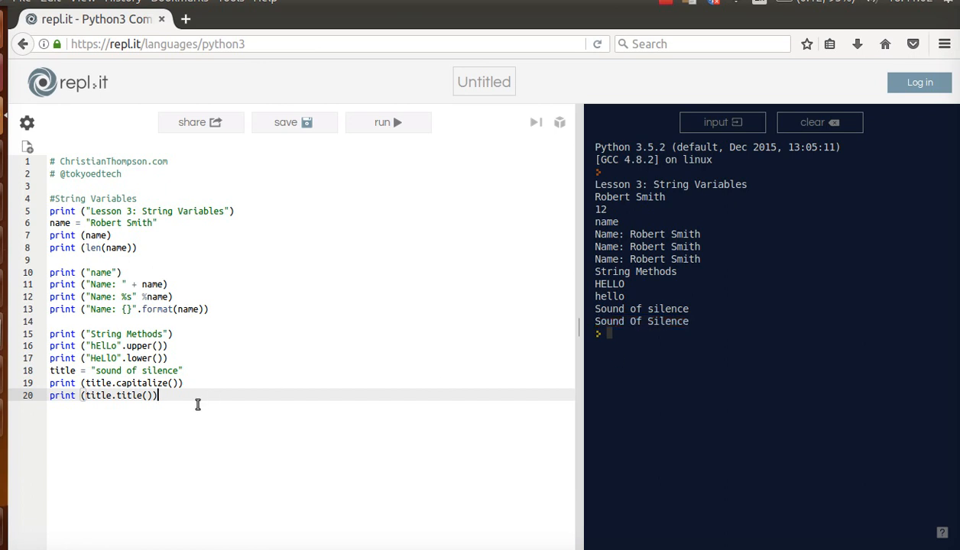
pyautogui.press('Enter')
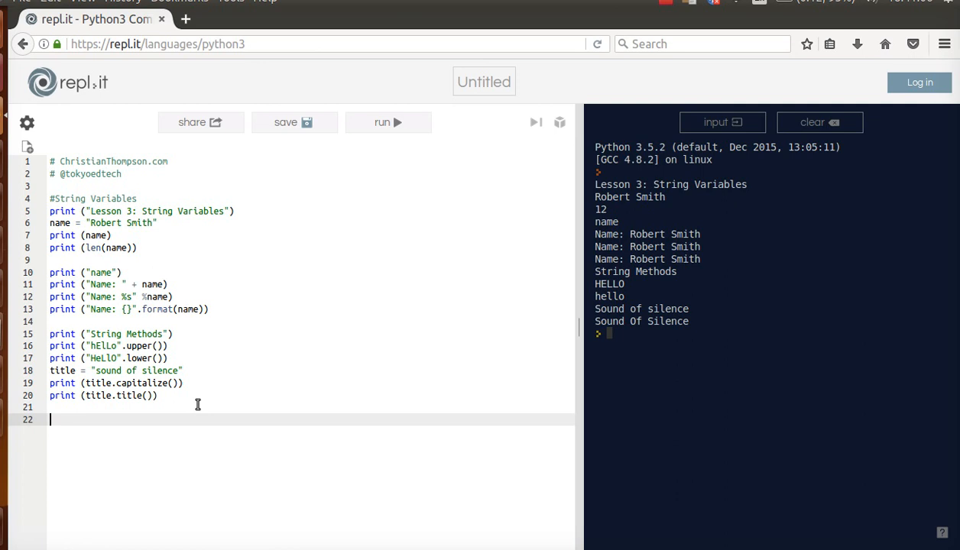
# Add a print("Slices") section header line.
pyautogui.write('pi')
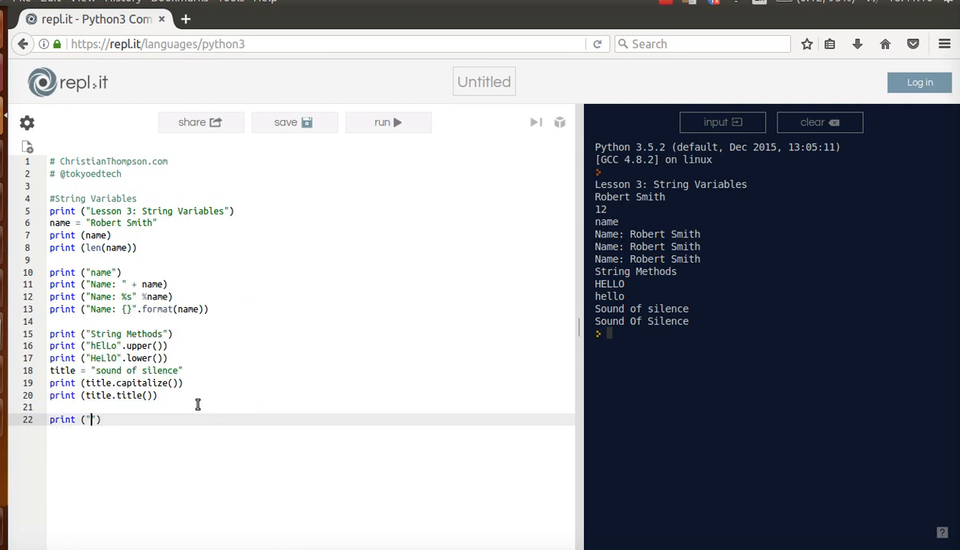
pyautogui.write('S')
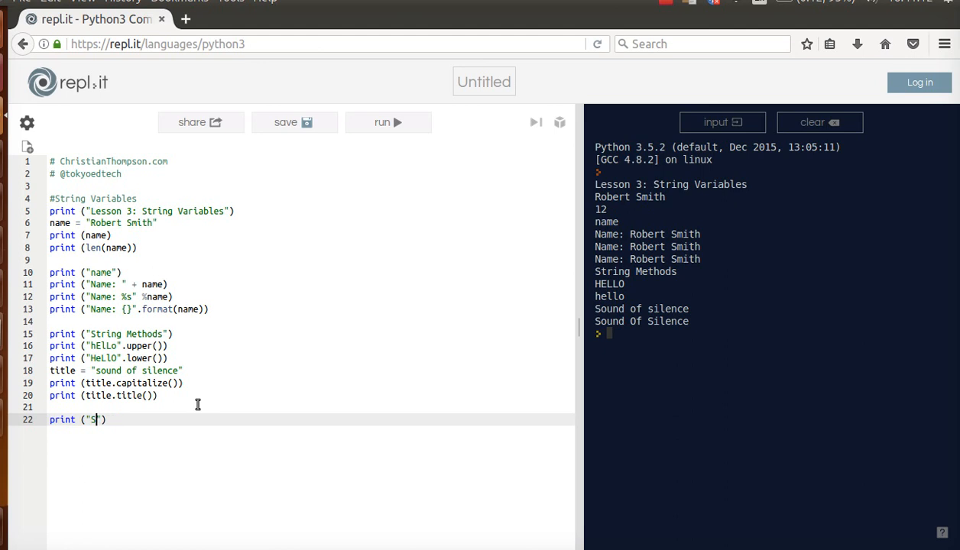
pyautogui.write('lices')
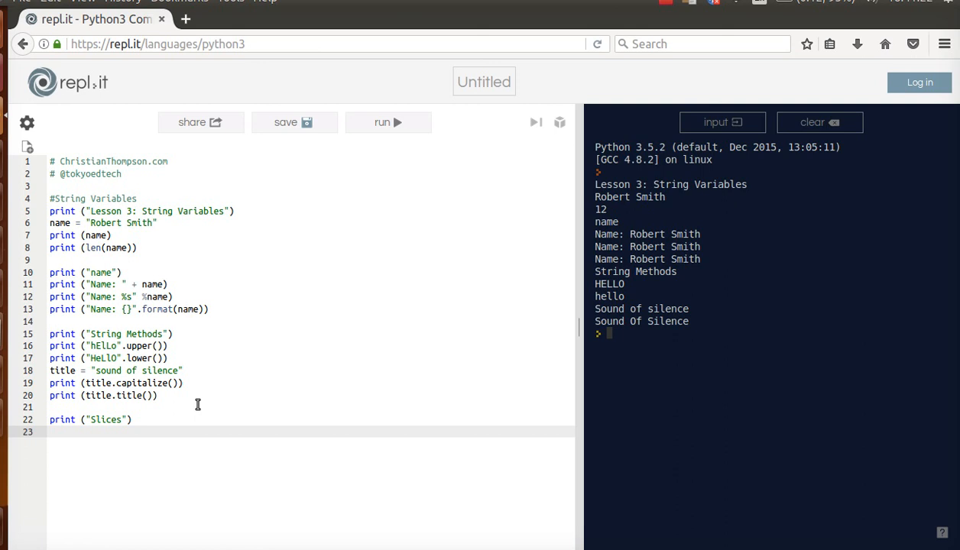
# Add print("good morning"[0:4]) to slice the first four characters.
pyautogui.write('print (')
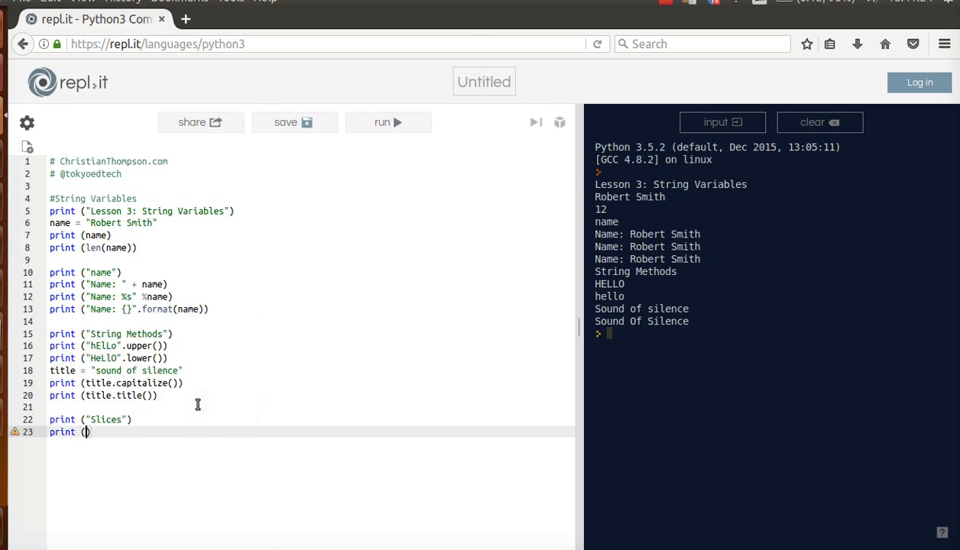
pyautogui.write('"good morn')
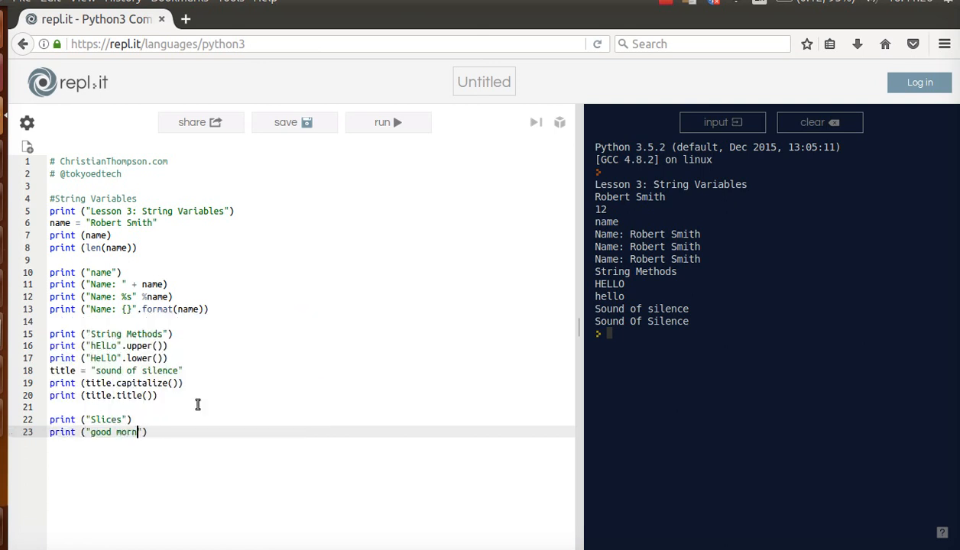
pyautogui.write('ing')
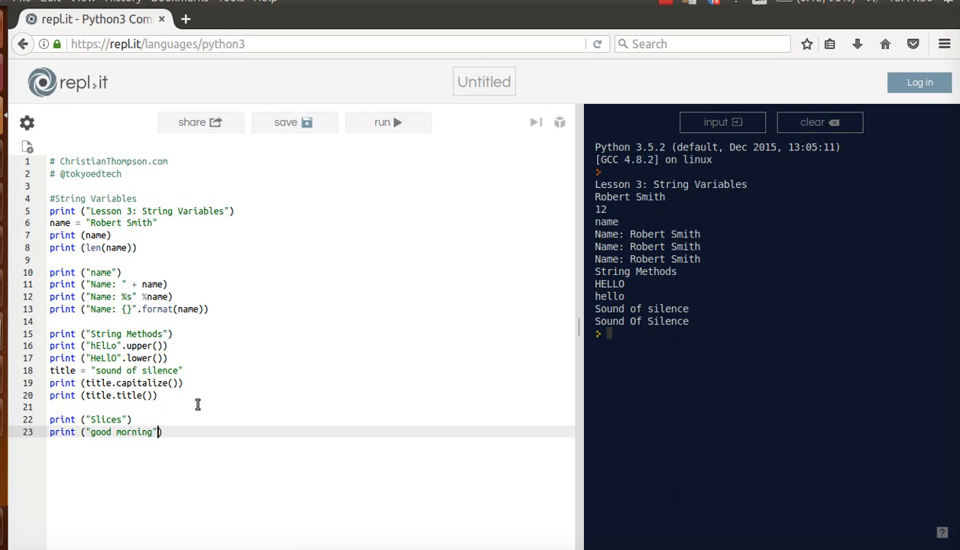
pyautogui.write('[')
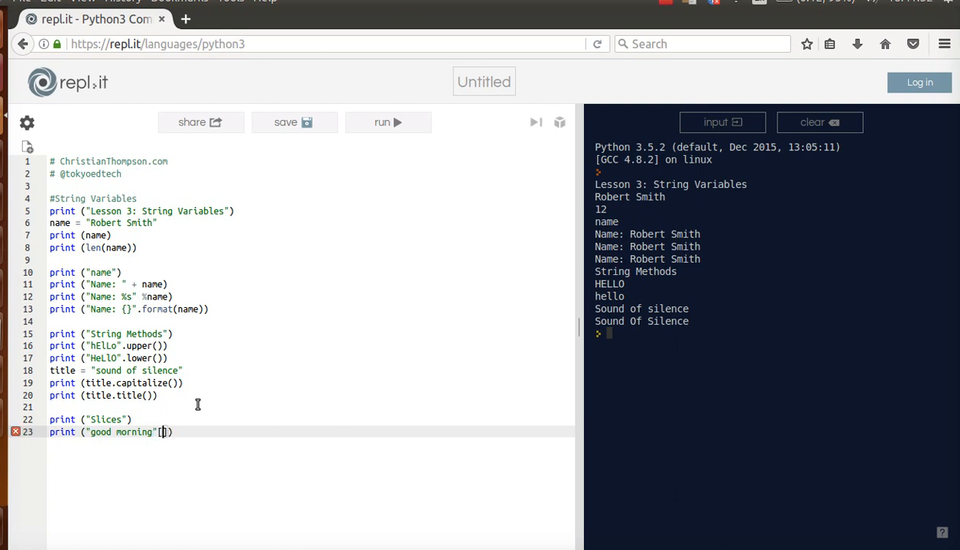
pyautogui.write(']')
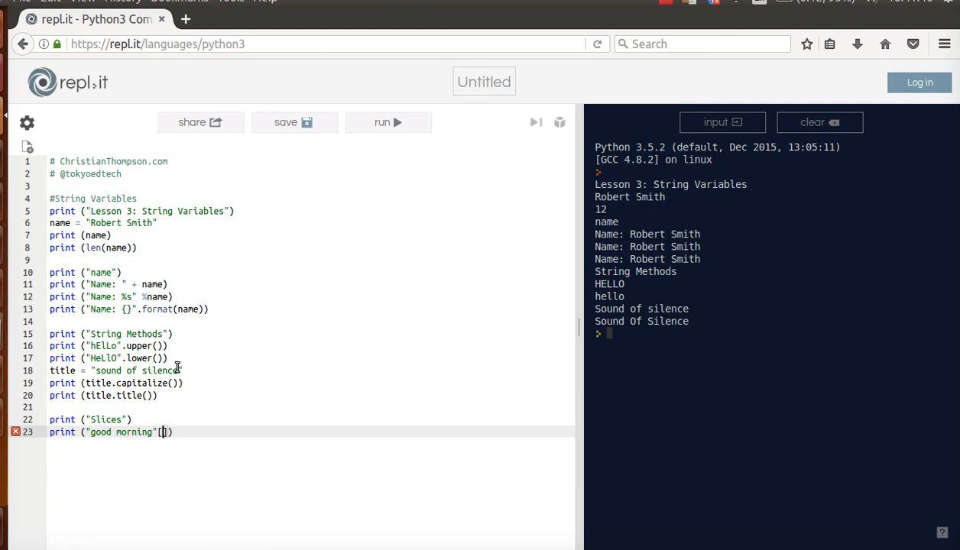
pyautogui.write('0:')
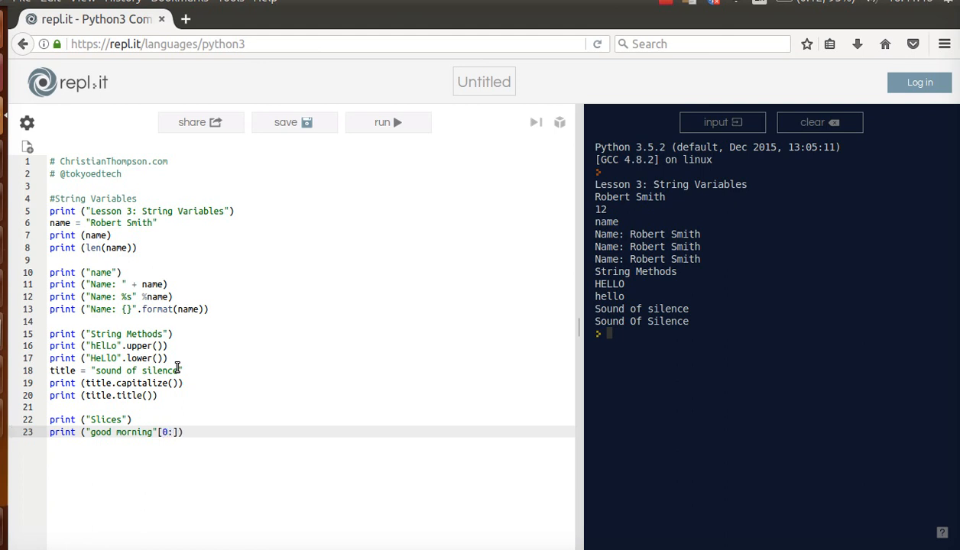
pyautogui.write('4')
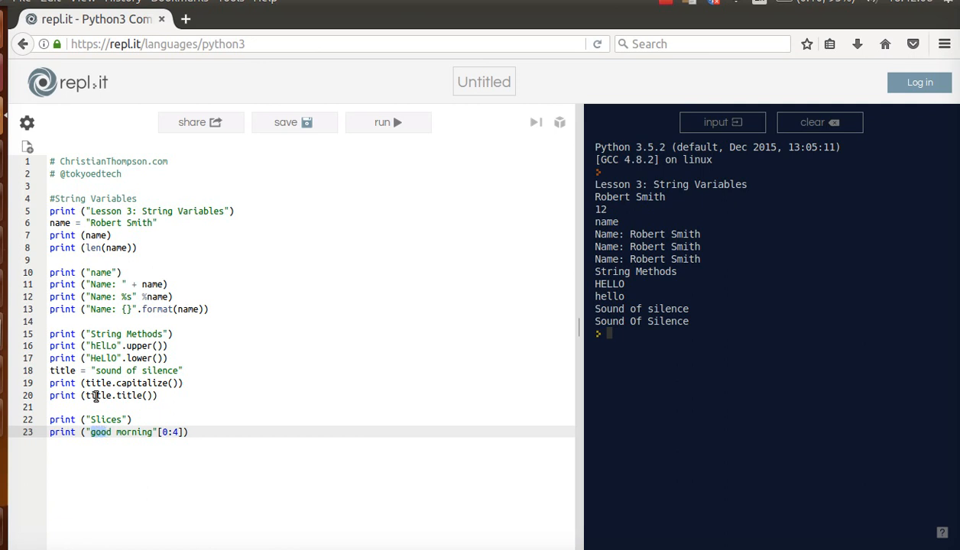
pyautogui.click(110, 431)
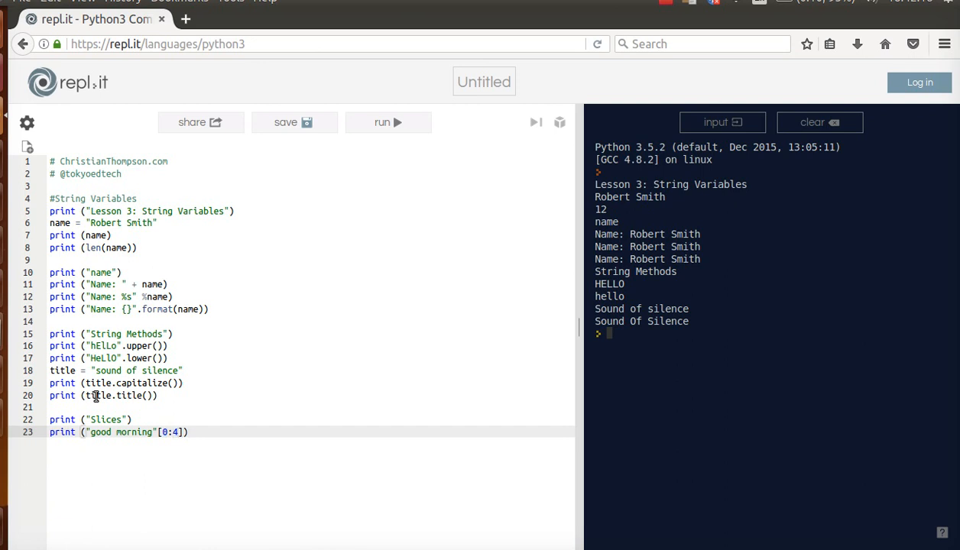
pyautogui.moveTo(388, 122)
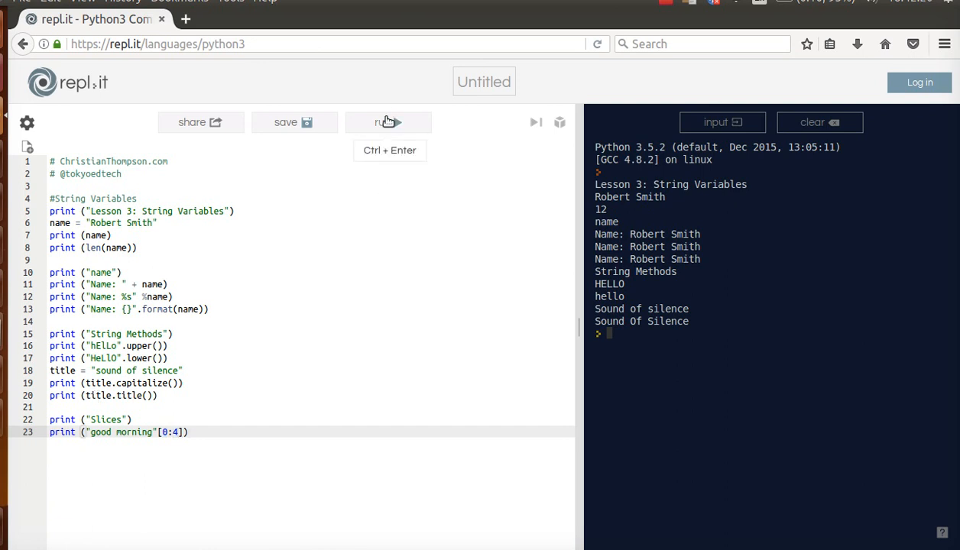
# Run the script so the console shows Slices and good.
pyautogui.click(388, 122)
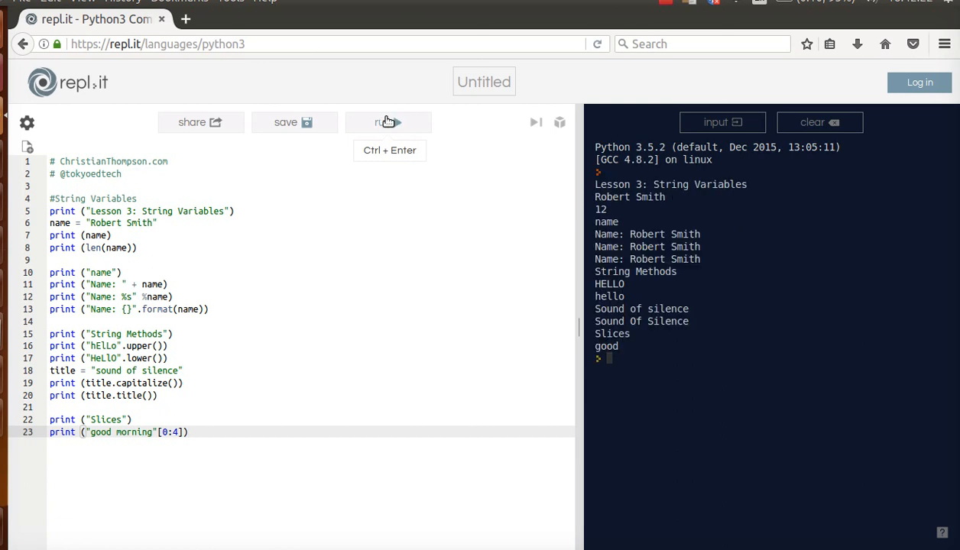
pyautogui.moveTo(623, 345)
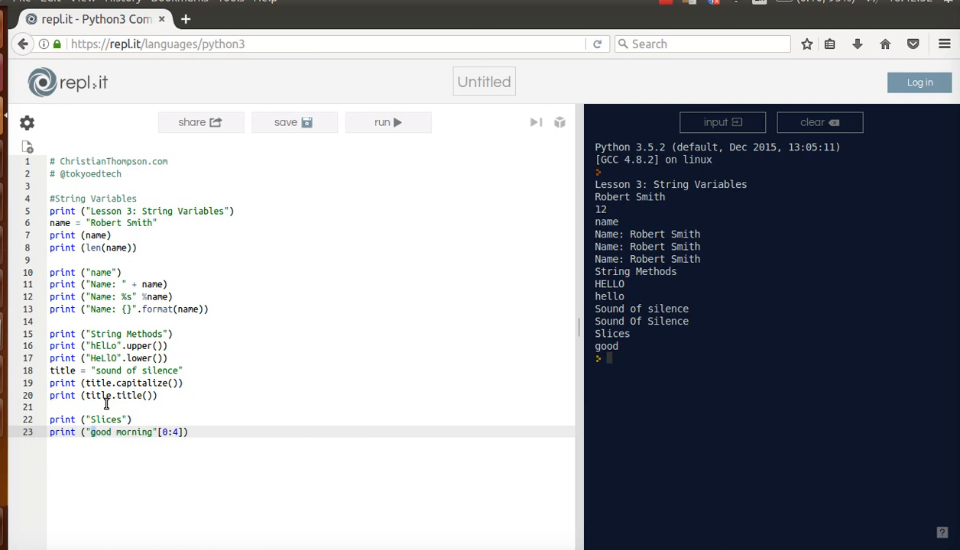
pyautogui.doubleClick(101, 431)
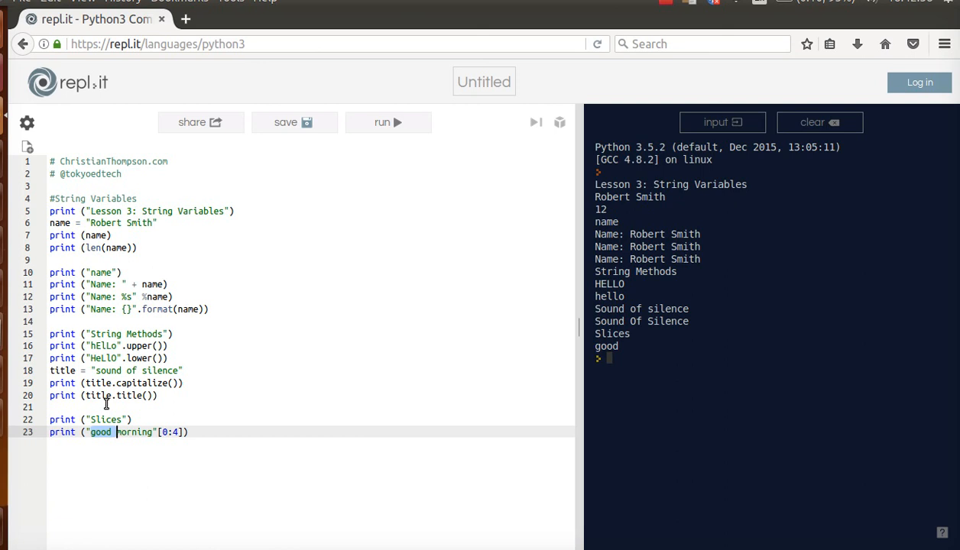
pyautogui.moveTo(370, 413)
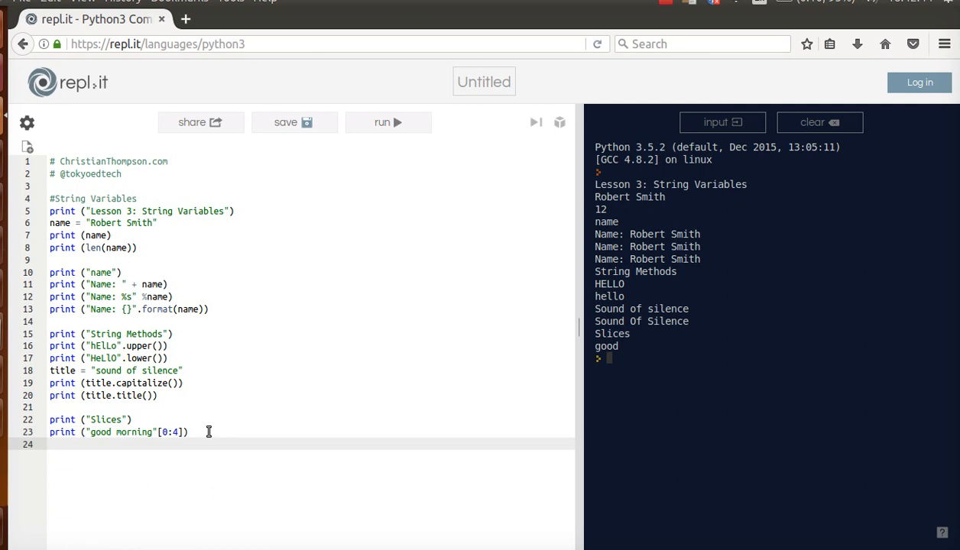
# Add print("good morning"[5:12]) to slice characters 5 to 12.
pyautogui.write('print')
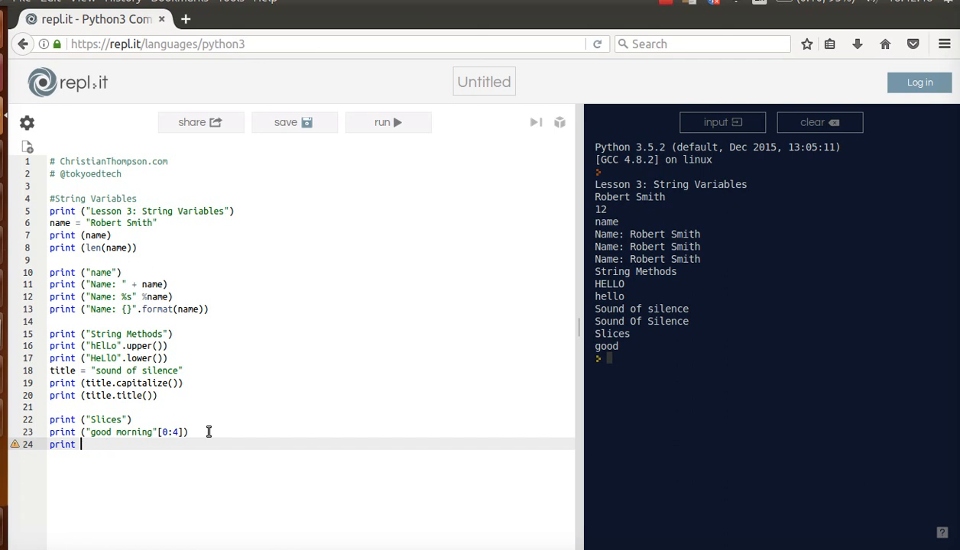
pyautogui.write('()')
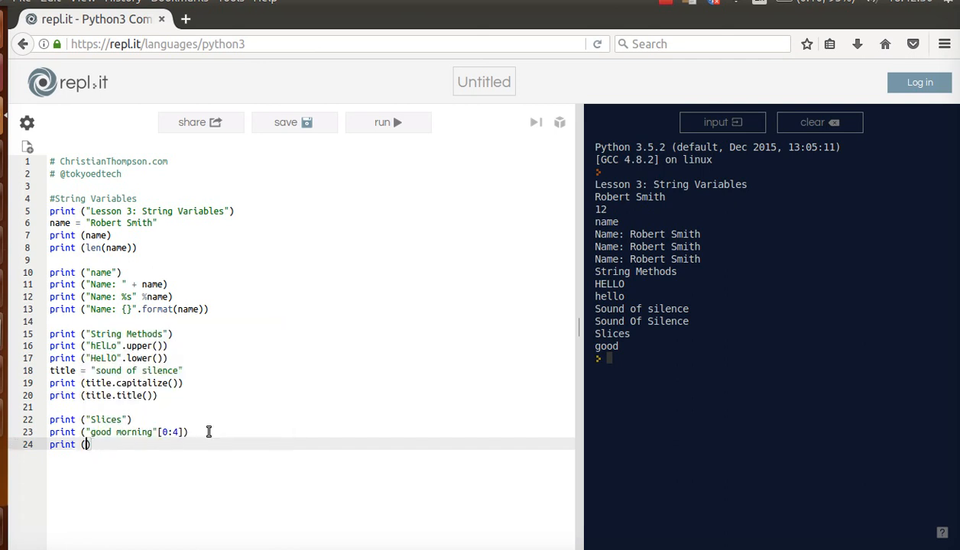
pyautogui.write('"good morning"')
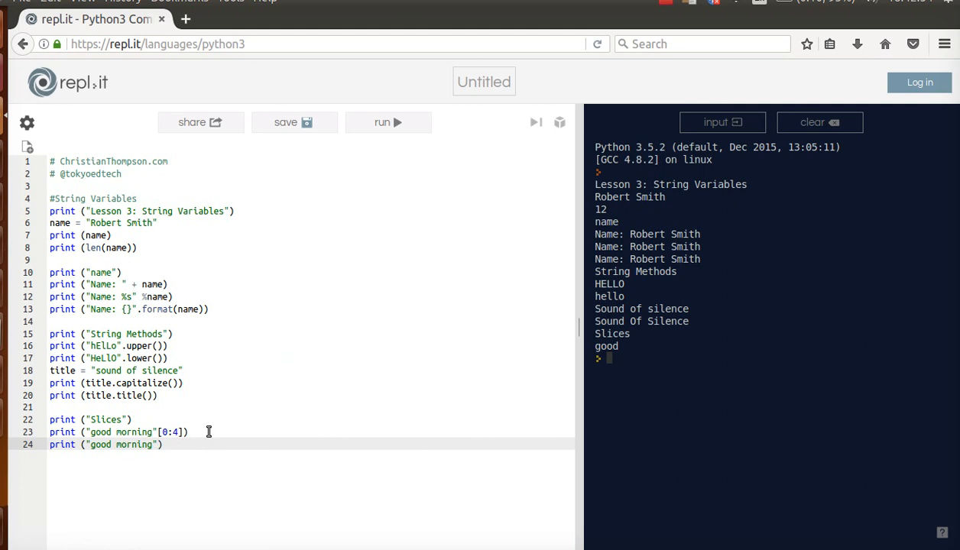
pyautogui.write('[]')
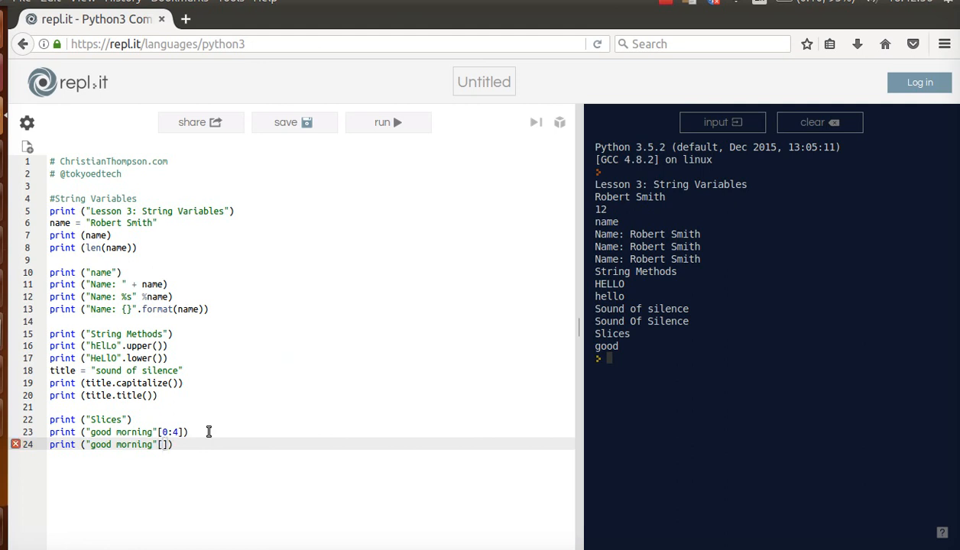
pyautogui.write('5')
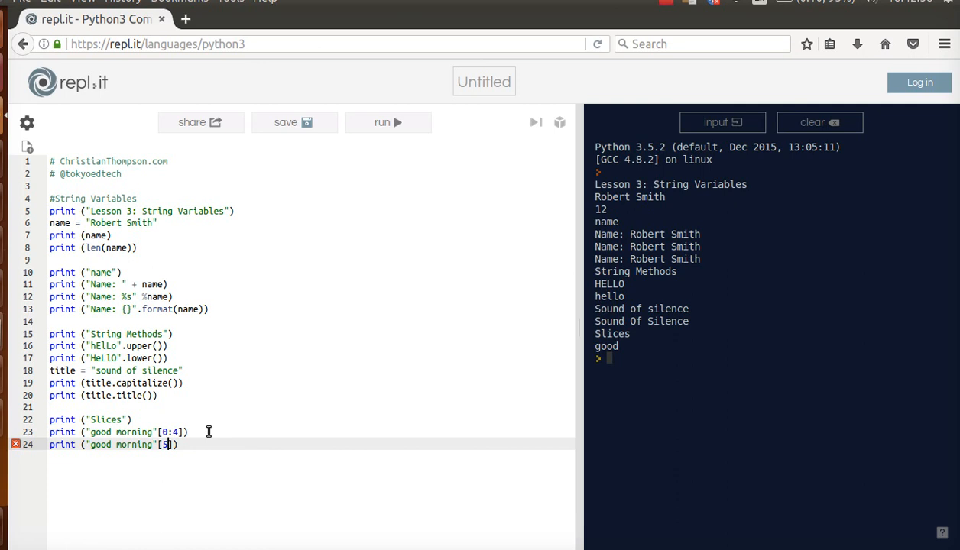
pyautogui.write('12')
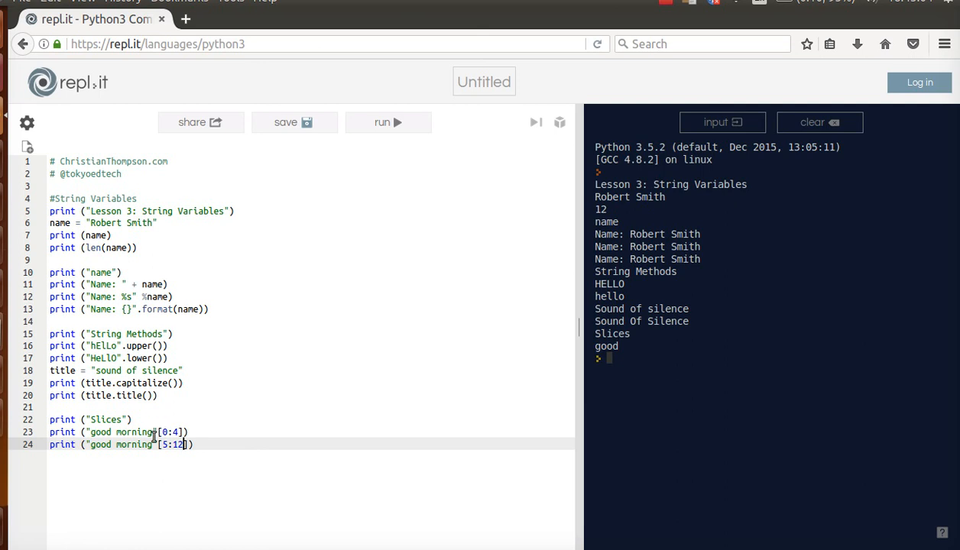
pyautogui.moveTo(181, 431)
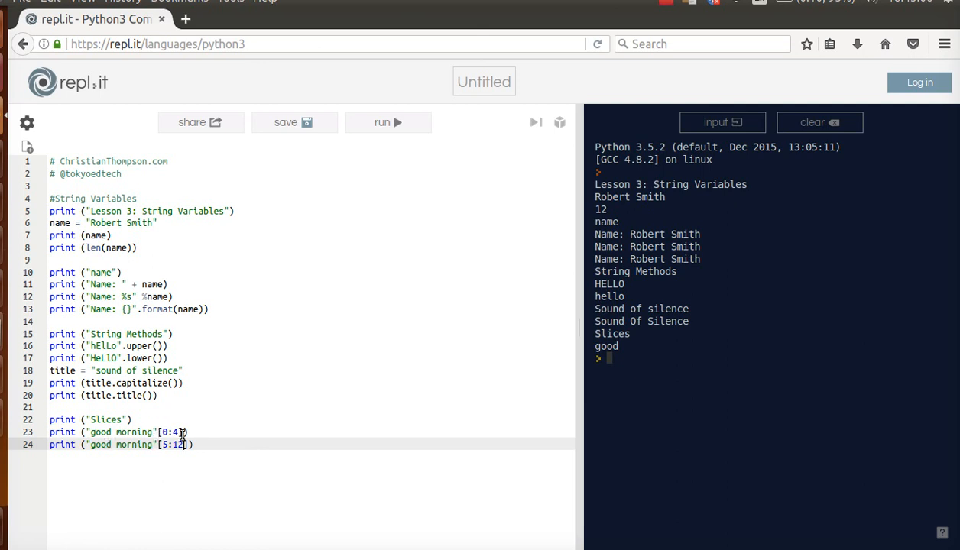
pyautogui.moveTo(477, 398)
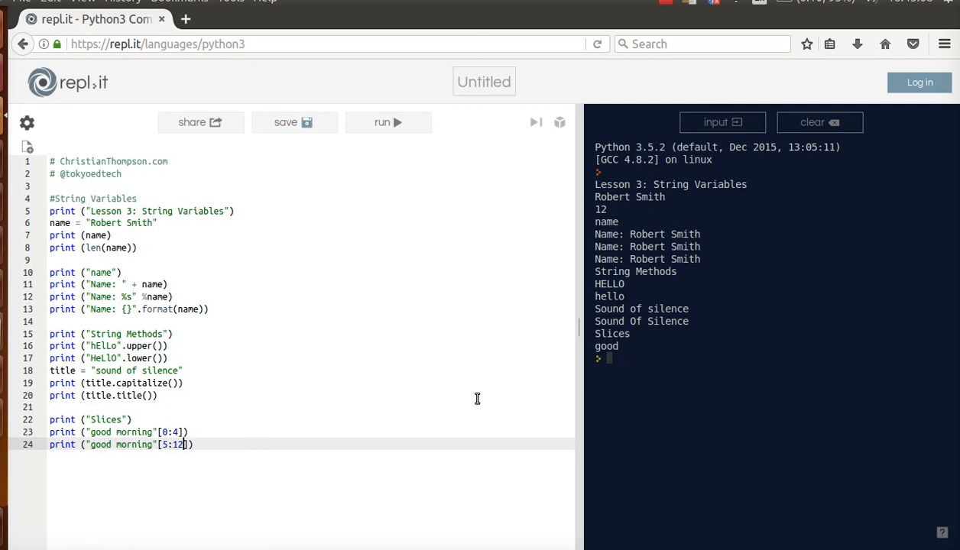
# Run the script so morning appears below good in the output.
pyautogui.click(388, 122)
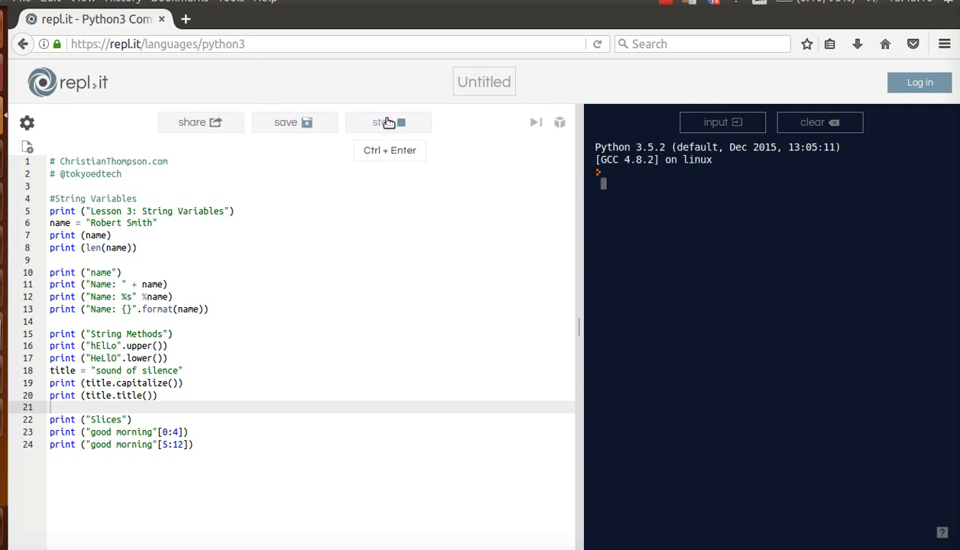
pyautogui.click(388, 122)
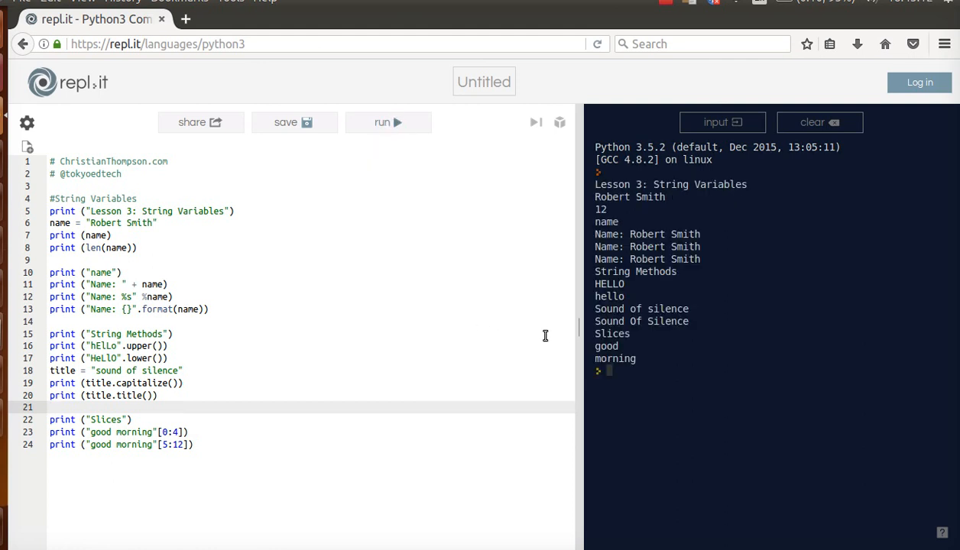
pyautogui.moveTo(143, 456)
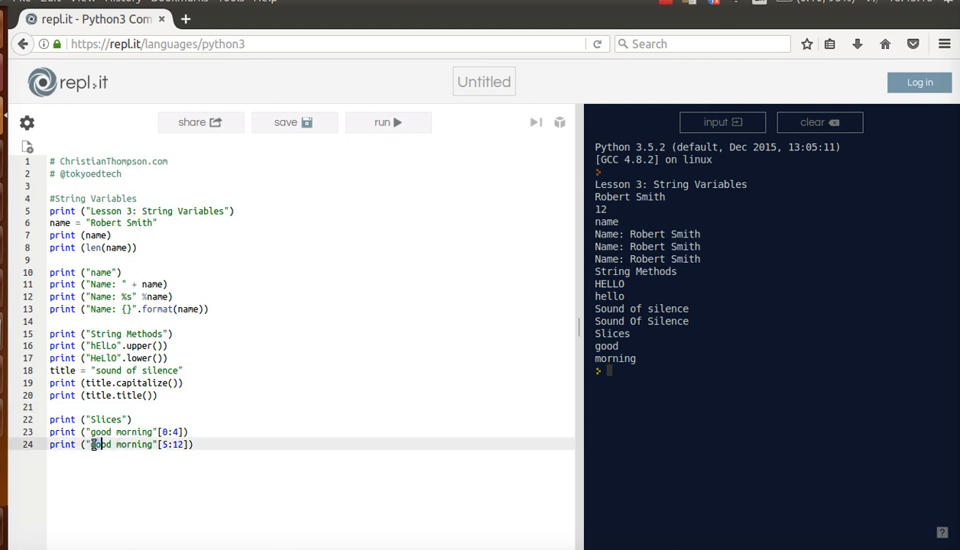
pyautogui.doubleClick(101, 444)
pyautogui.write('print (title[')
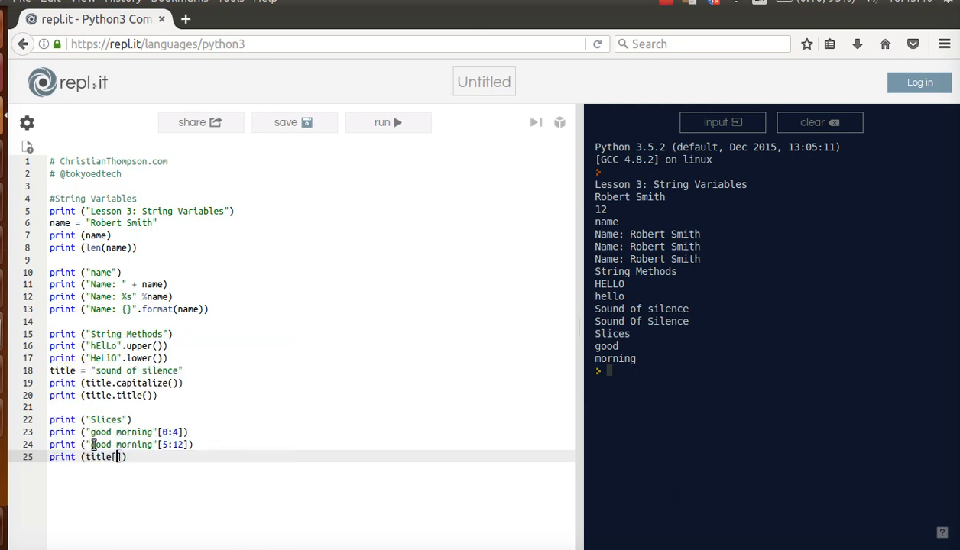
# Add print(title[:5]), print(title[6:8]) and print(title[9:]) slice lines.
pyautogui.write(':')
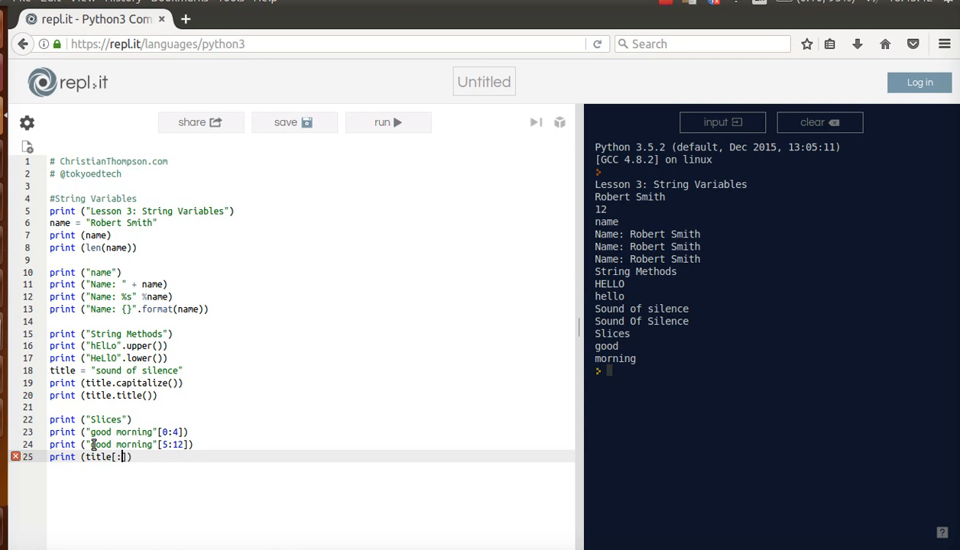
pyautogui.write('5')
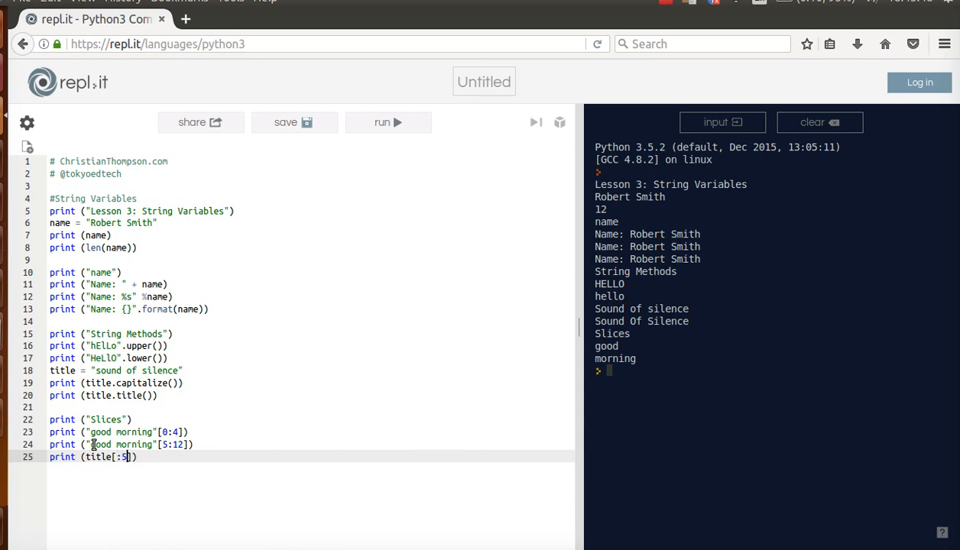
pyautogui.write('print')
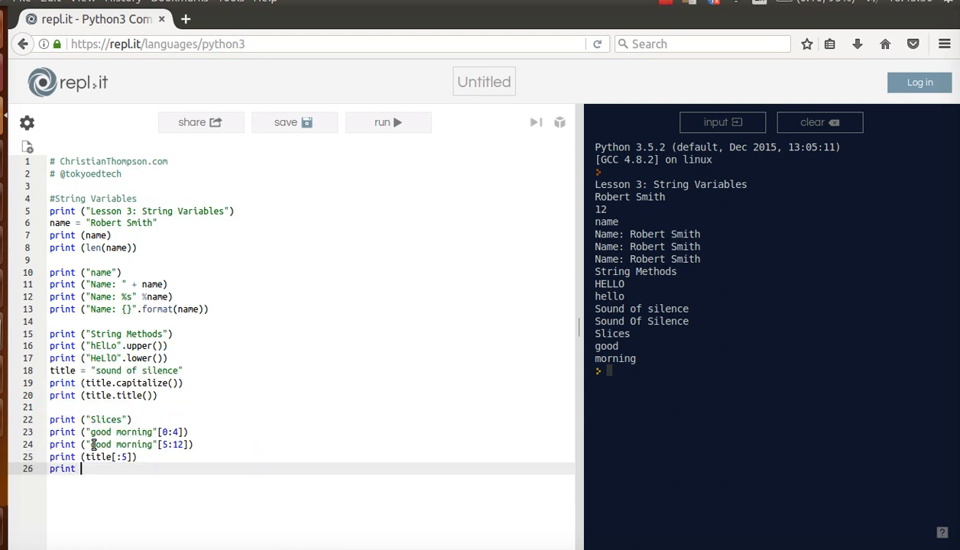
pyautogui.write('(title[]')
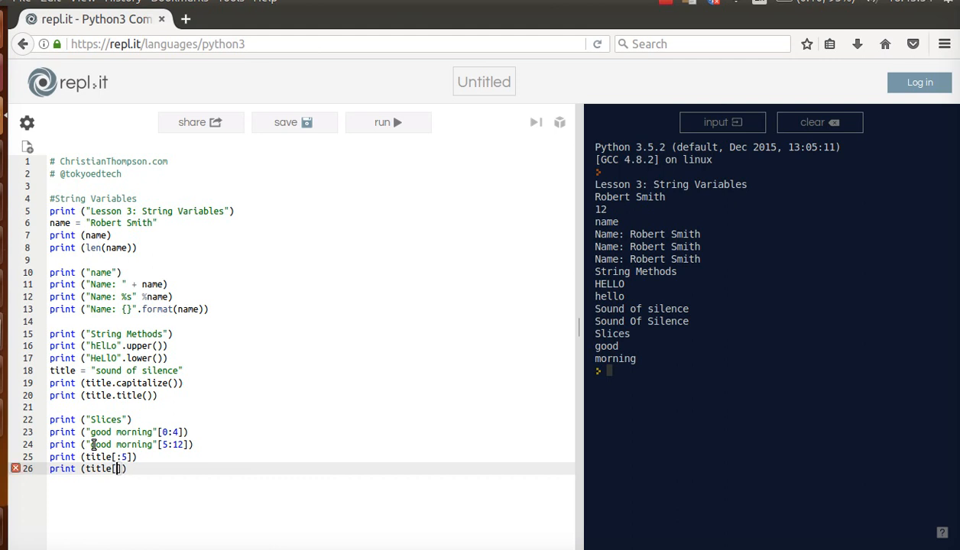
pyautogui.write('6')
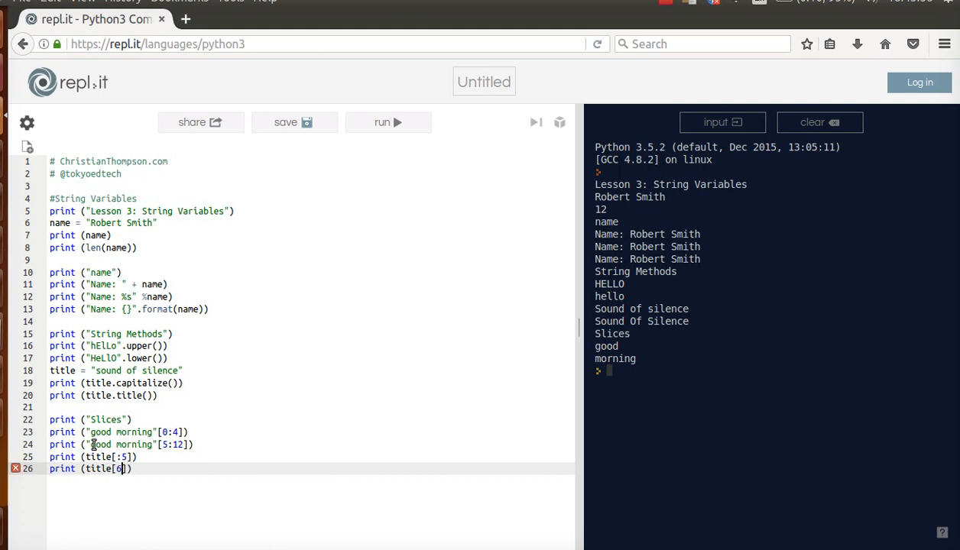
pyautogui.write(':8')
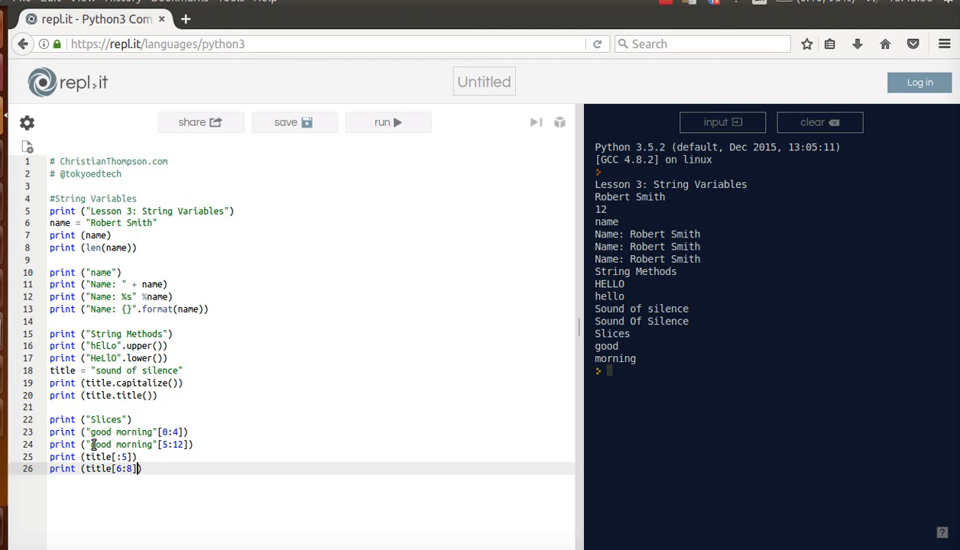
pyautogui.write('print')
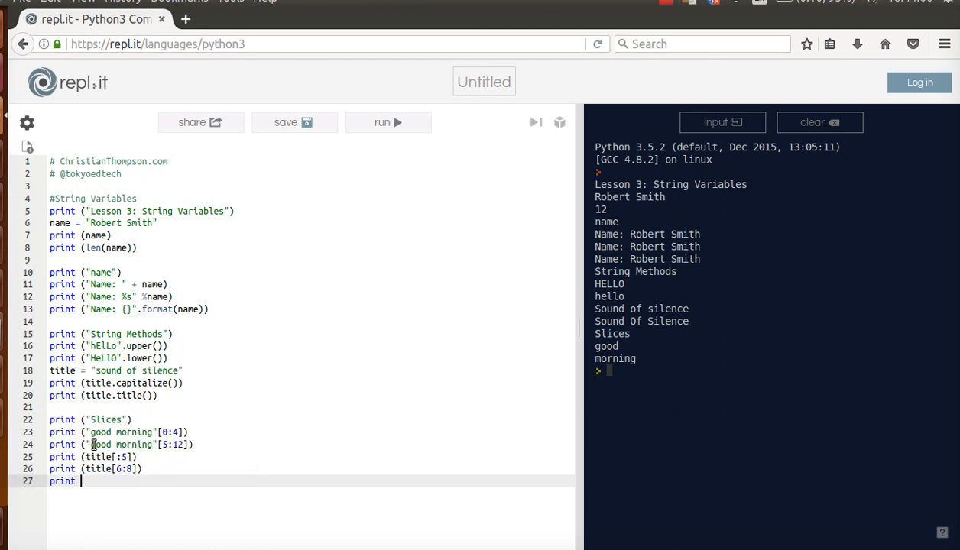
pyautogui.write('(')
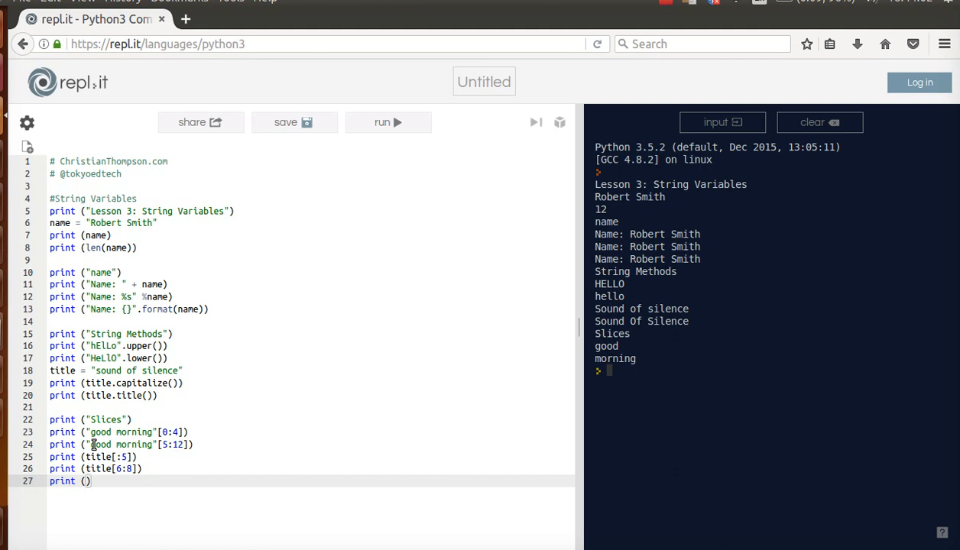
pyautogui.write('itle[')
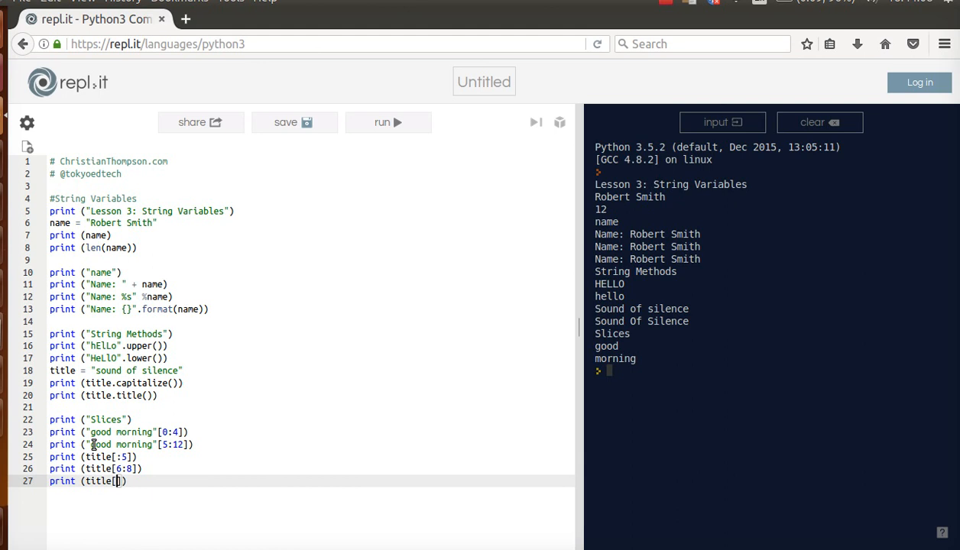
pyautogui.write('9:')
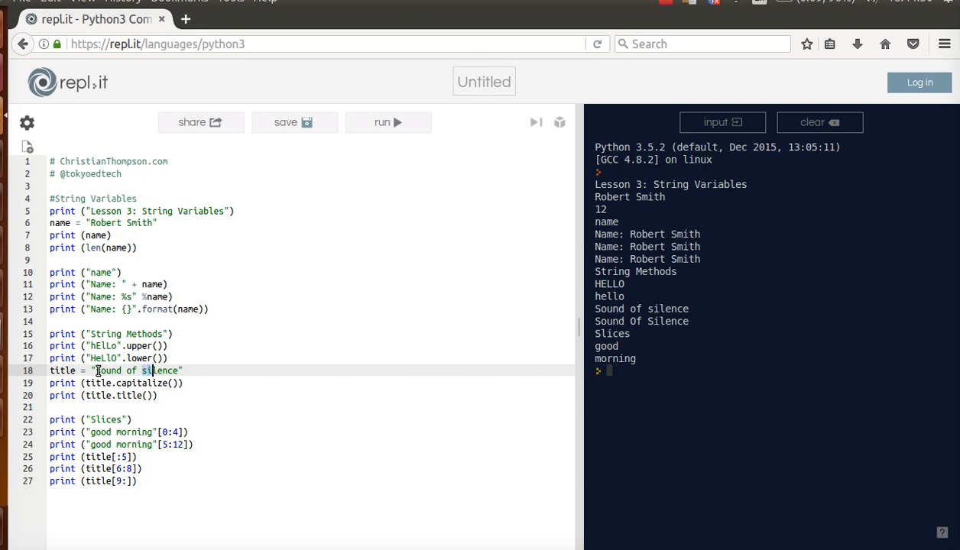
# Run the script to output sound, of and silence.
pyautogui.doubleClick(161, 371)
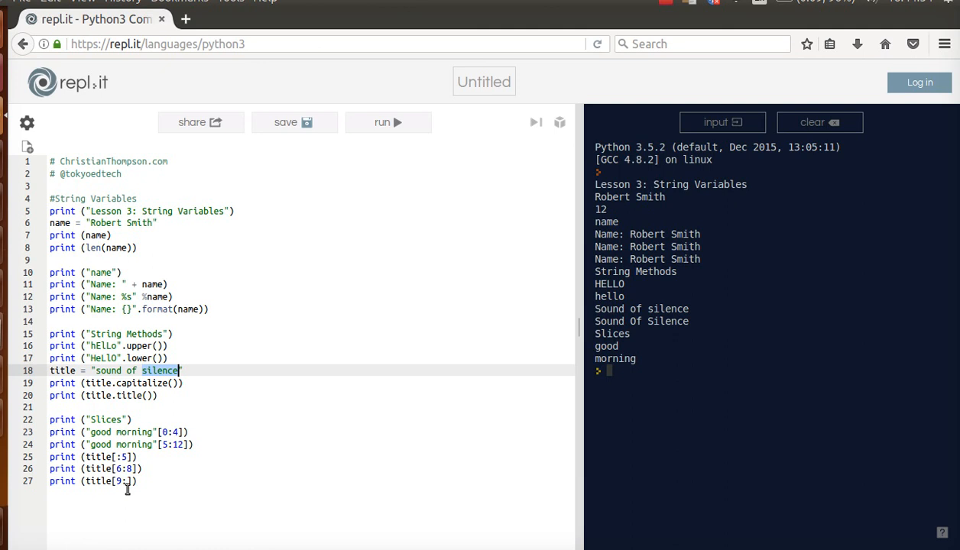
pyautogui.moveTo(390, 123)
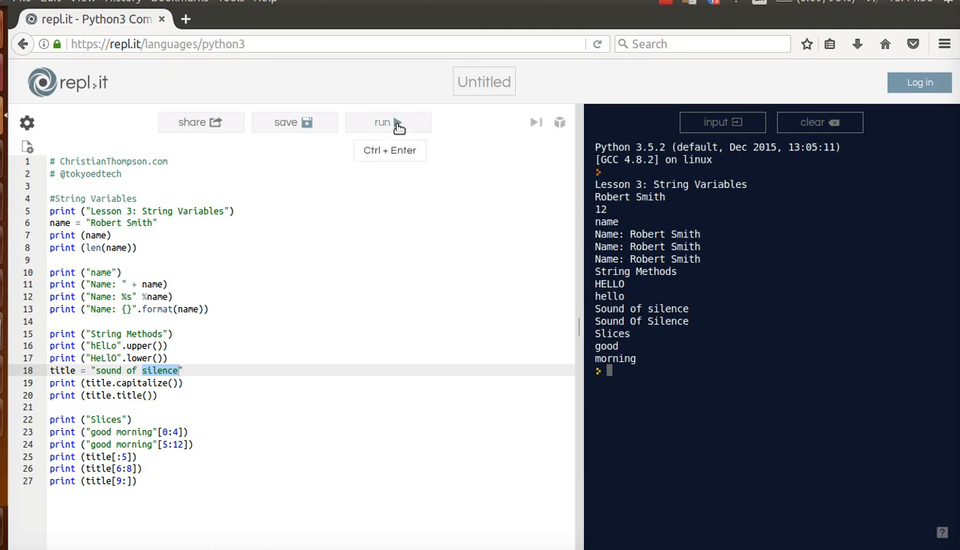
pyautogui.click(389, 122)
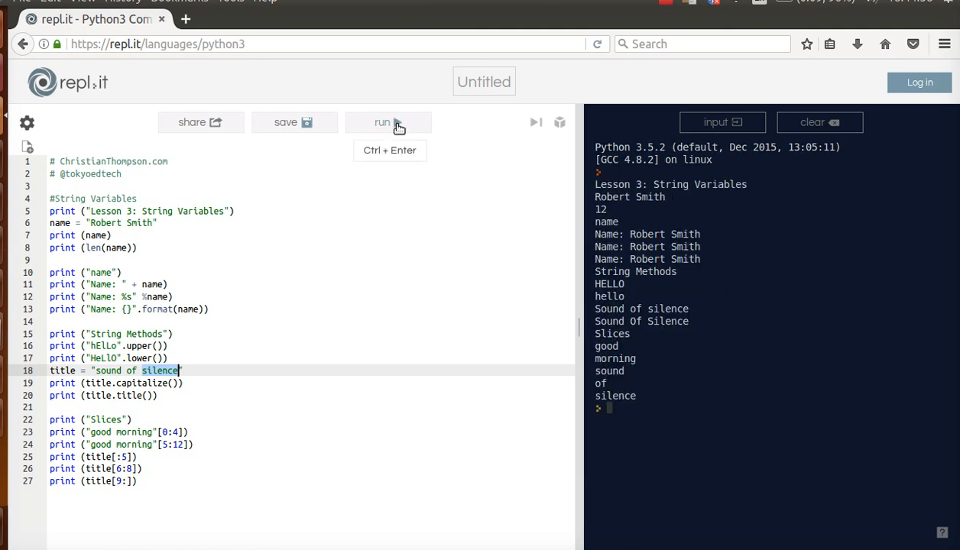